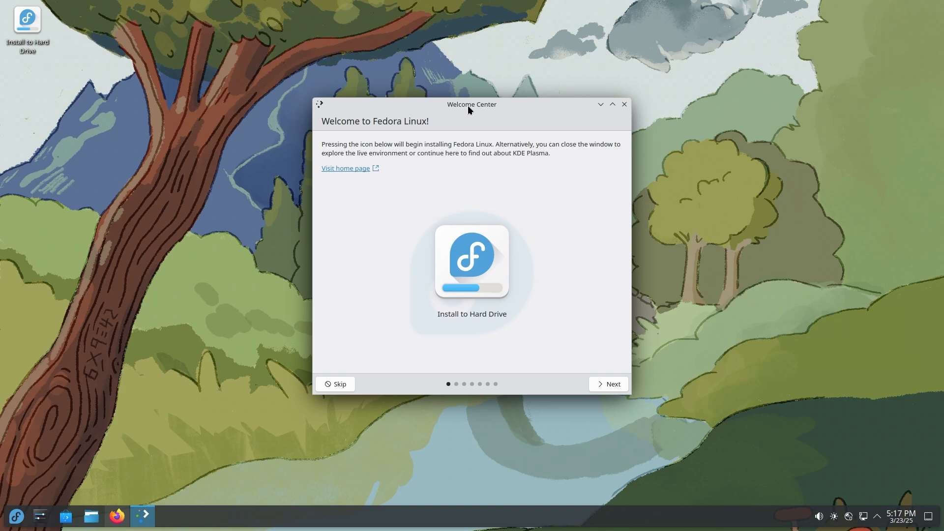
mouse_move(498, 168)
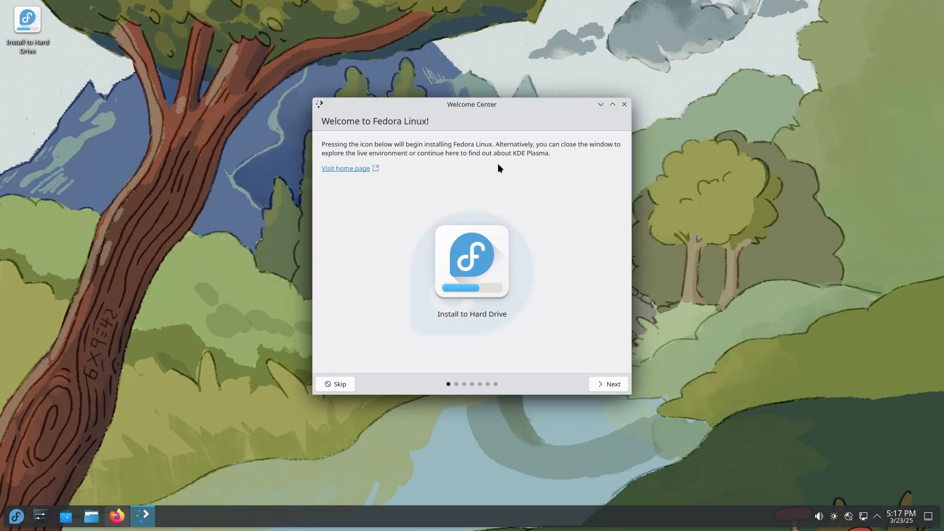
mouse_move(505, 227)
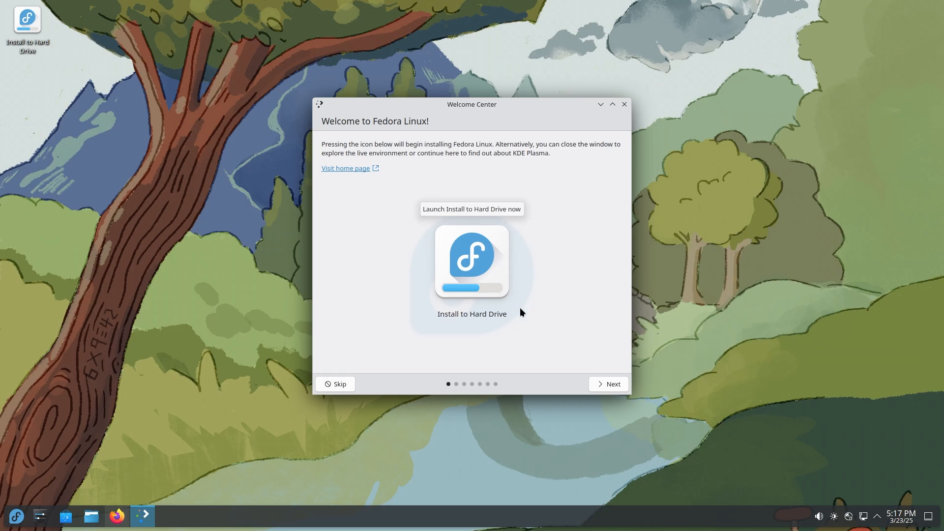
mouse_move(613, 393)
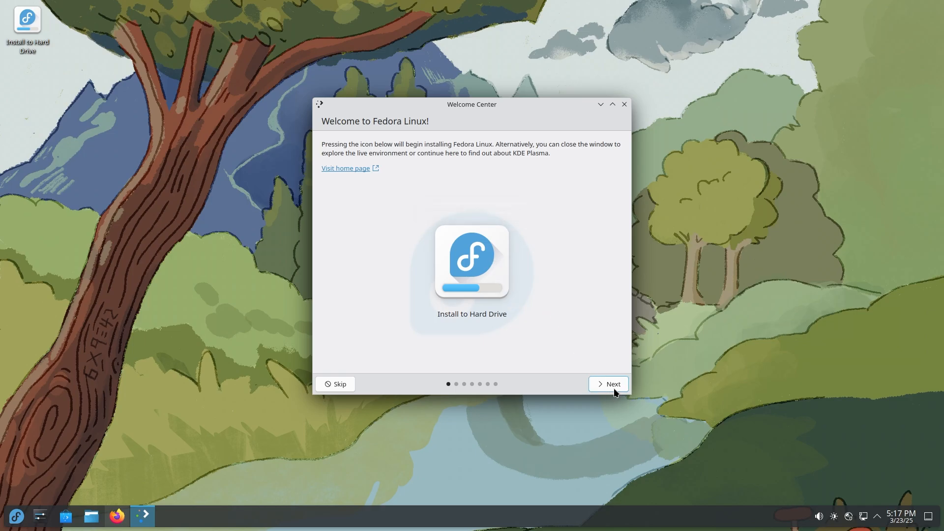
Step: Advance the Welcome Center to the Welcome page introducing Plasma and KDE
left_click(608, 384)
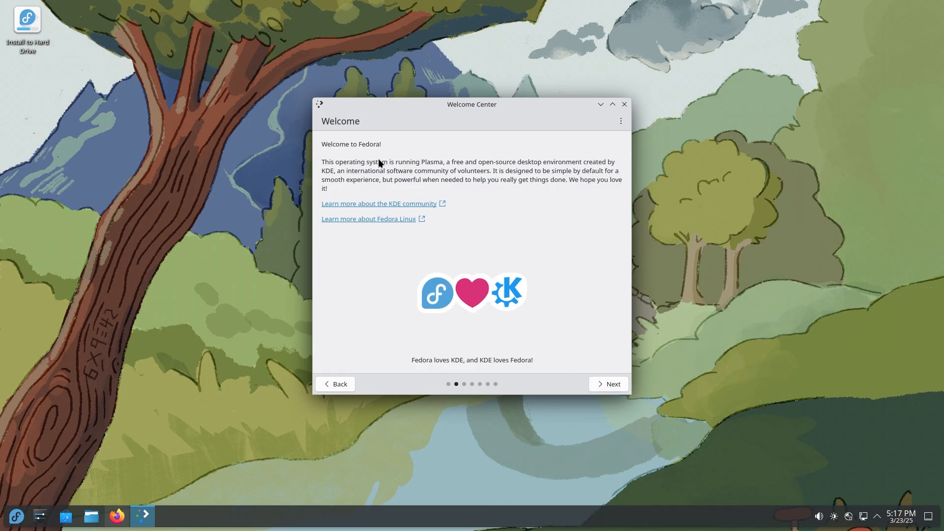
mouse_move(593, 380)
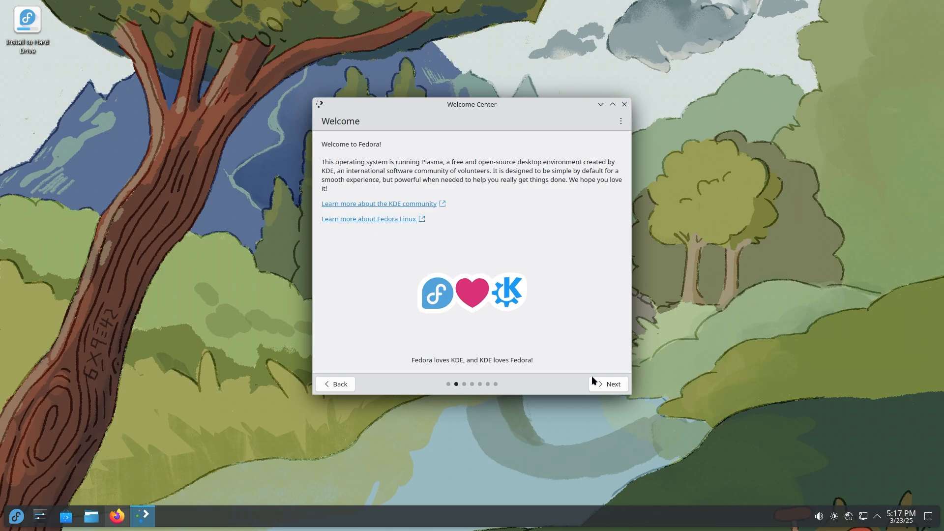
mouse_move(710, 316)
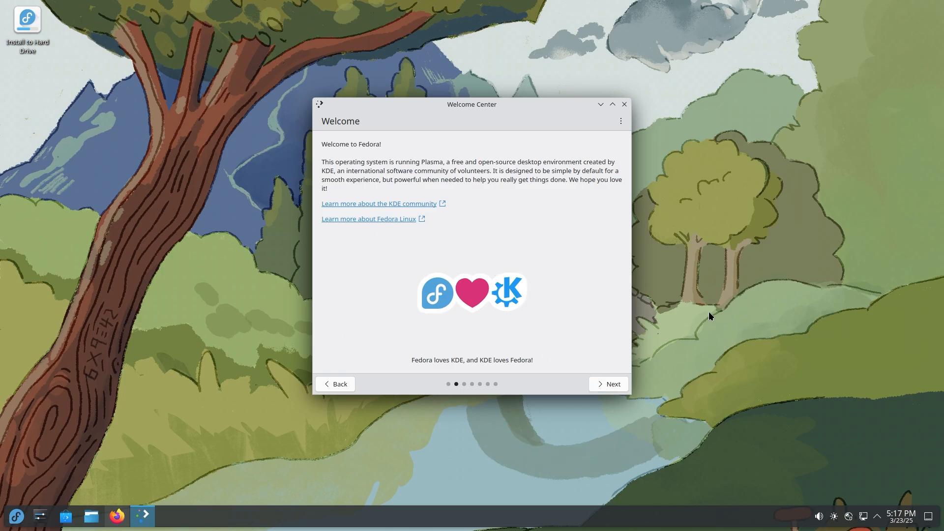
Step: Advance to the Simple by Default page with the sample Plasma desktop
left_click(608, 384)
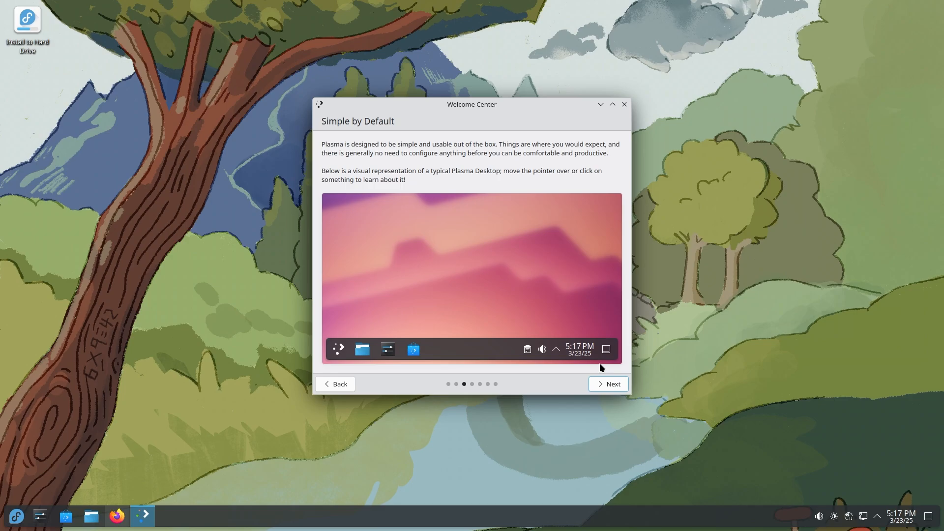
mouse_move(485, 173)
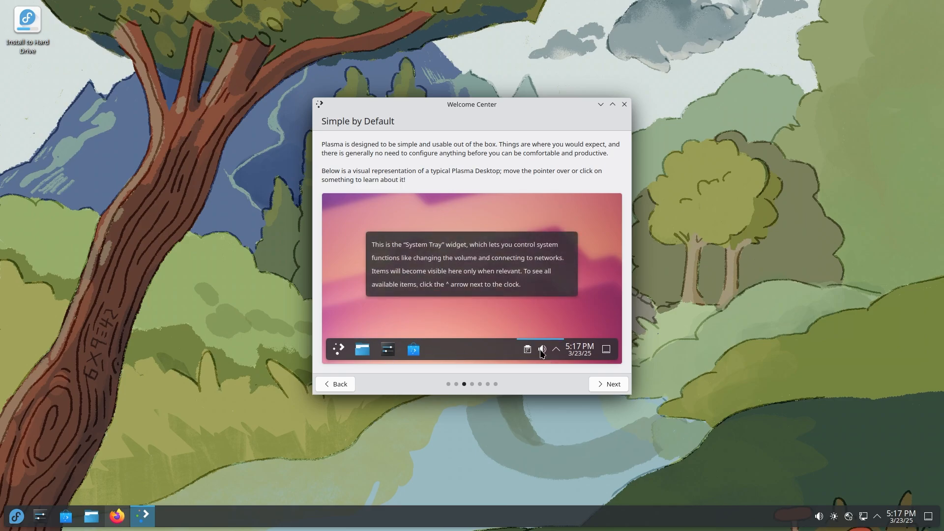
mouse_move(606, 349)
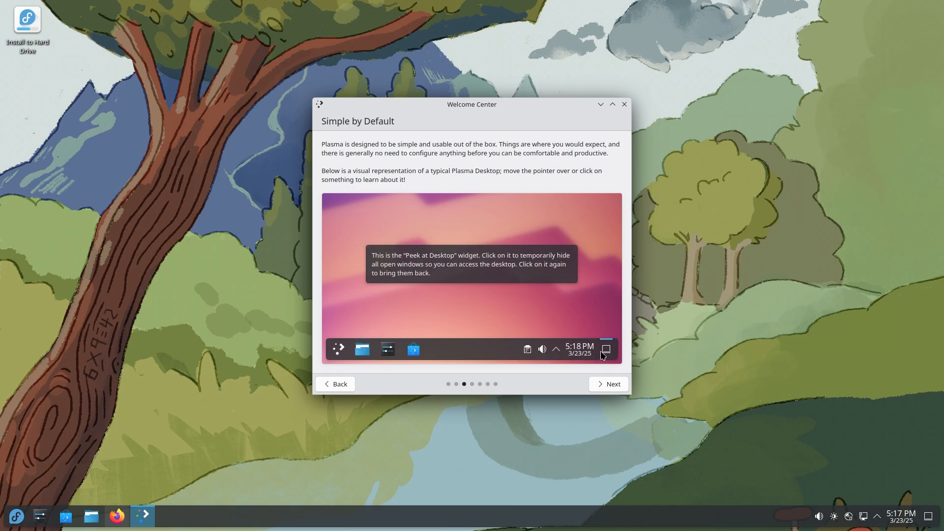
mouse_move(444, 349)
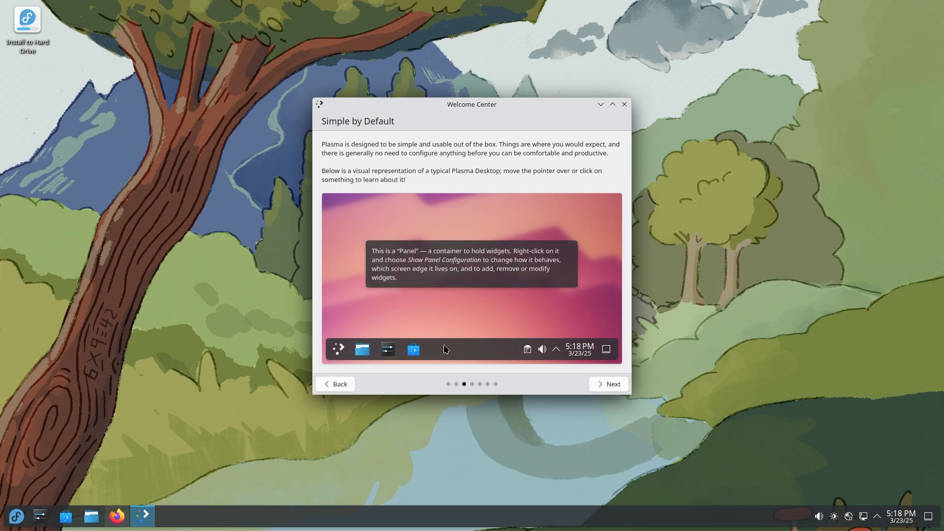
mouse_move(387, 349)
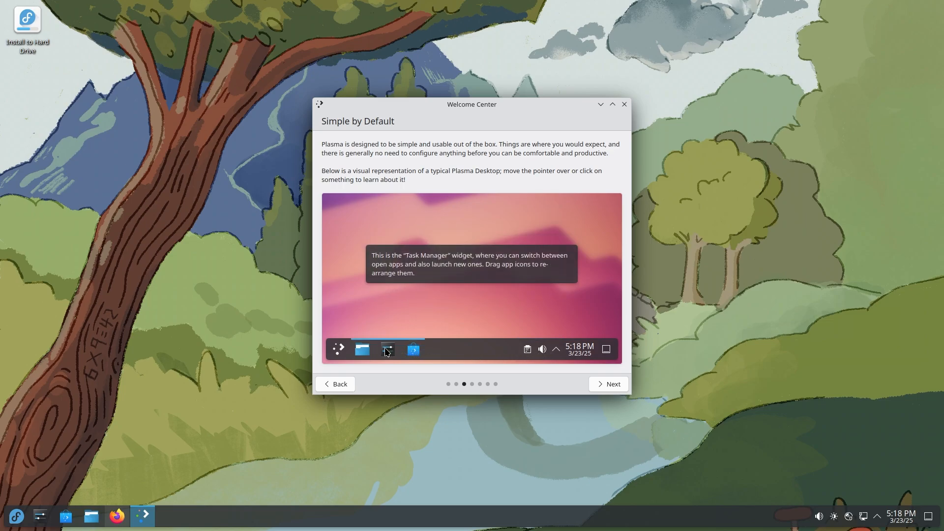
mouse_move(374, 354)
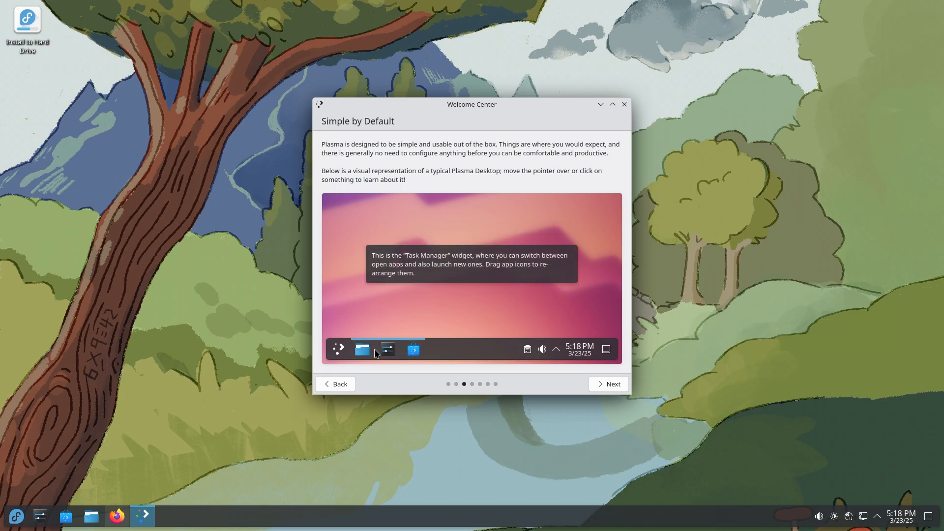
mouse_move(338, 349)
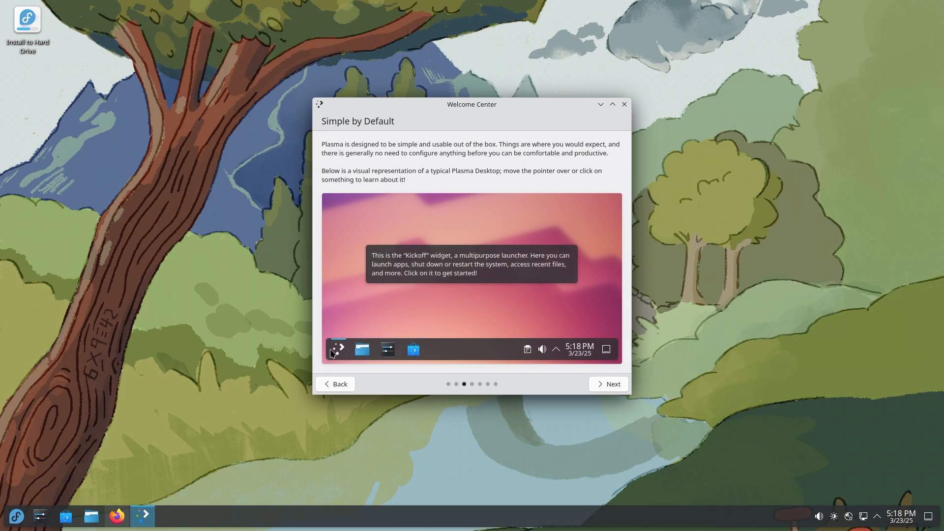
mouse_move(554, 366)
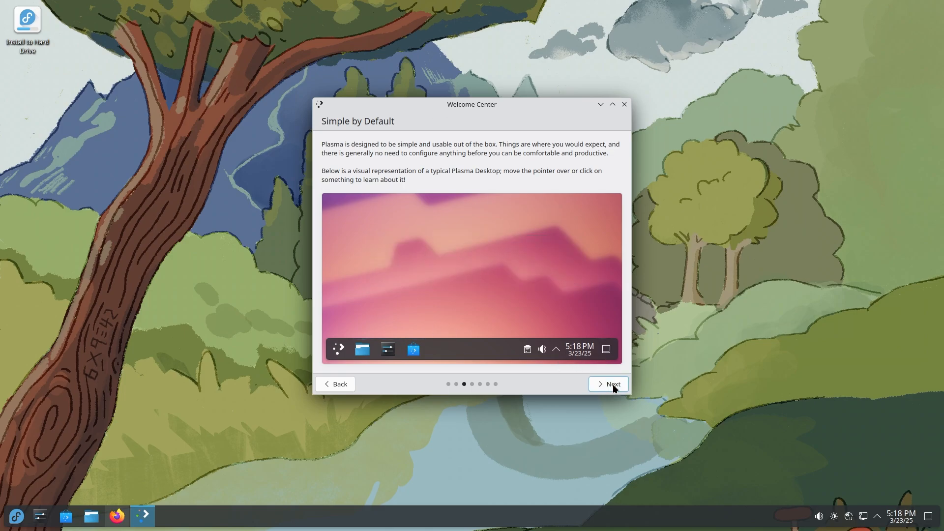
Step: Advance to the Powerful When Needed page listing Plasma features
left_click(608, 383)
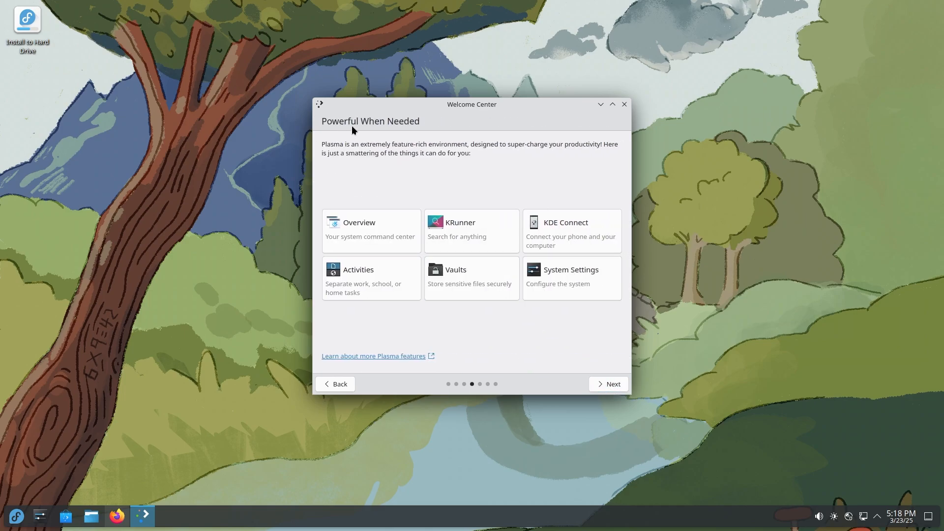
mouse_move(435, 138)
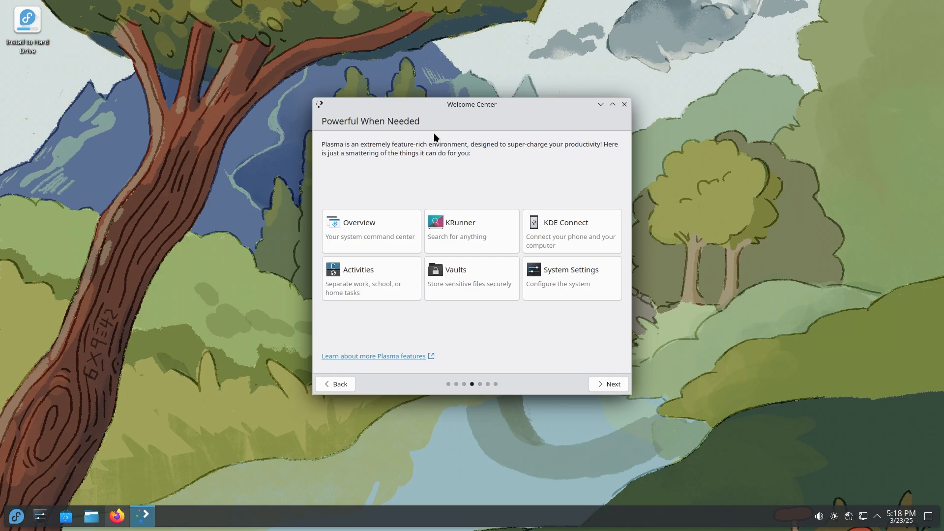
mouse_move(472, 277)
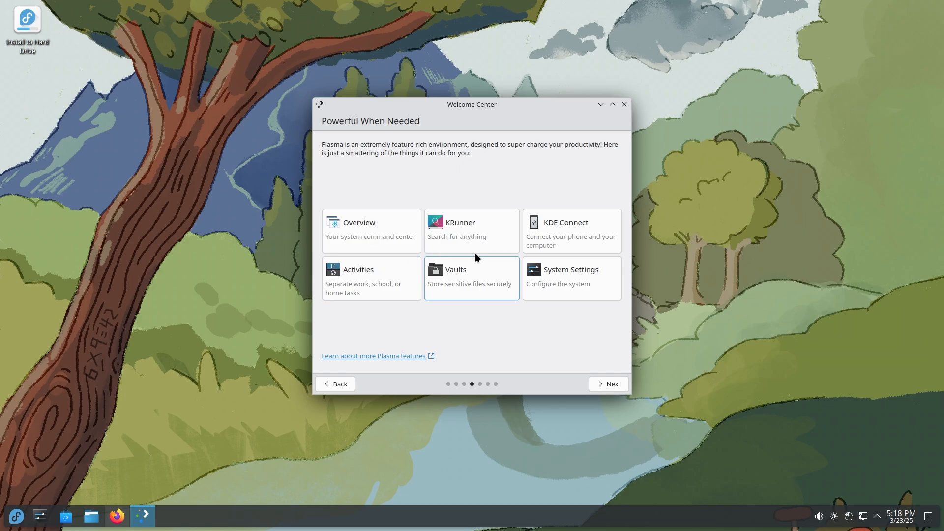
mouse_move(565, 245)
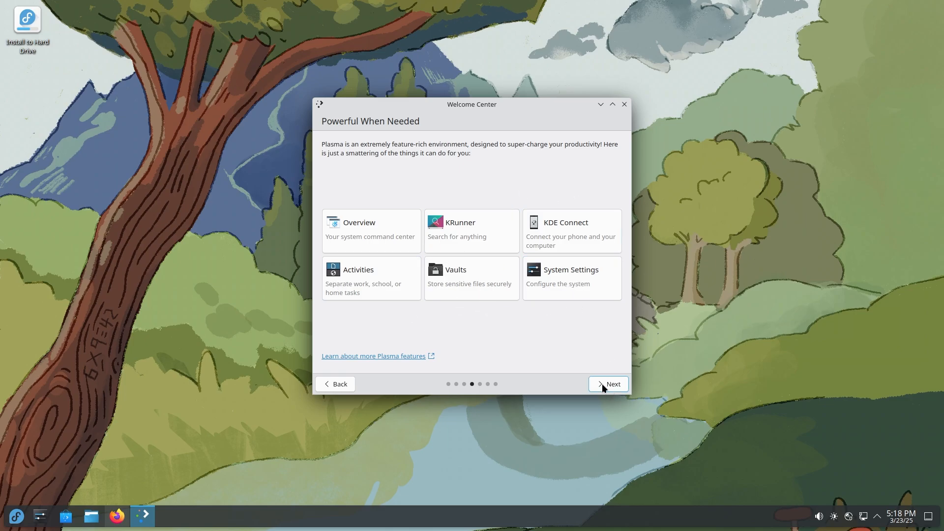
Step: Pass the Manage Software page and enable third-party repositories
left_click(608, 384)
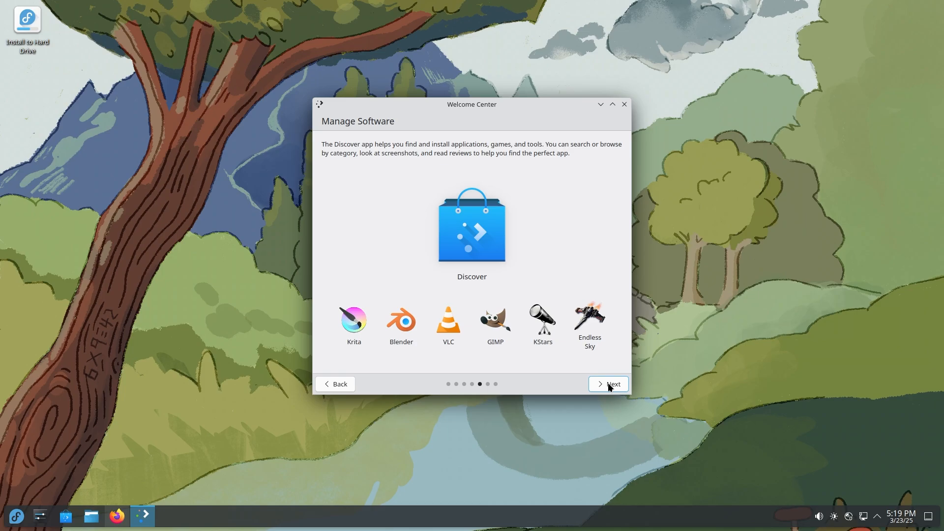
mouse_move(635, 353)
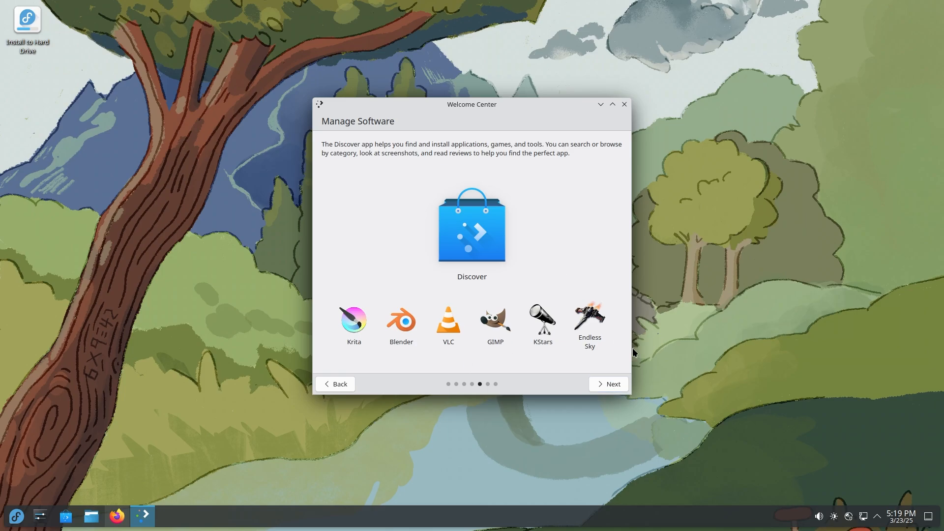
left_click(608, 384)
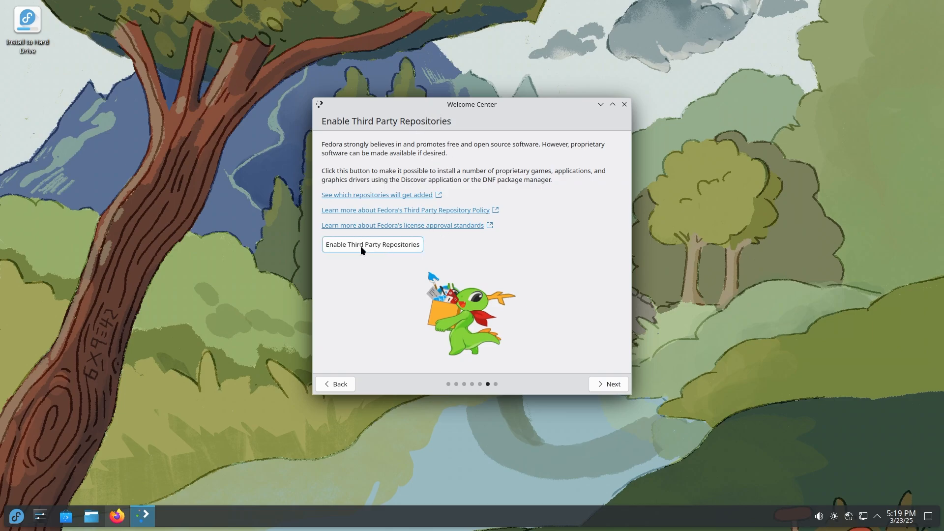
left_click(372, 244)
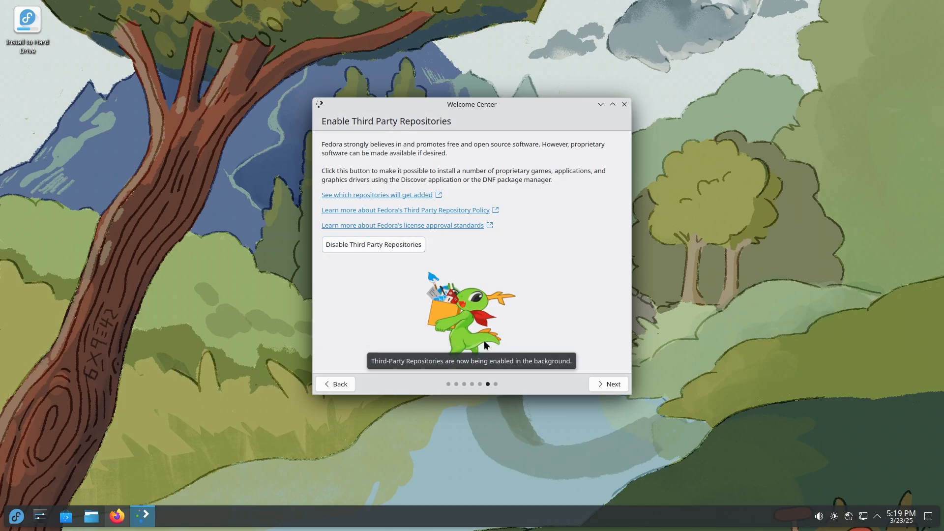
mouse_move(596, 397)
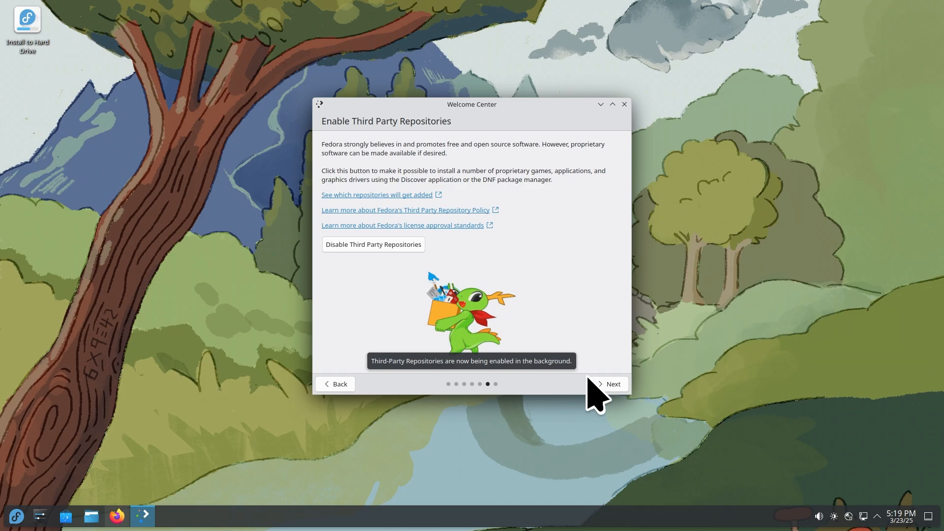
mouse_move(609, 385)
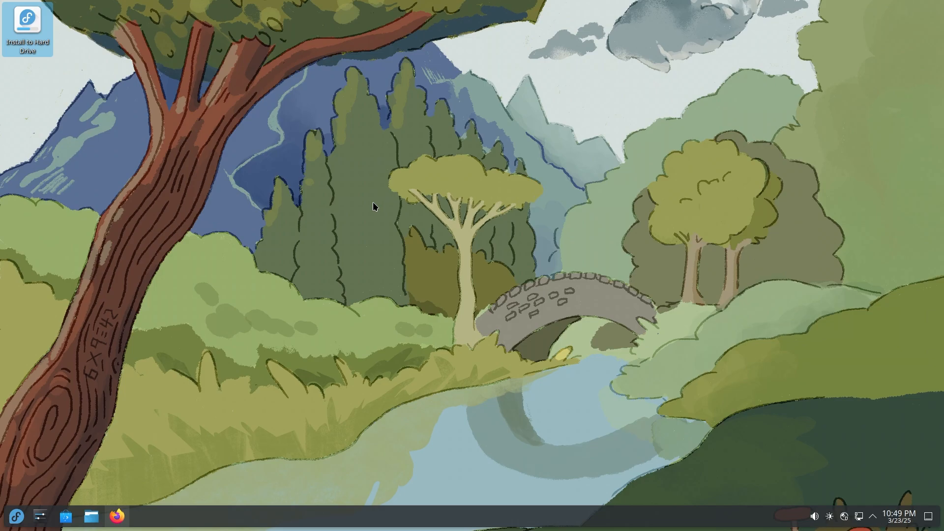
Step: Launch Install to Hard Drive, choose English and accept the pre-release warning
double_click(27, 28)
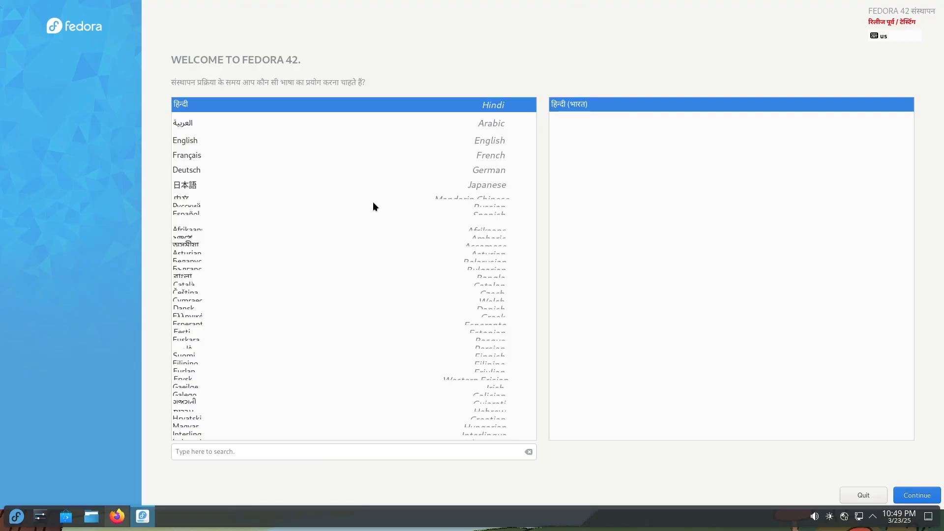
left_click(352, 452)
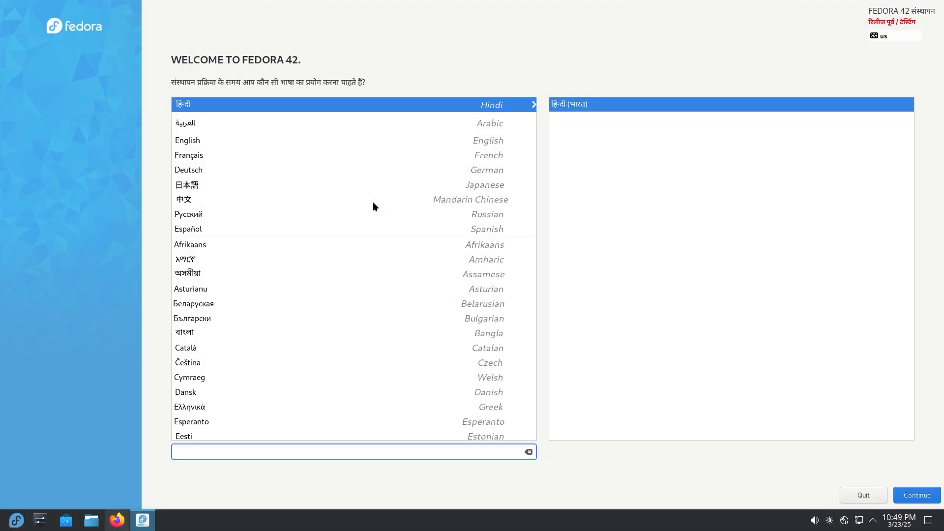
mouse_move(186, 128)
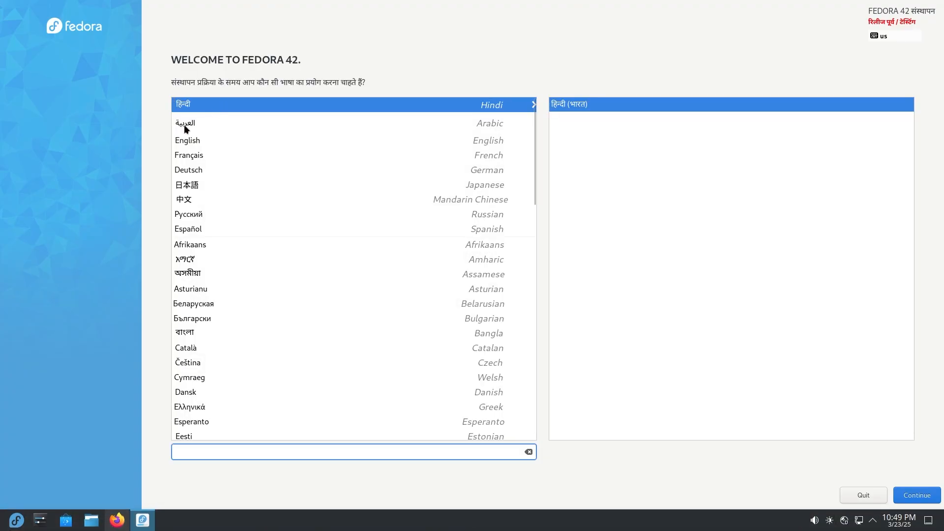
left_click(186, 137)
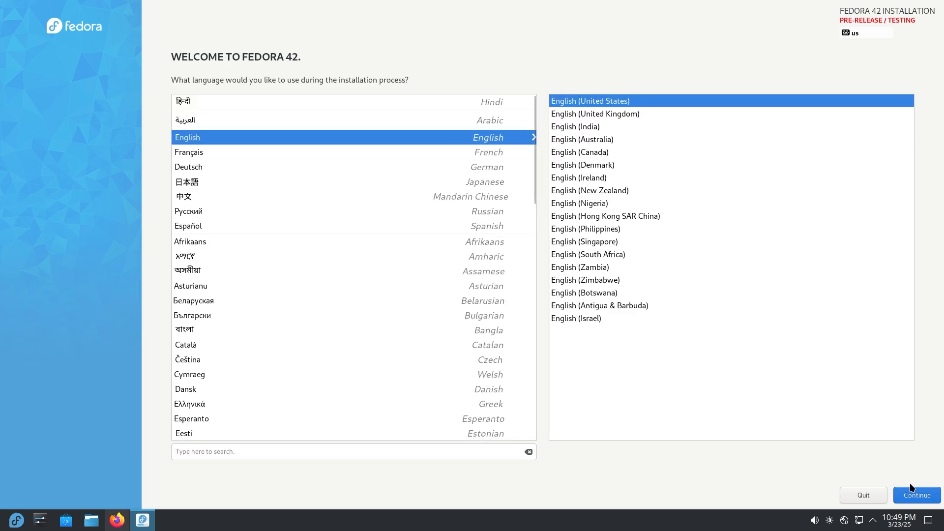
left_click(915, 495)
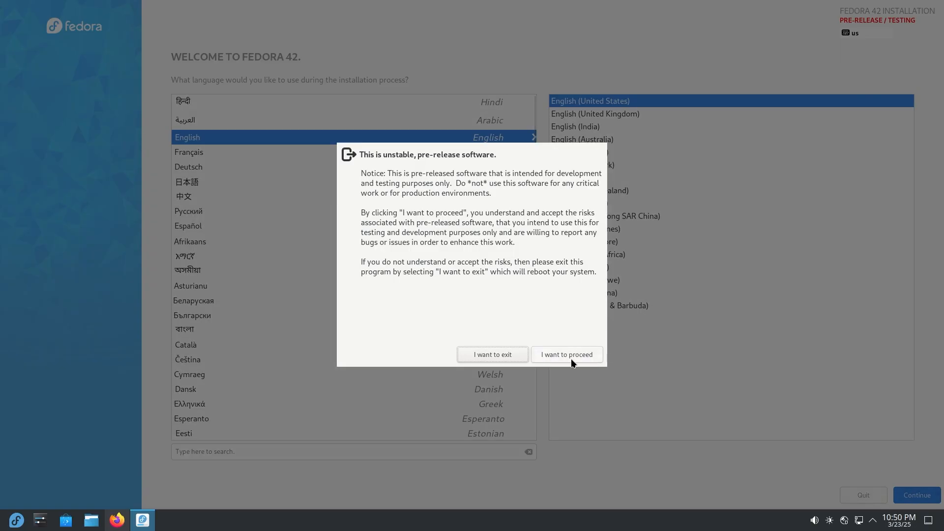
left_click(564, 354)
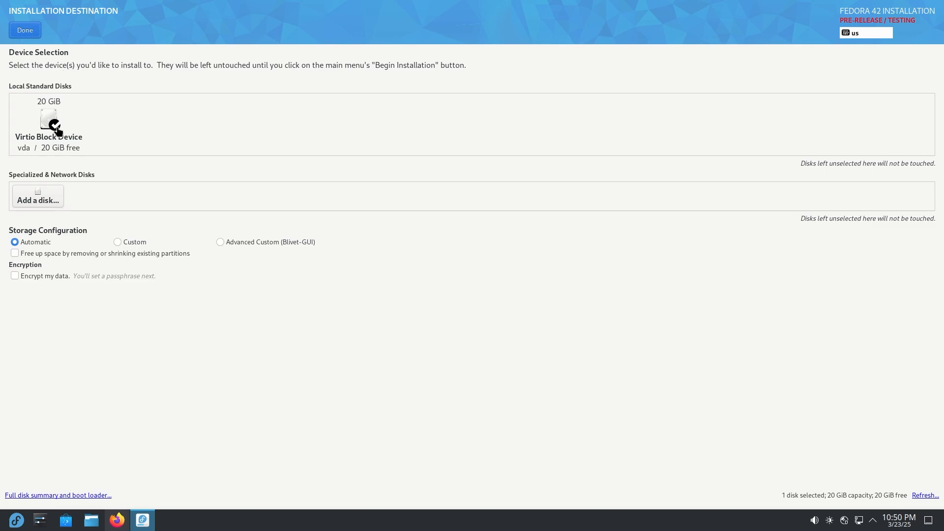
Step: Accept the disk choice and keep the root account disabled
left_click(25, 31)
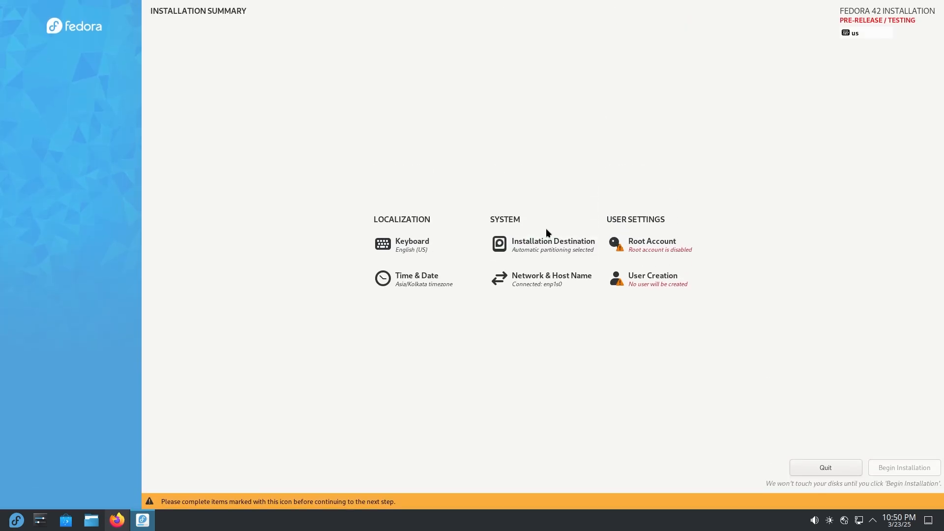
left_click(651, 245)
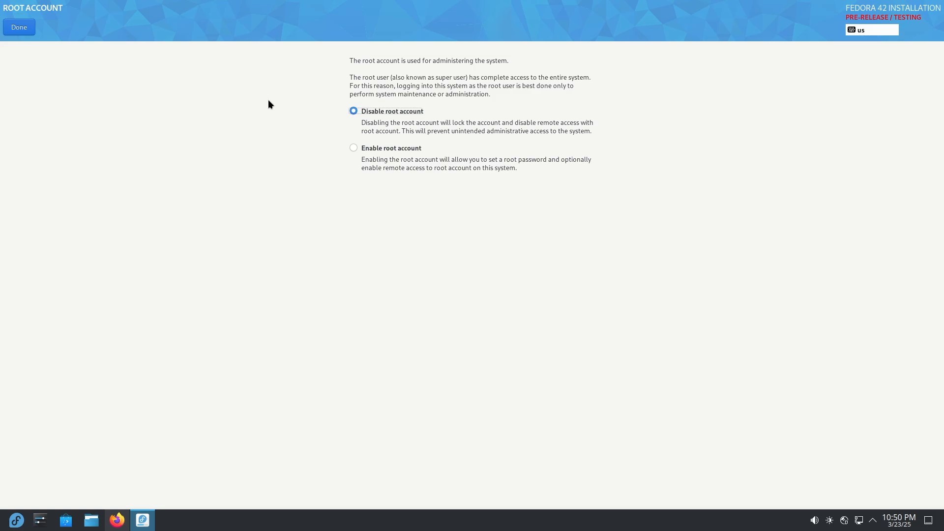
left_click(19, 27)
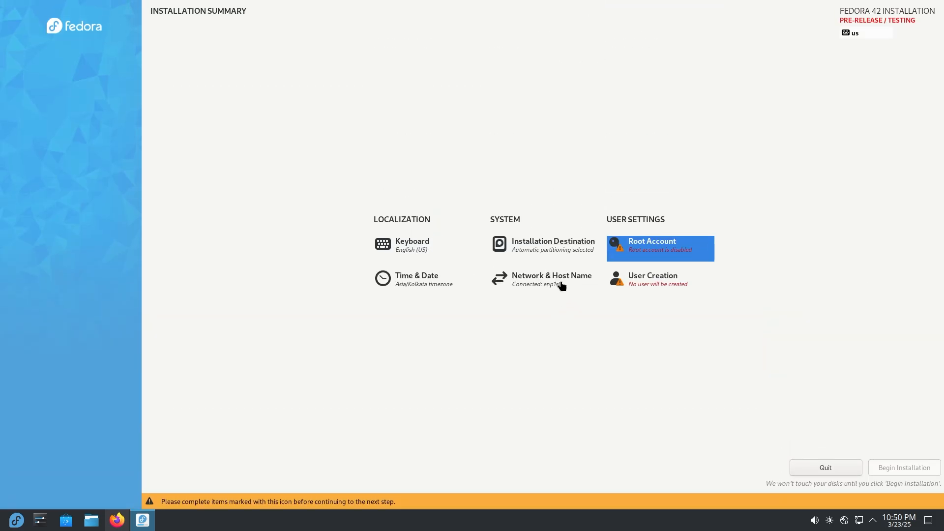
Step: Create user 'Ani' with a password, accepting the short-password warning
left_click(653, 279)
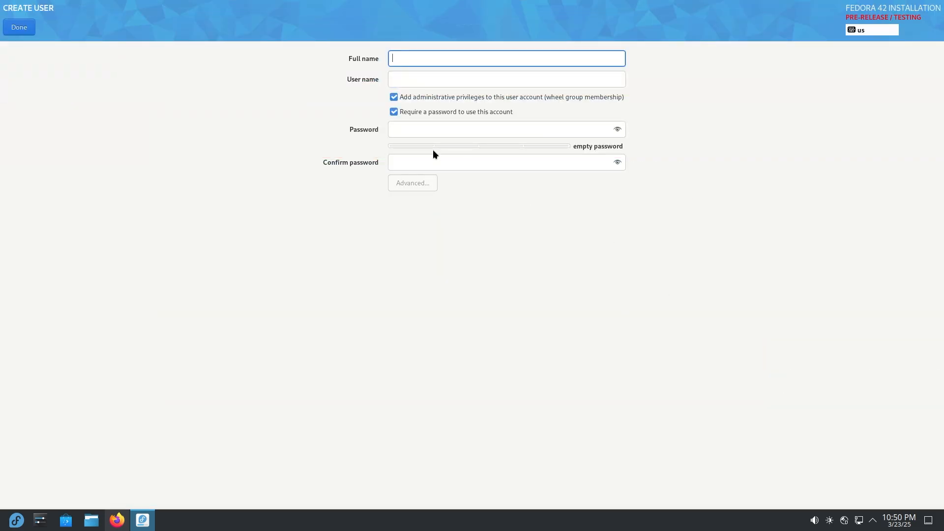
mouse_move(419, 96)
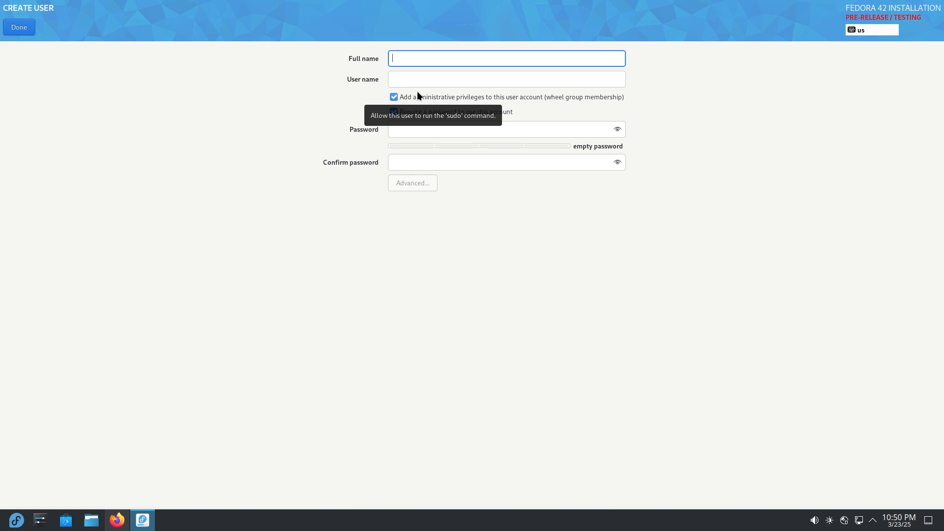
type("Ani")
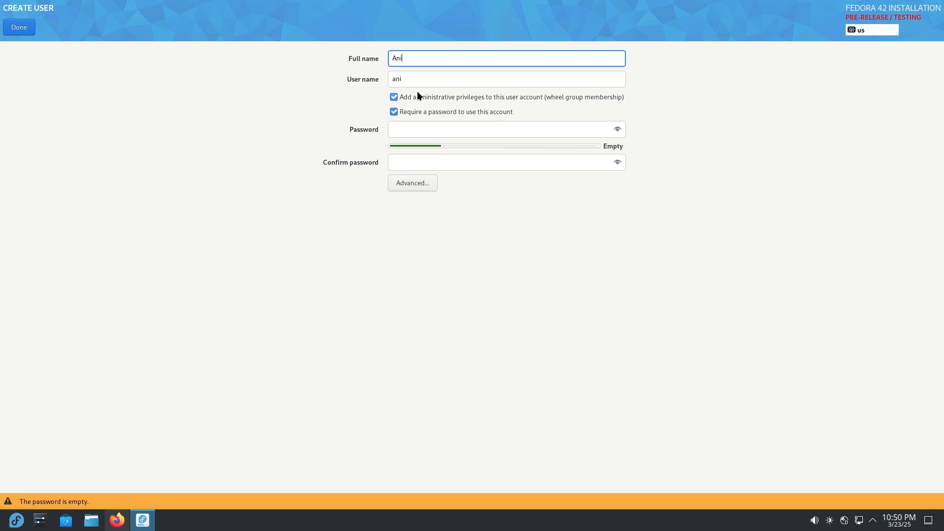
type("•••")
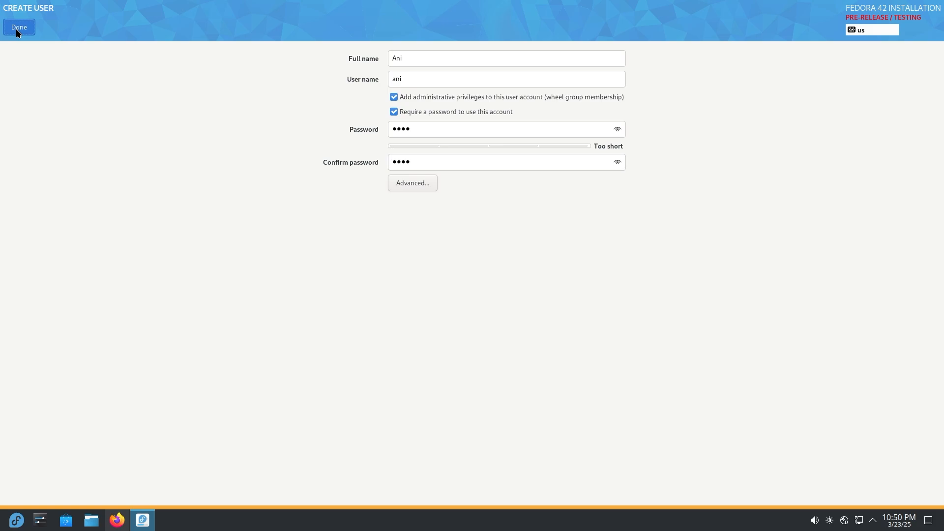
left_click(19, 28)
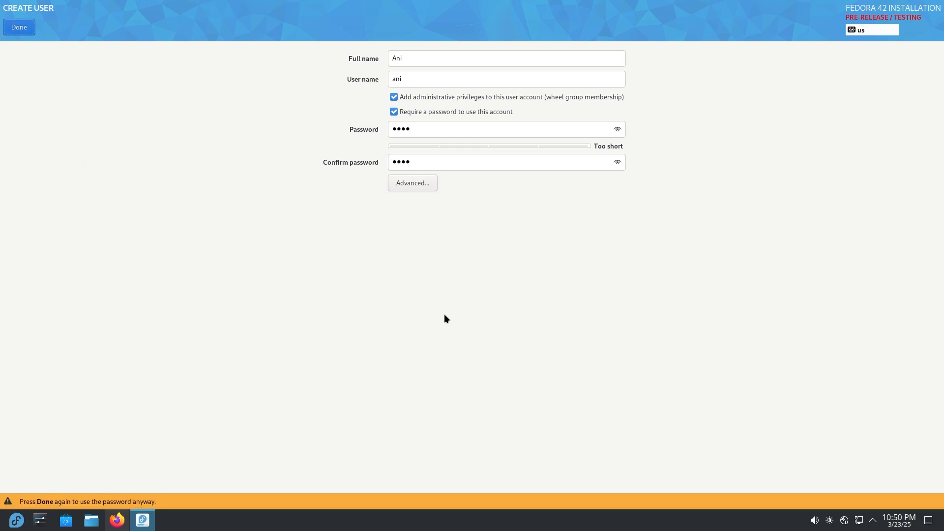
mouse_move(370, 257)
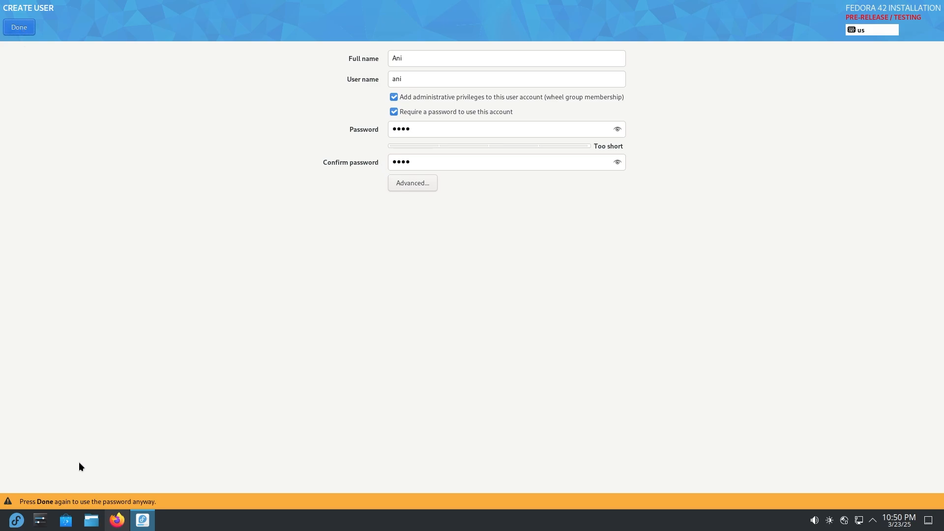
left_click(19, 28)
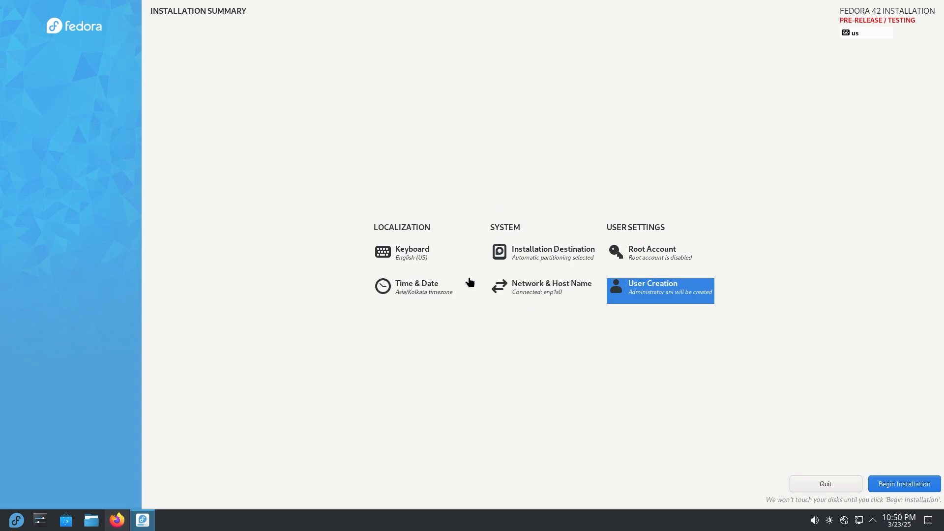
left_click(552, 252)
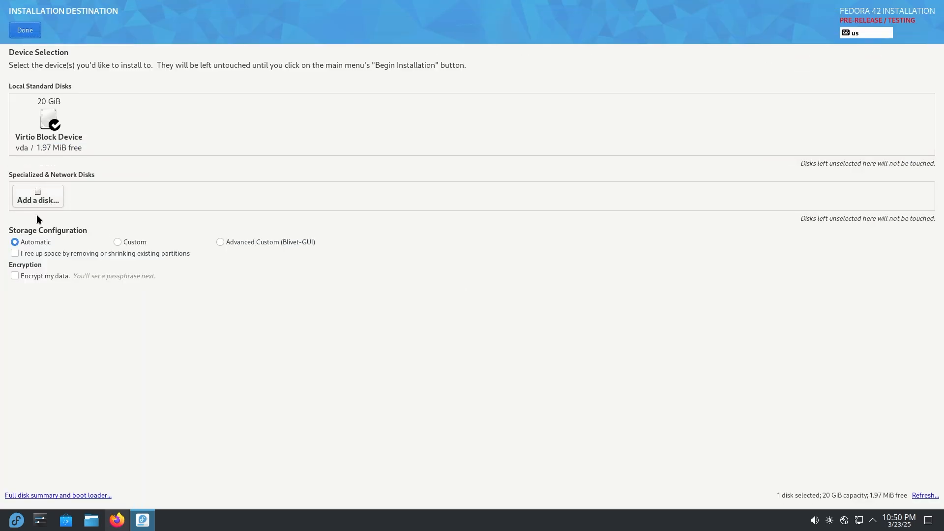
Step: Try Custom and Advanced Custom partitioning, keep Automatic, then quit the installer
left_click(38, 196)
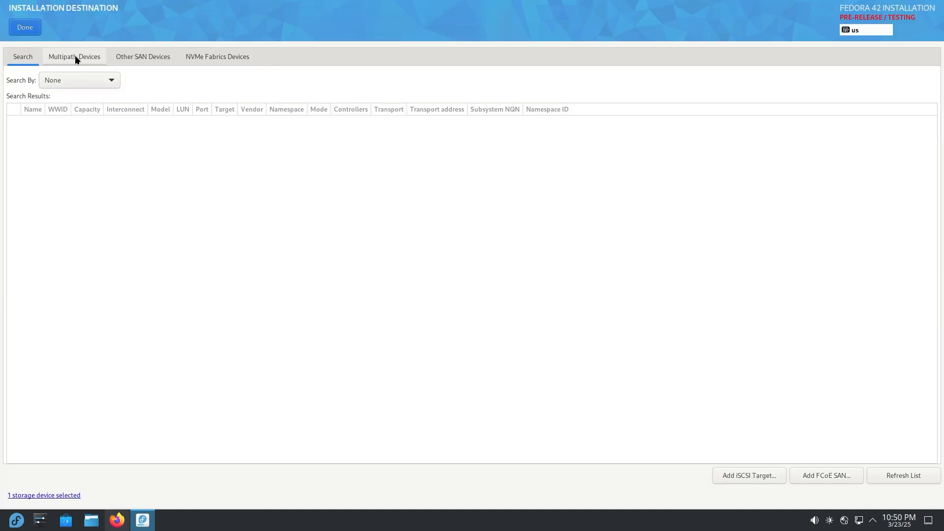
left_click(216, 56)
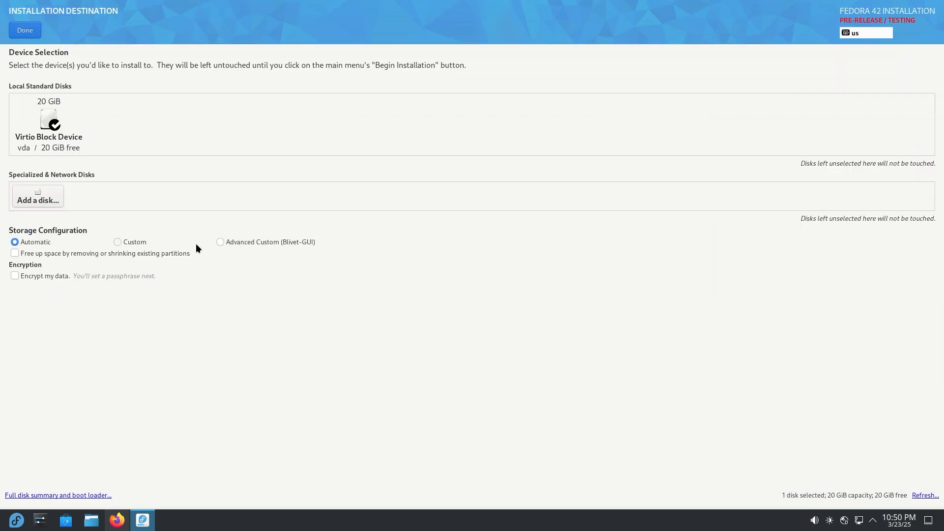
left_click(118, 242)
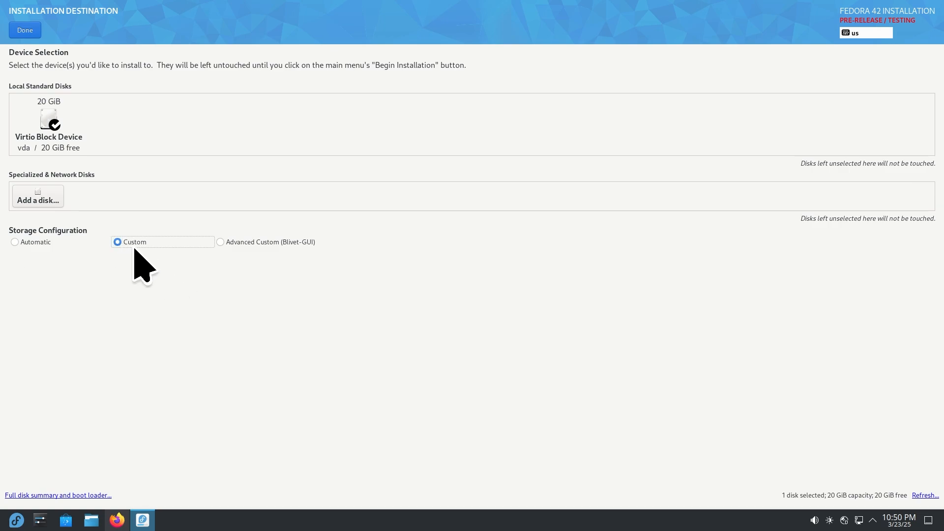
left_click(220, 242)
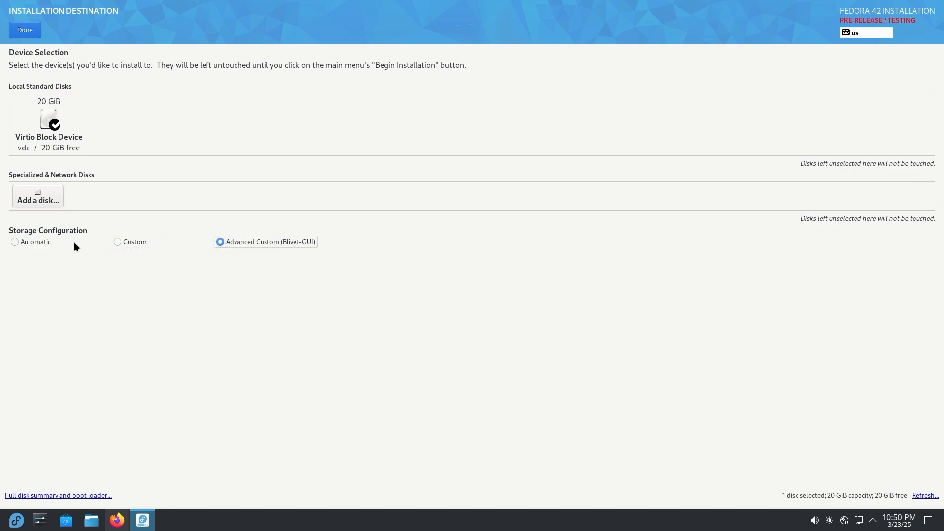
left_click(15, 242)
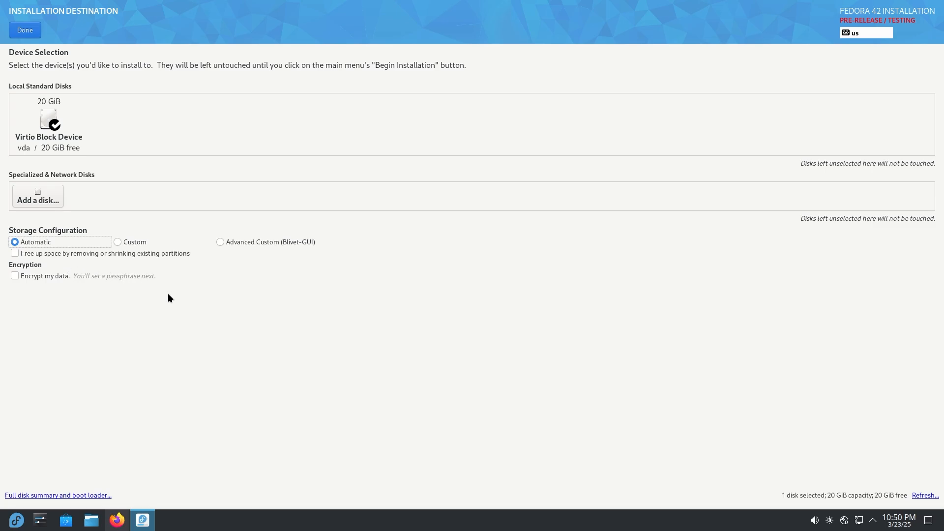
mouse_move(106, 123)
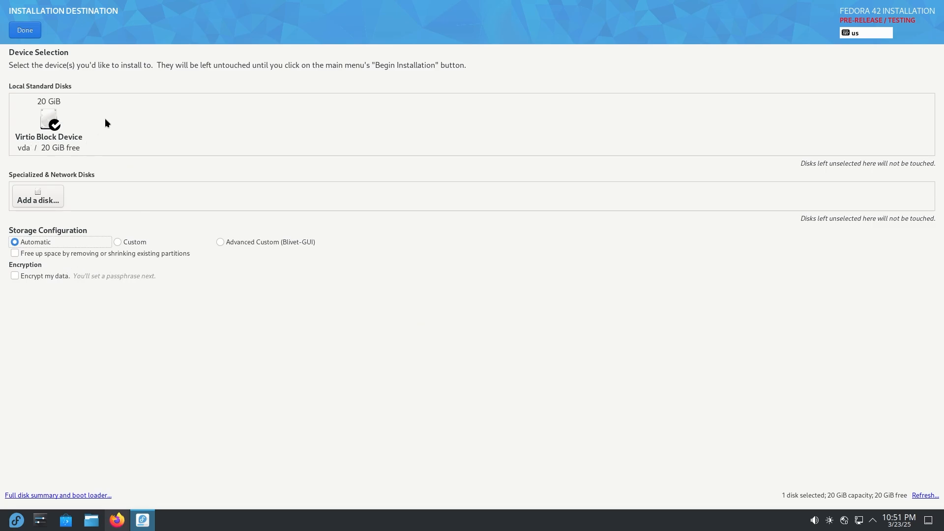
left_click(25, 30)
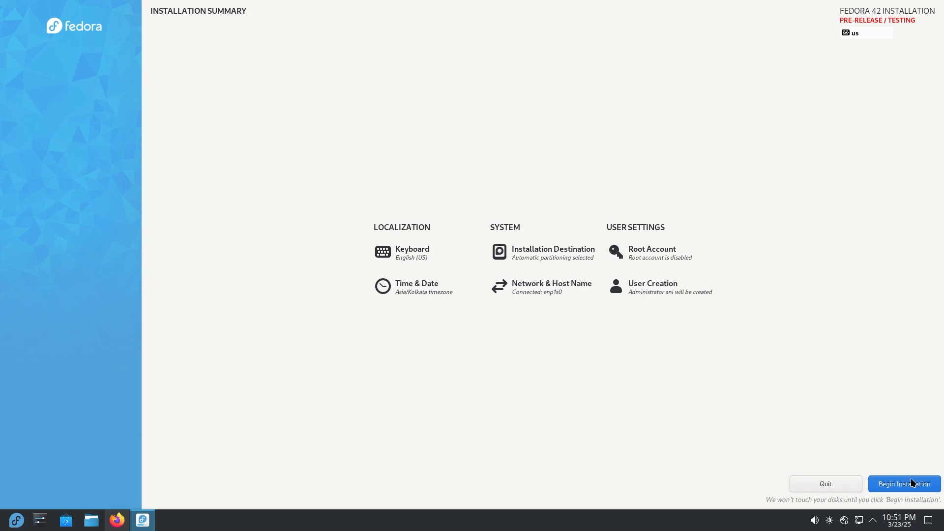
mouse_move(826, 484)
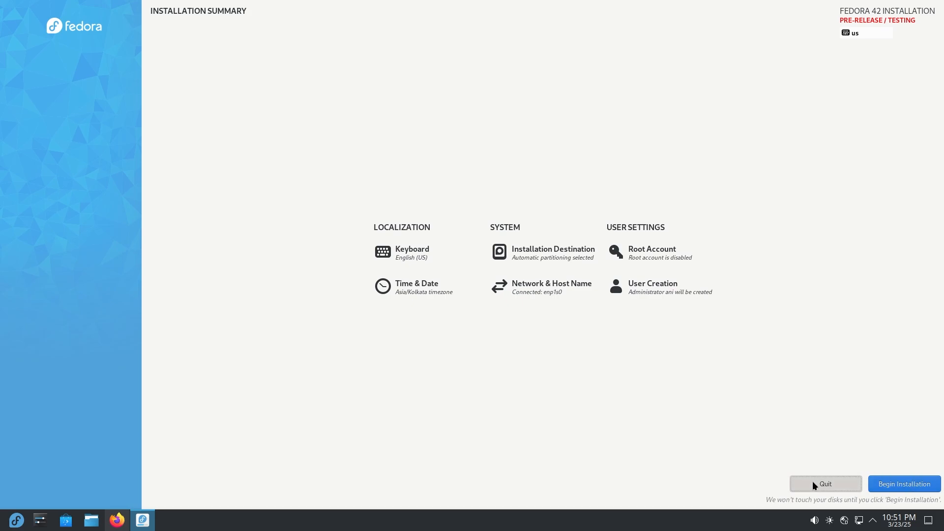
left_click(825, 484)
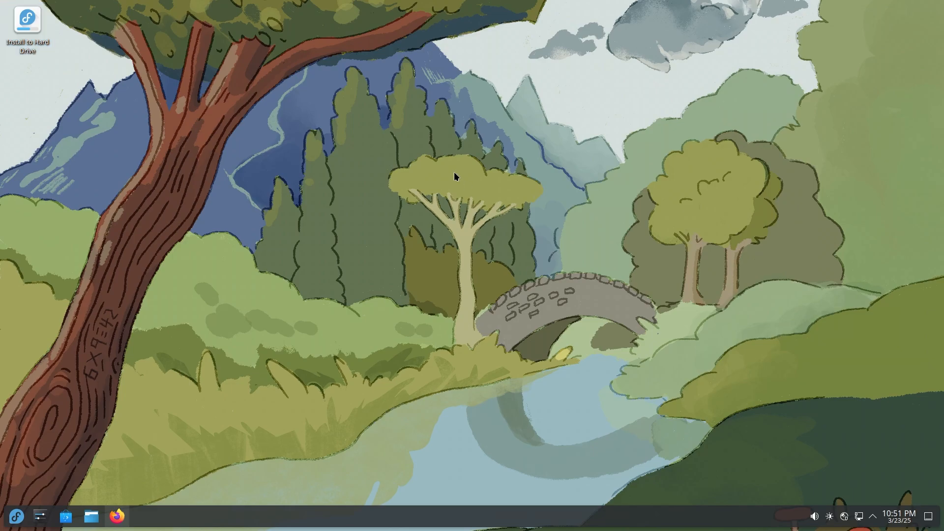
mouse_move(455, 185)
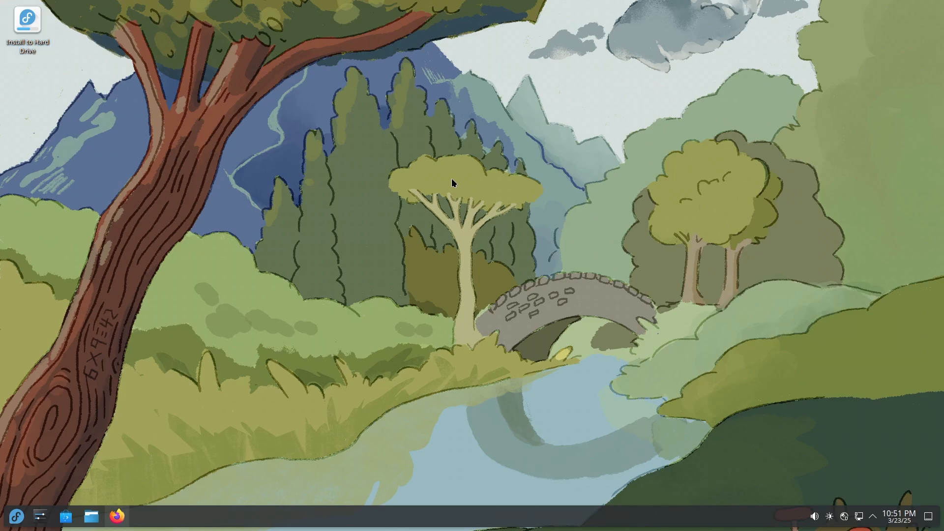
mouse_move(122, 327)
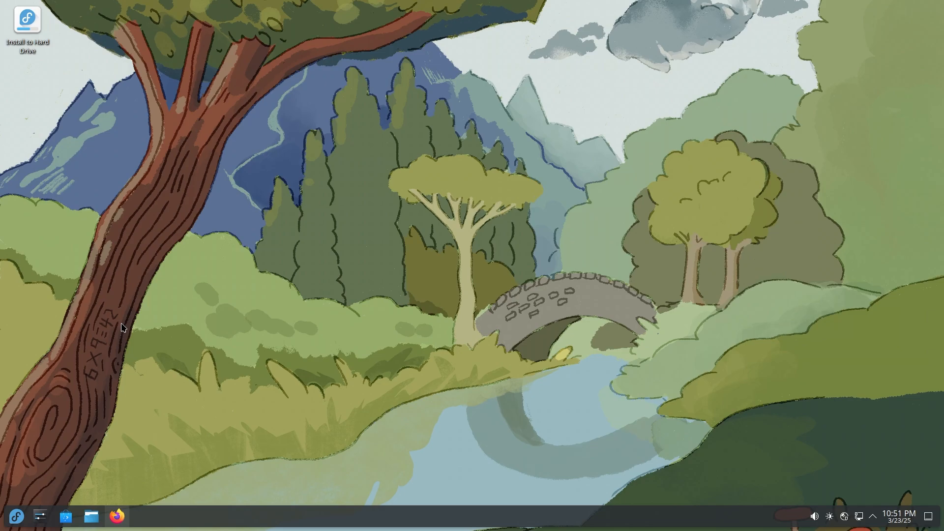
mouse_move(104, 432)
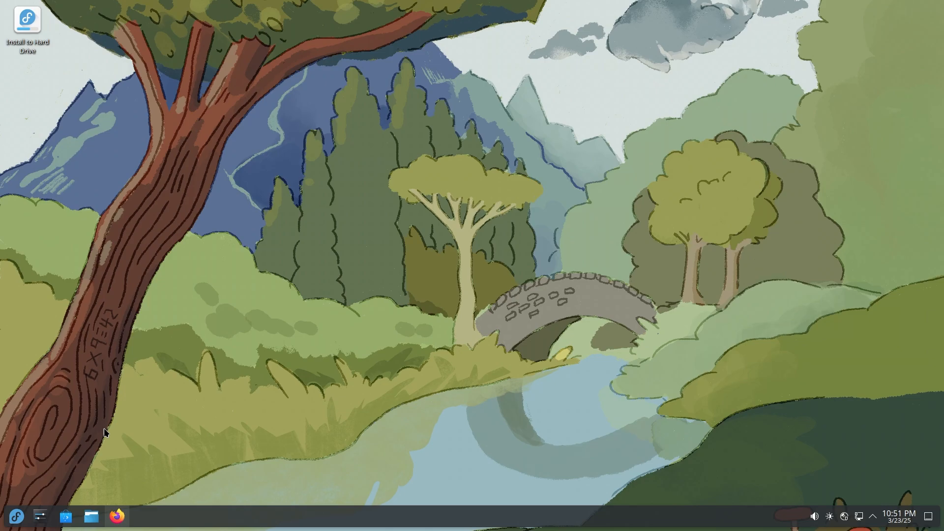
mouse_move(185, 473)
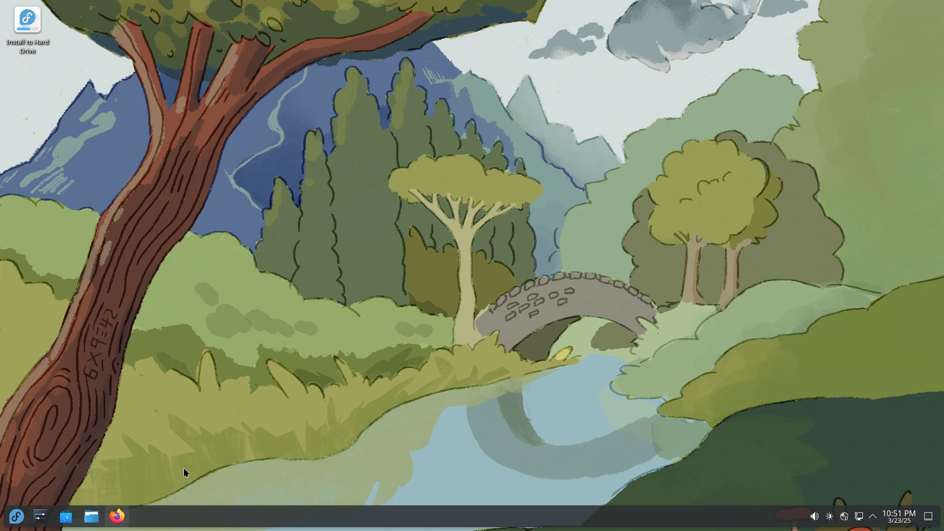
mouse_move(251, 367)
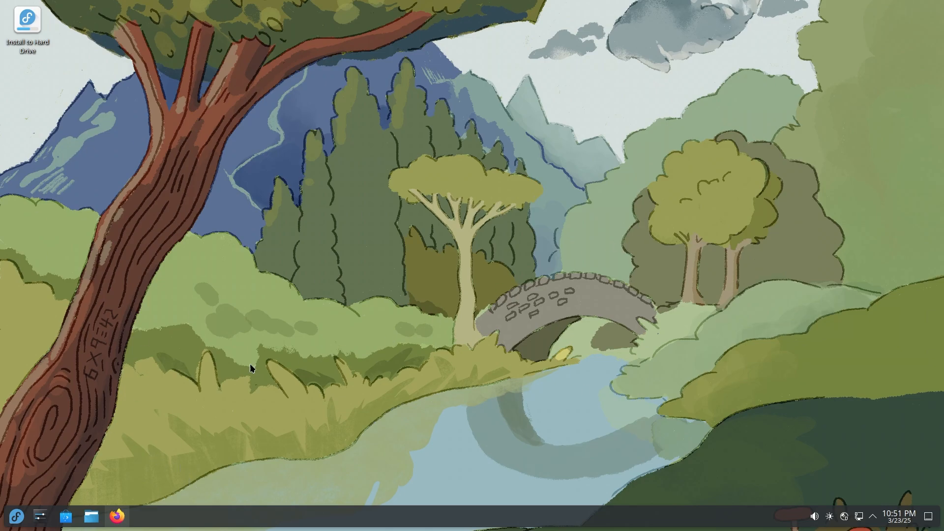
mouse_move(756, 512)
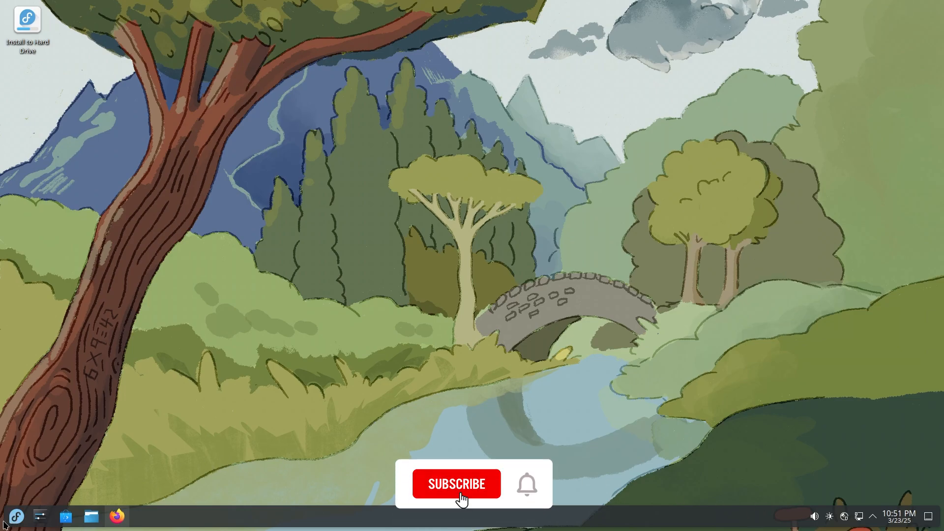
left_click(456, 484)
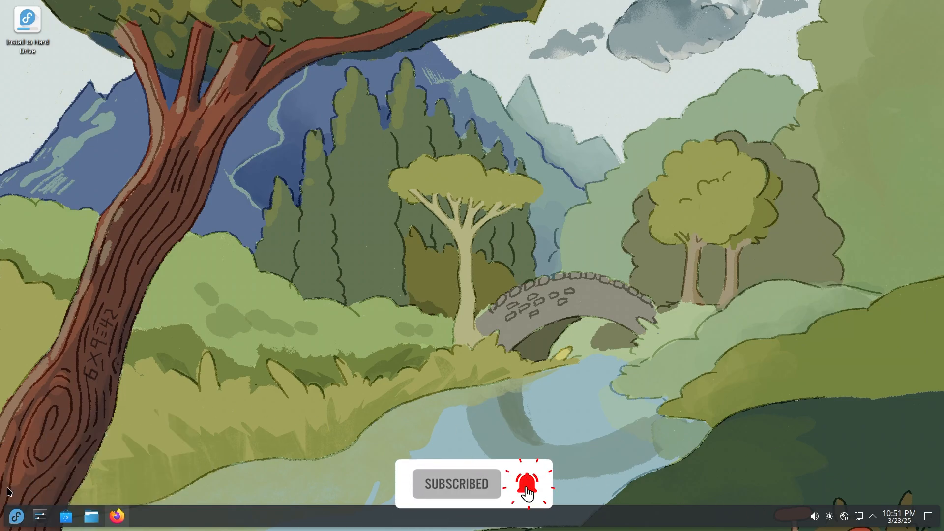
left_click(17, 515)
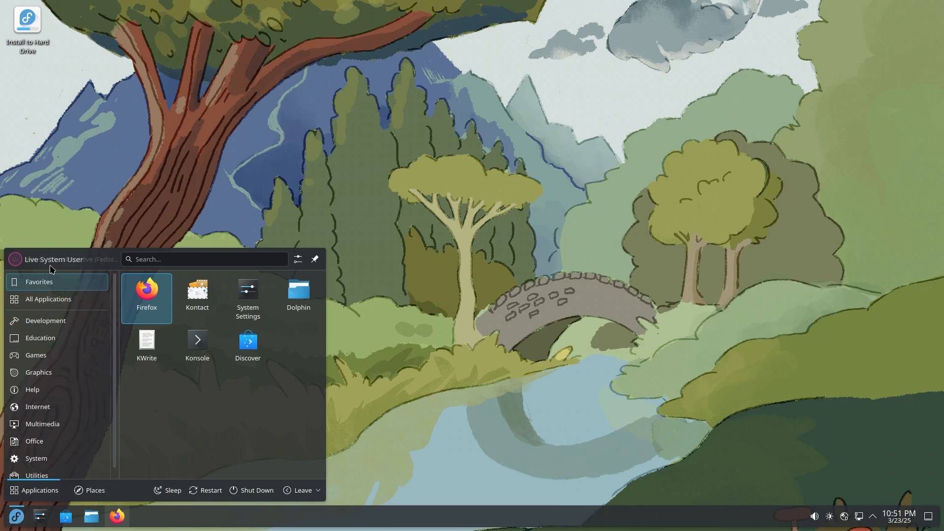
mouse_move(197, 298)
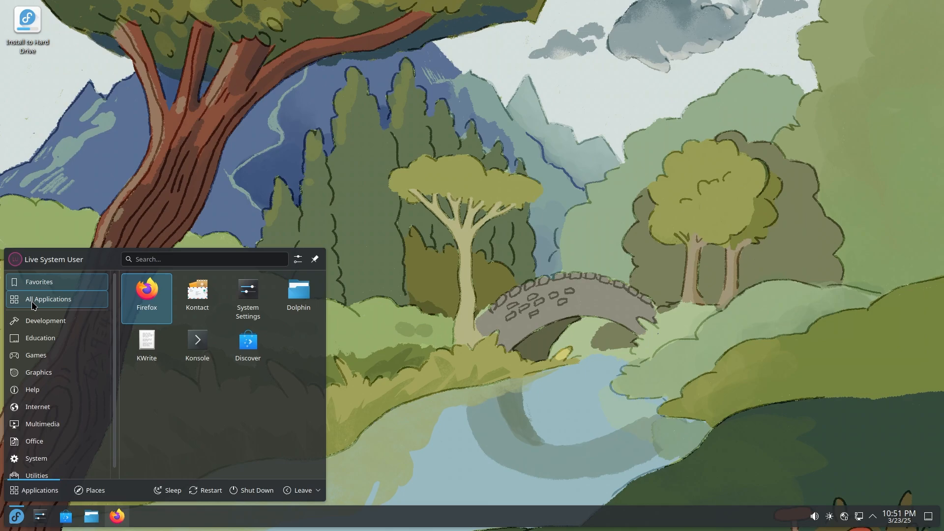
Step: Browse the launcher's Development, Help, Internet, Multimedia, Office and Graphics categories
left_click(45, 321)
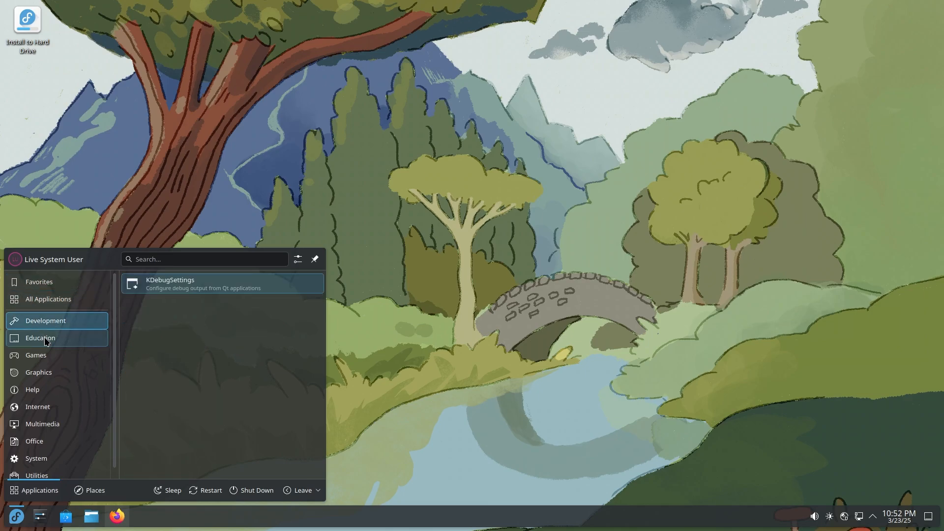
left_click(39, 372)
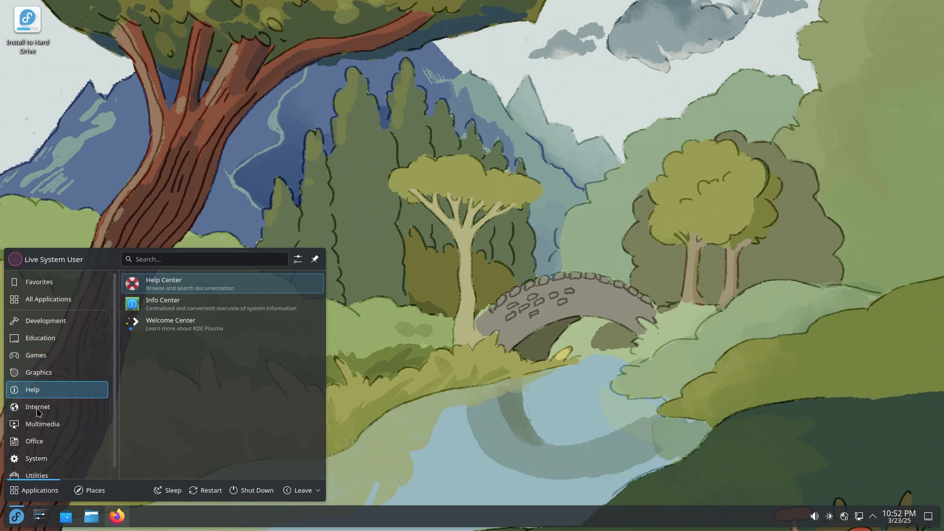
left_click(38, 407)
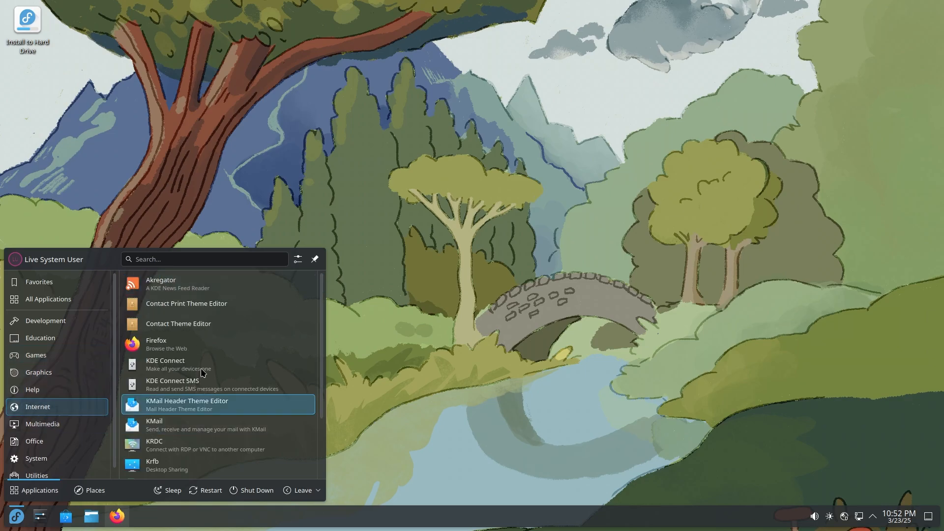
scroll("down", 3)
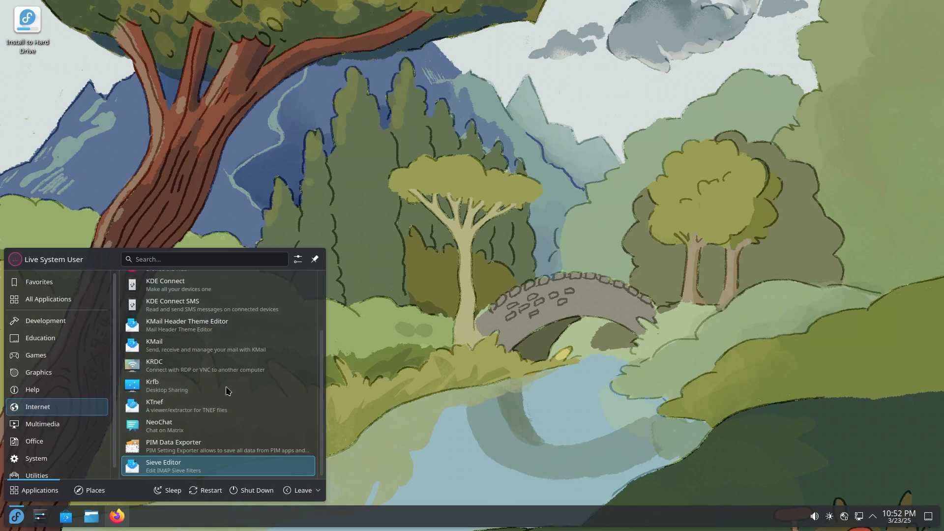
left_click(42, 423)
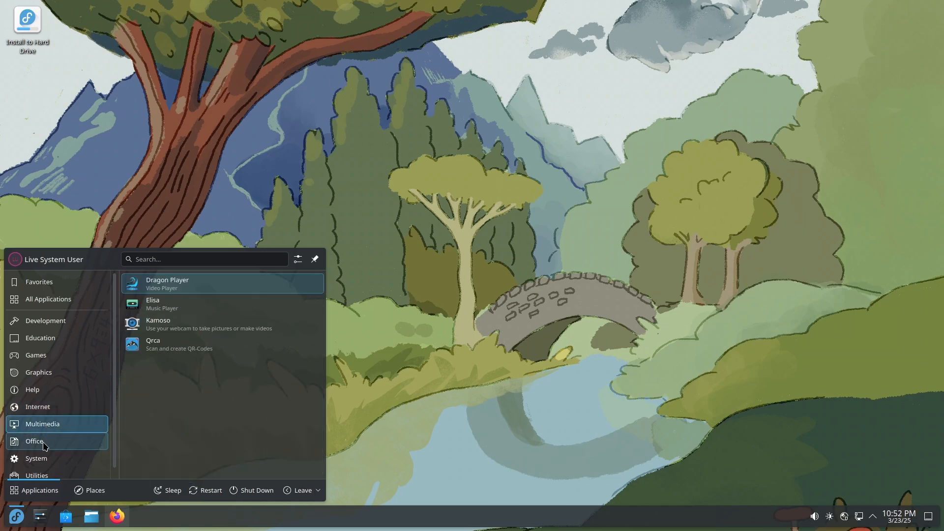
left_click(33, 441)
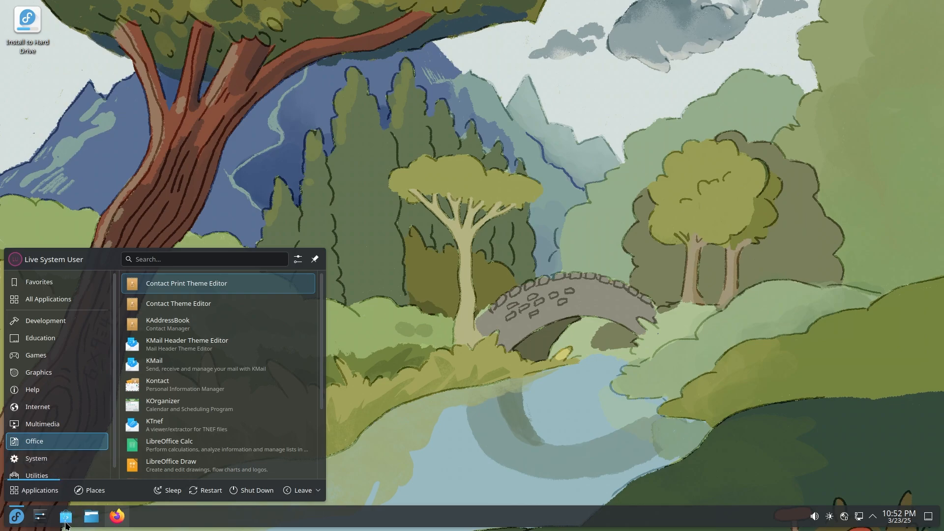
mouse_move(65, 517)
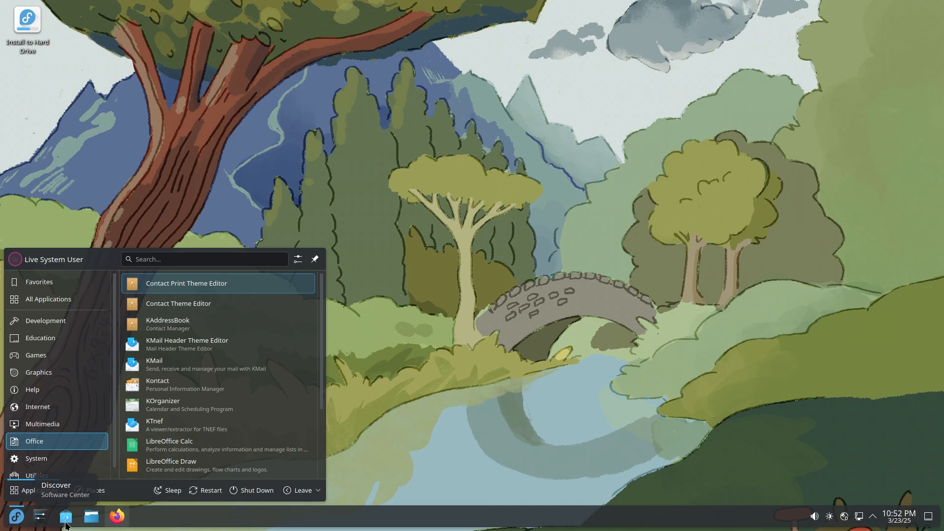
scroll("down", 3)
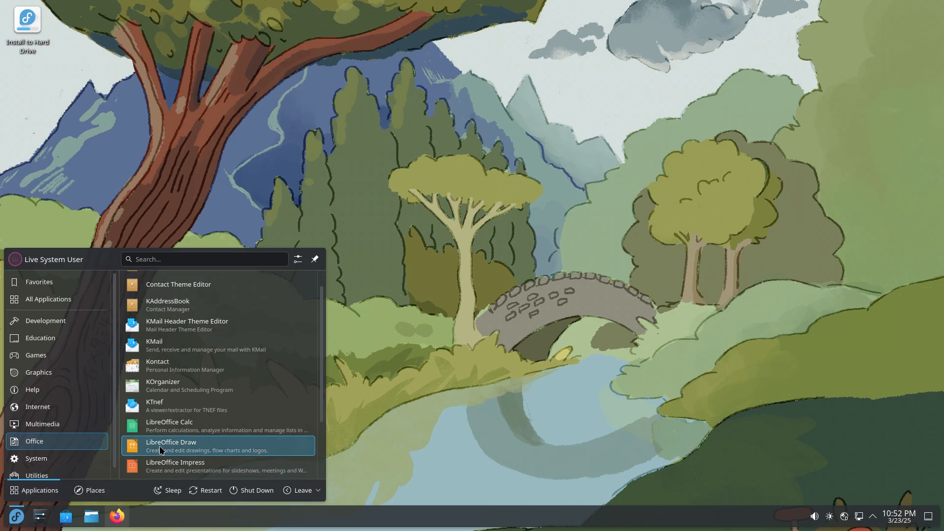
mouse_move(147, 453)
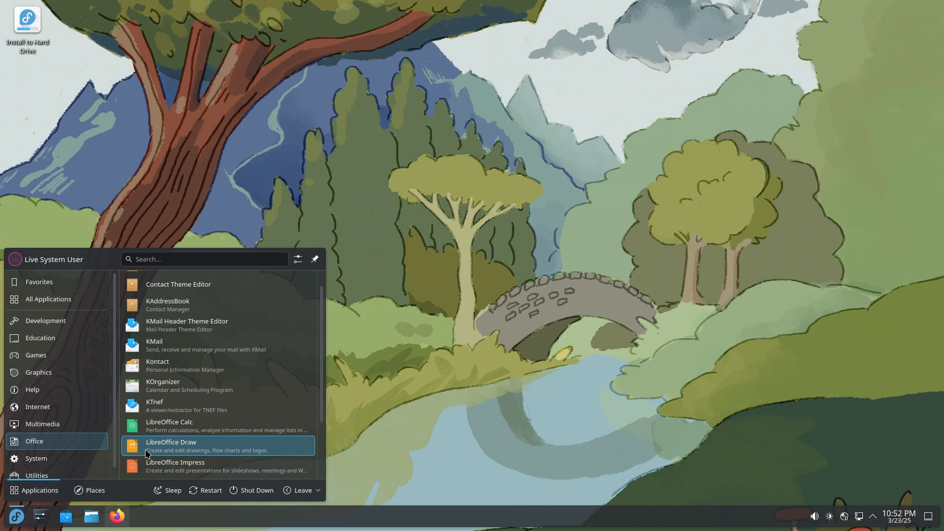
mouse_move(270, 453)
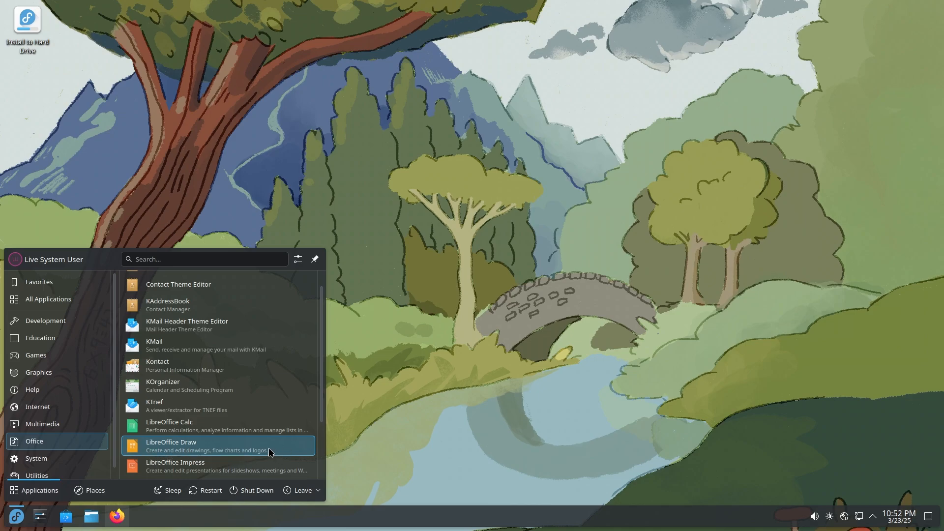
mouse_move(176, 467)
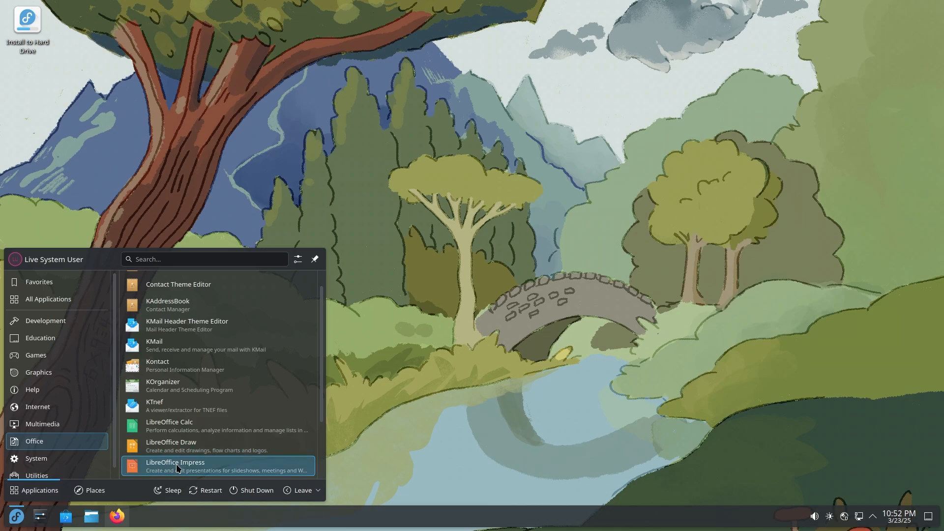
scroll("down", 3)
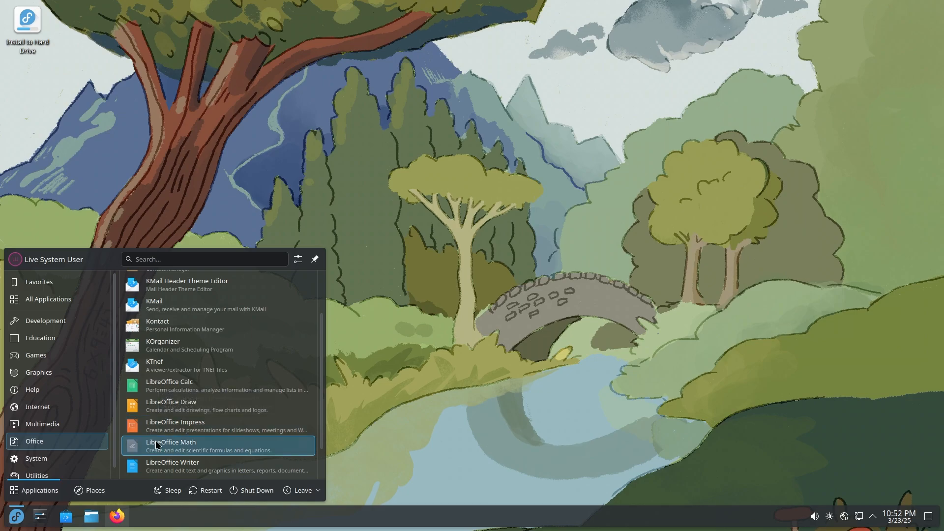
mouse_move(279, 442)
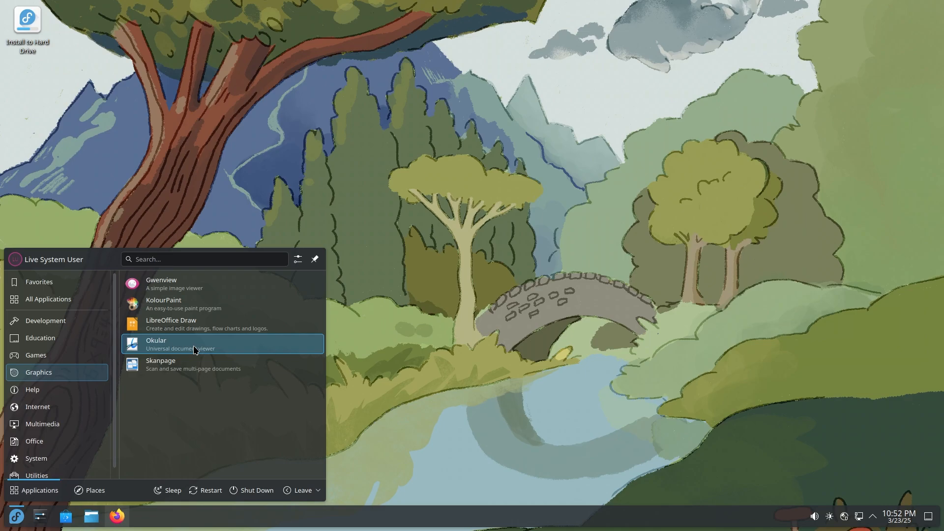
mouse_move(189, 356)
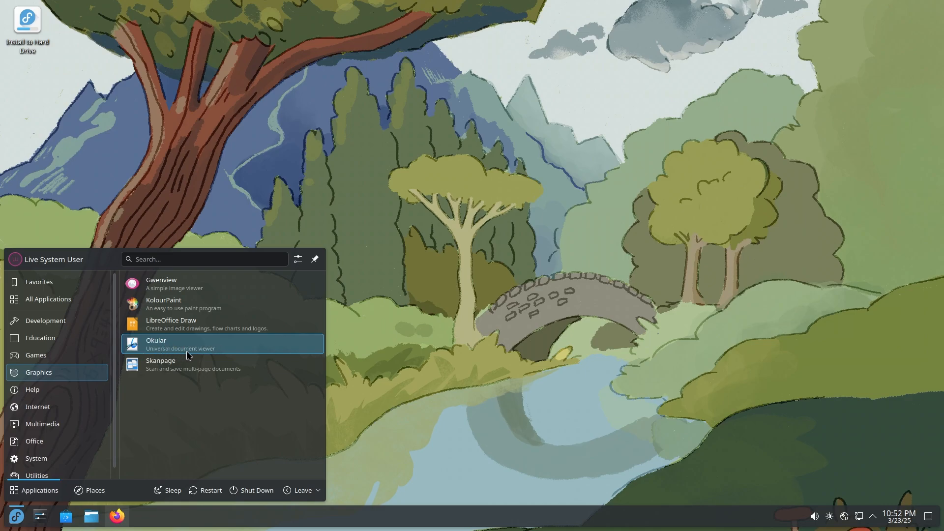
mouse_move(219, 350)
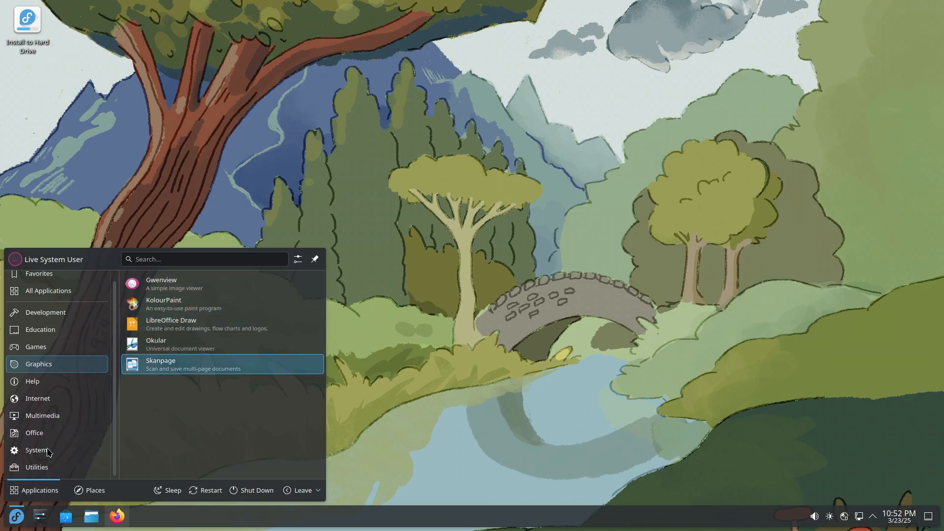
left_click(36, 450)
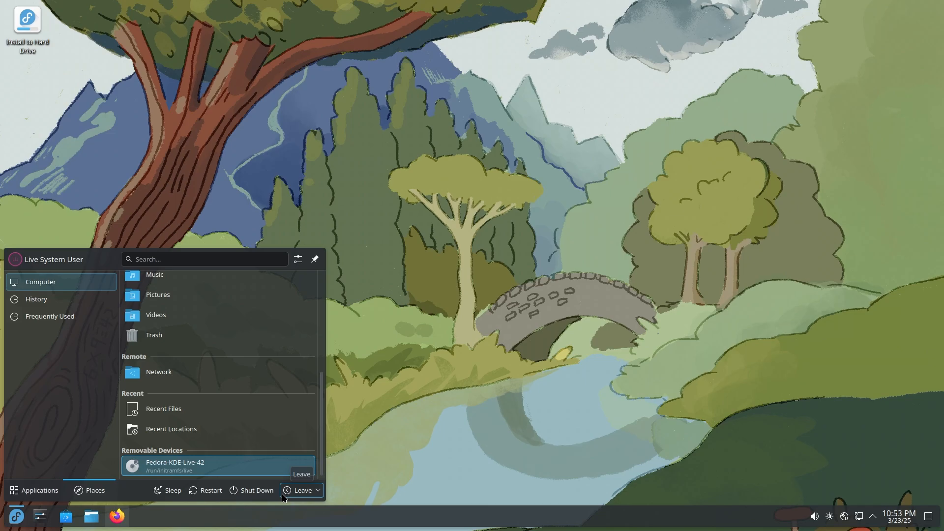
Step: Show the launcher's Leave options: Lock, Log Out and Switch User
left_click(301, 490)
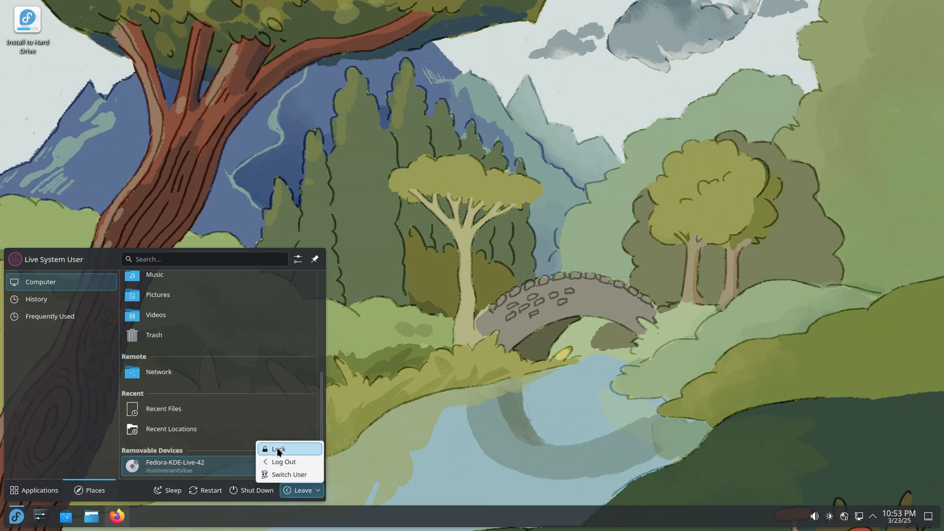
mouse_move(290, 475)
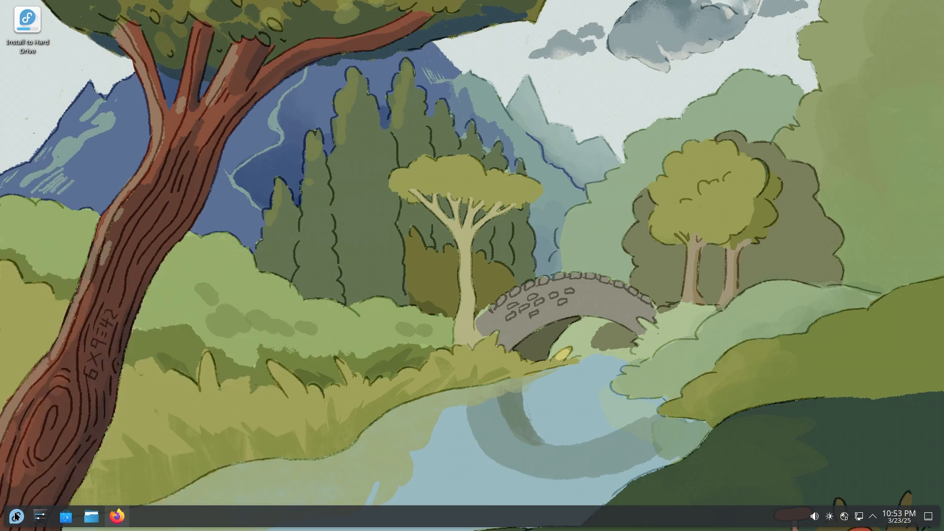
mouse_move(65, 517)
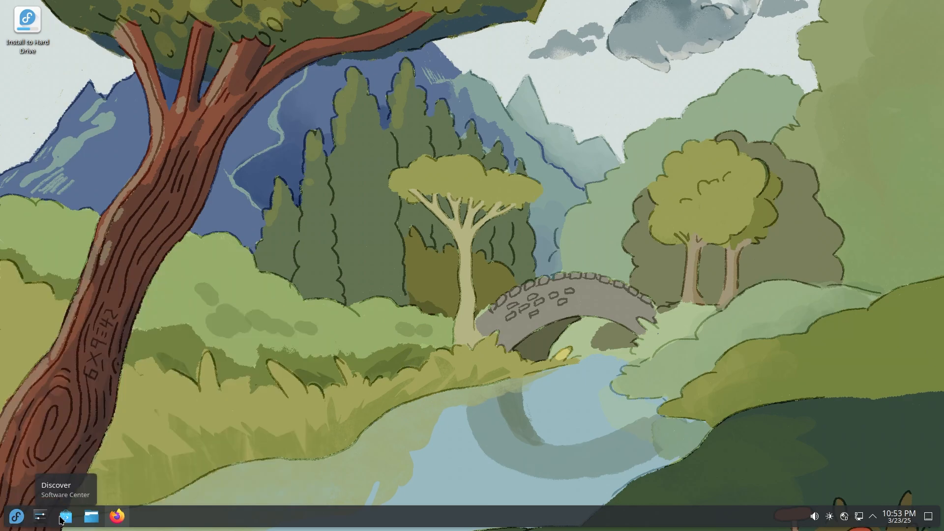
mouse_move(91, 517)
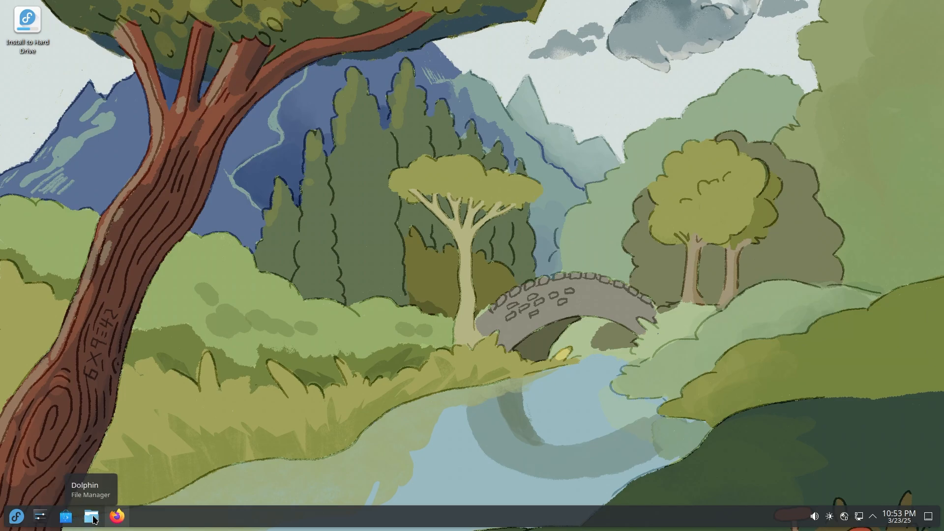
mouse_move(124, 520)
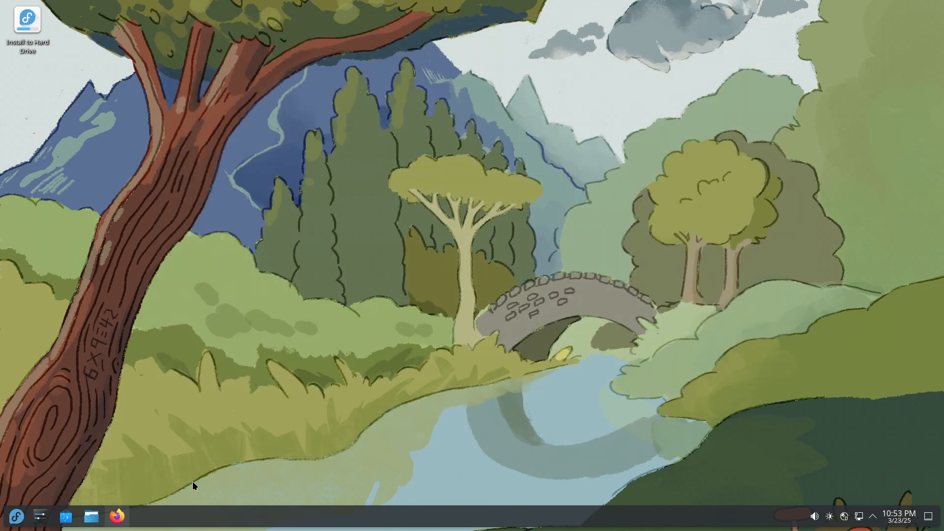
mouse_move(865, 526)
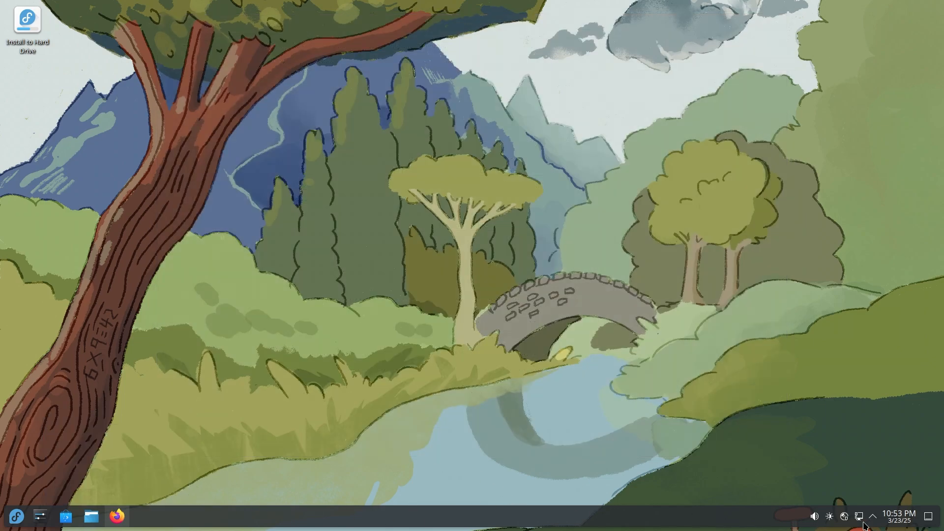
left_click(815, 517)
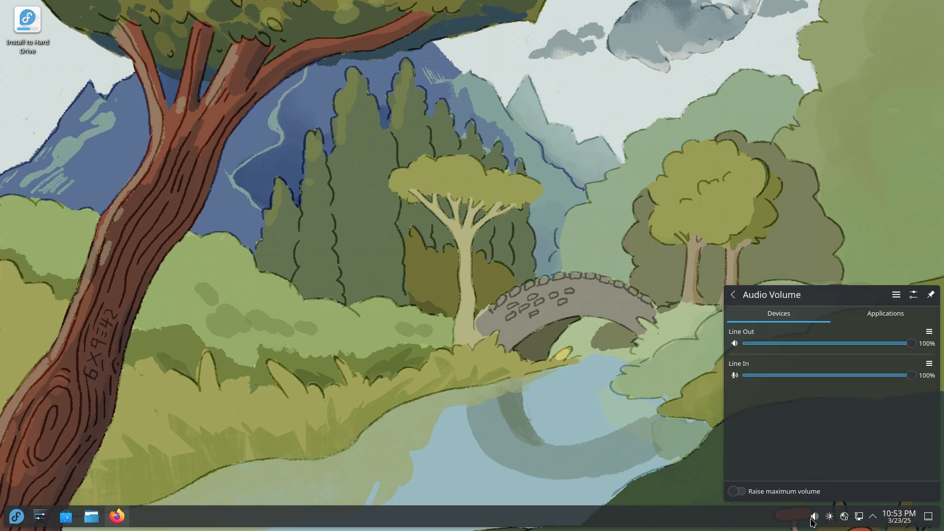
left_click(844, 516)
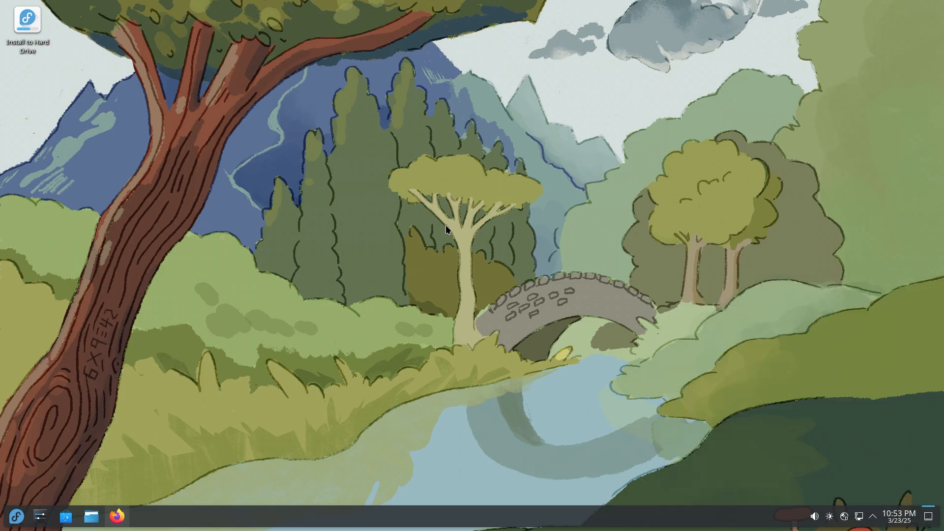
mouse_move(431, 507)
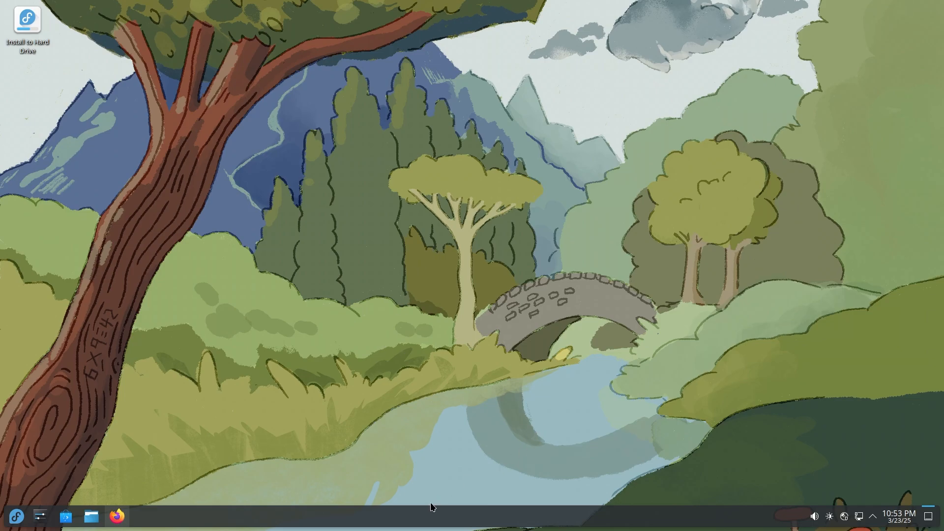
Step: View the task manager's alternative widgets, then reopen its context menu
right_click(431, 508)
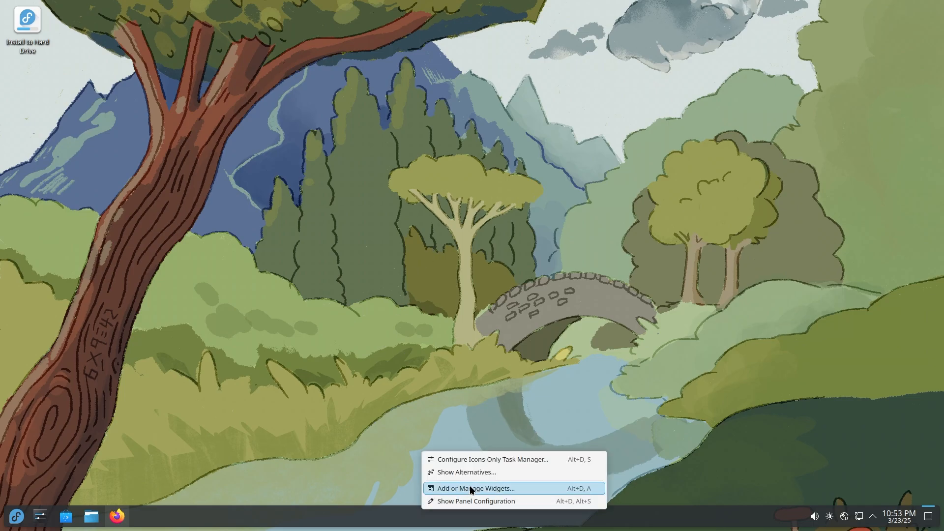
mouse_move(470, 501)
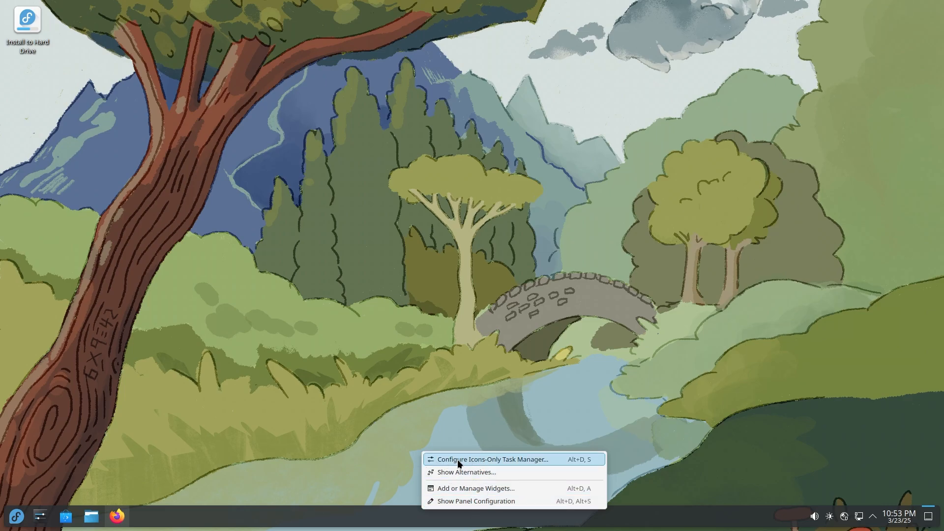
mouse_move(466, 473)
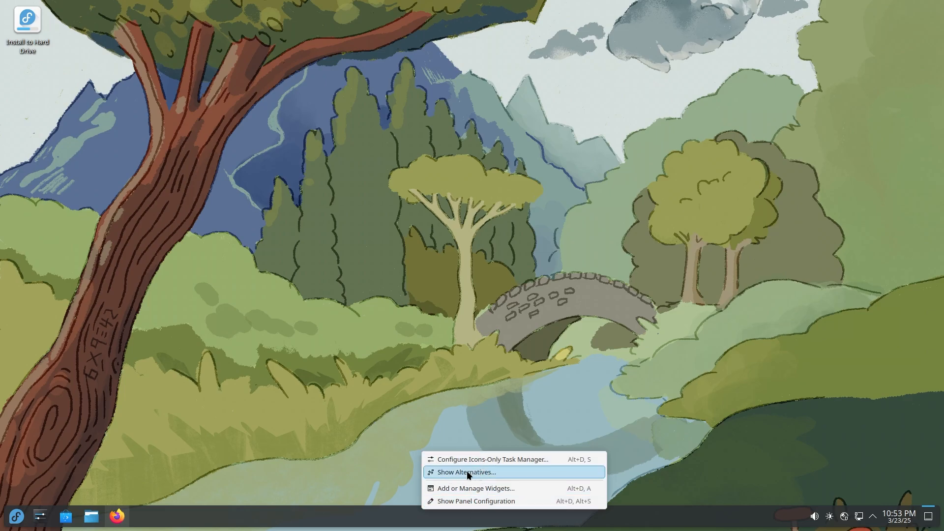
left_click(463, 472)
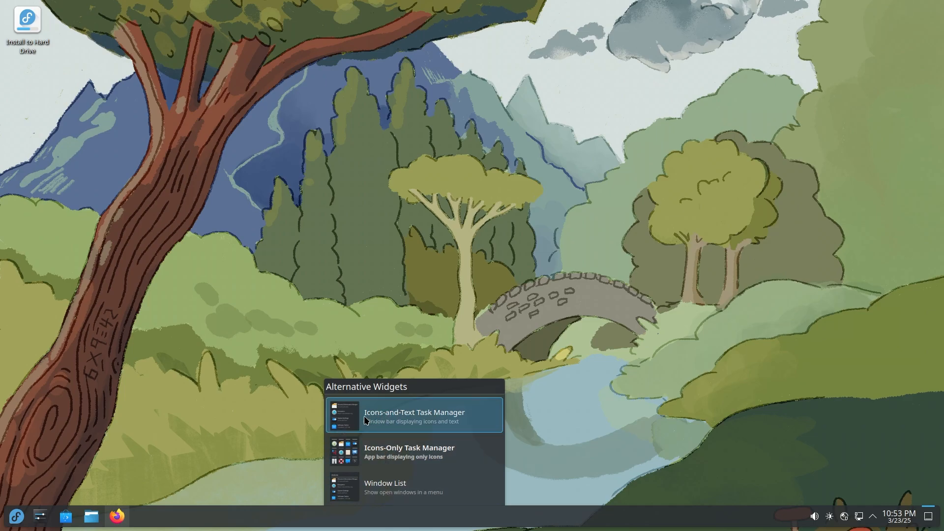
mouse_move(418, 455)
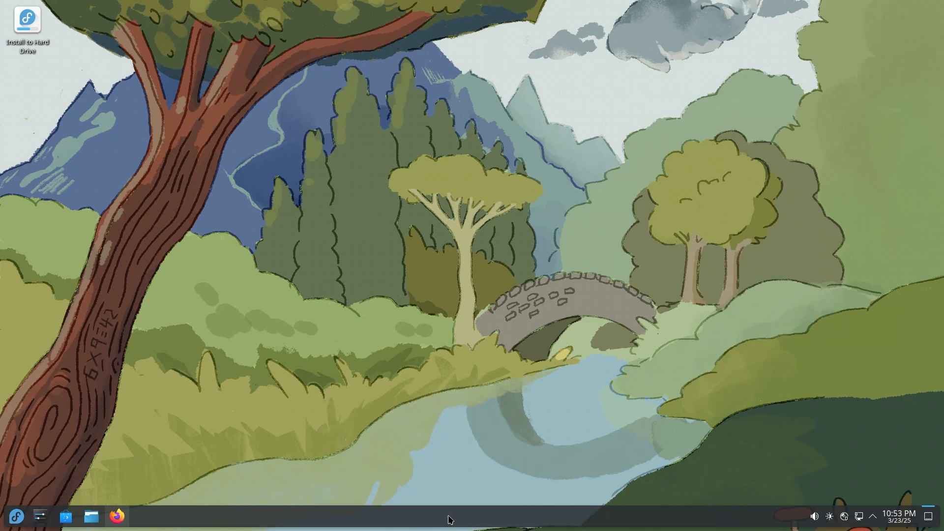
right_click(449, 516)
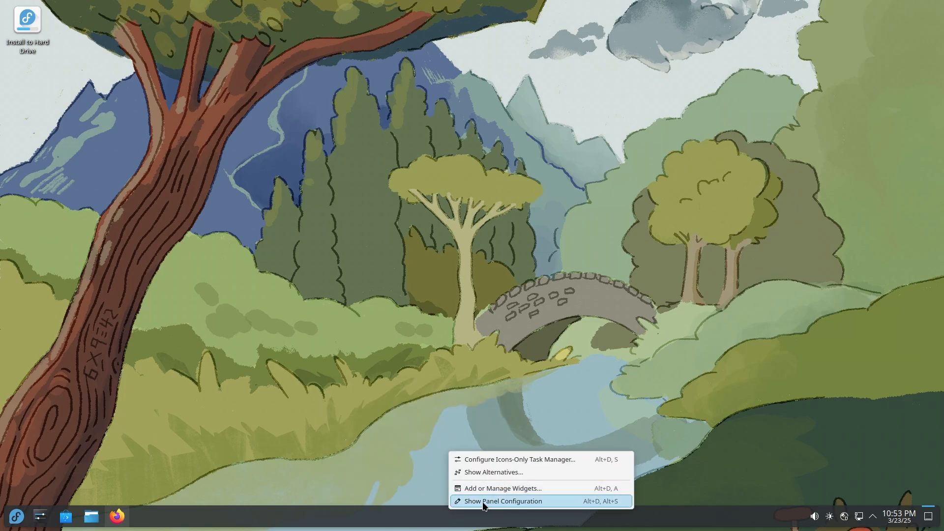
Step: Review the bottom panel's position and width choices in Panel Settings, keeping it centred and full-width
left_click(501, 501)
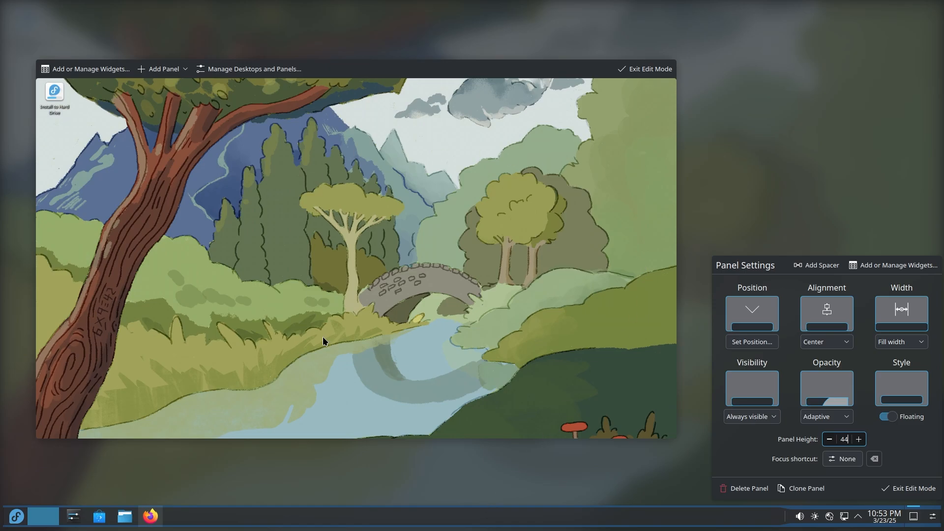
mouse_move(893, 440)
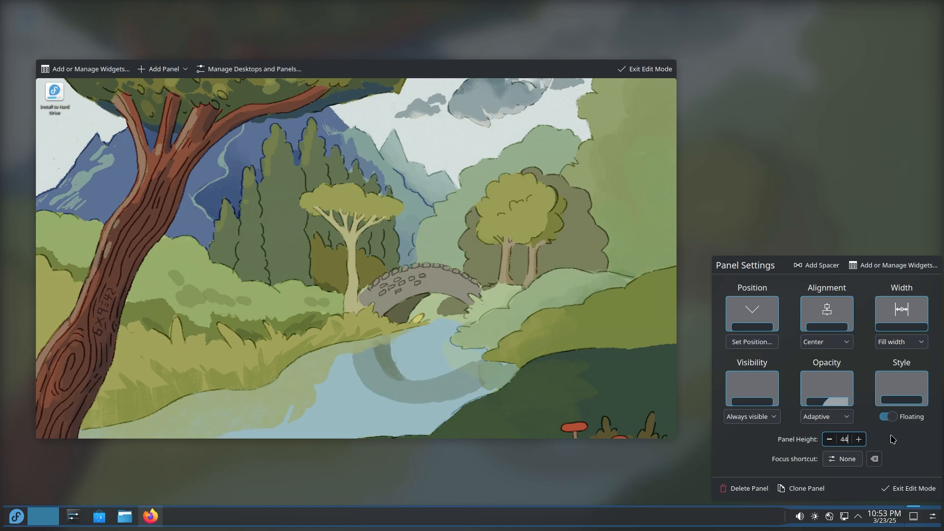
left_click(843, 459)
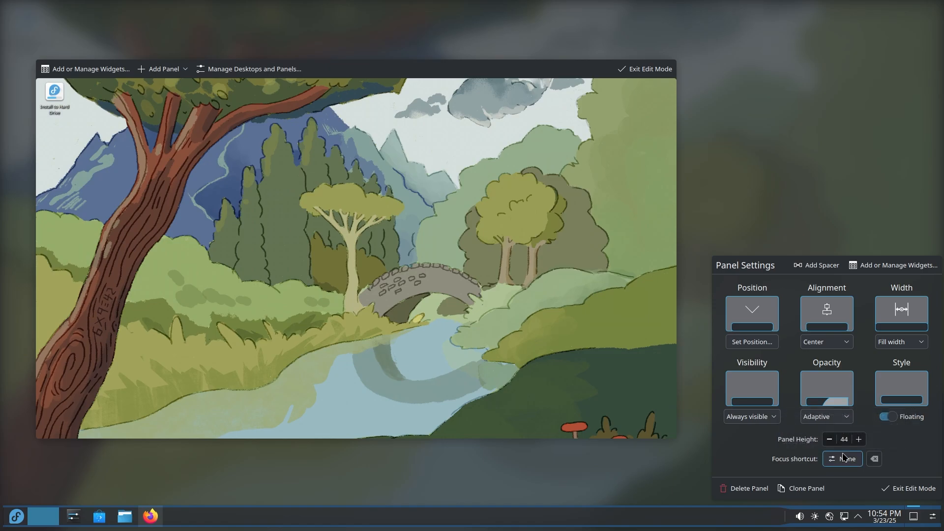
left_click(850, 459)
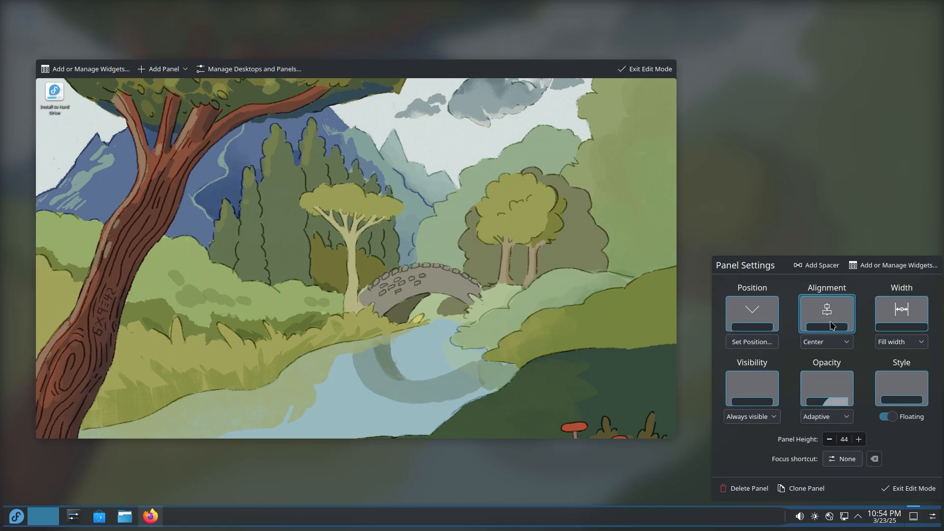
left_click(826, 341)
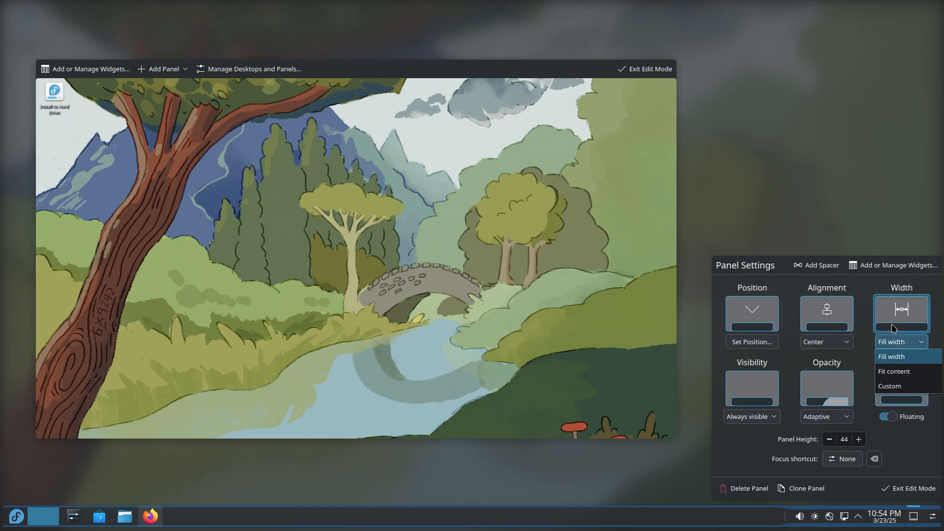
left_click(891, 356)
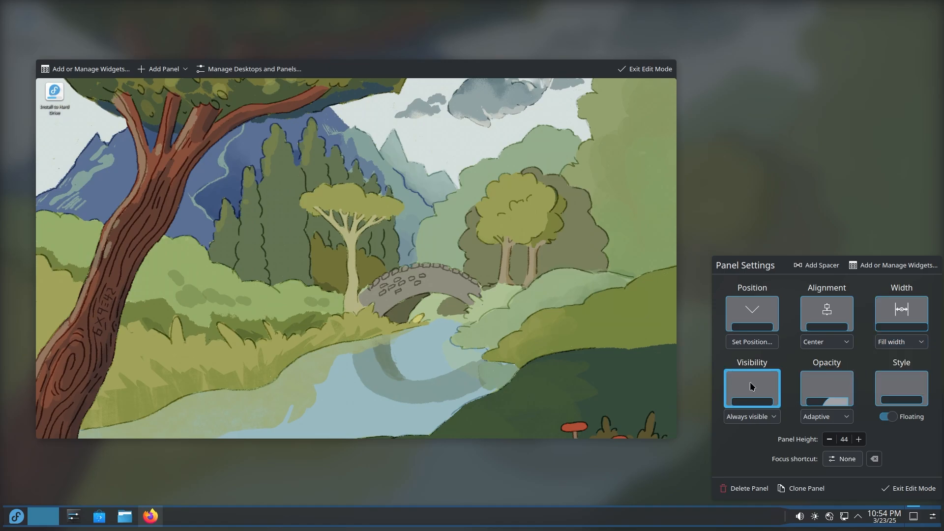
left_click(751, 416)
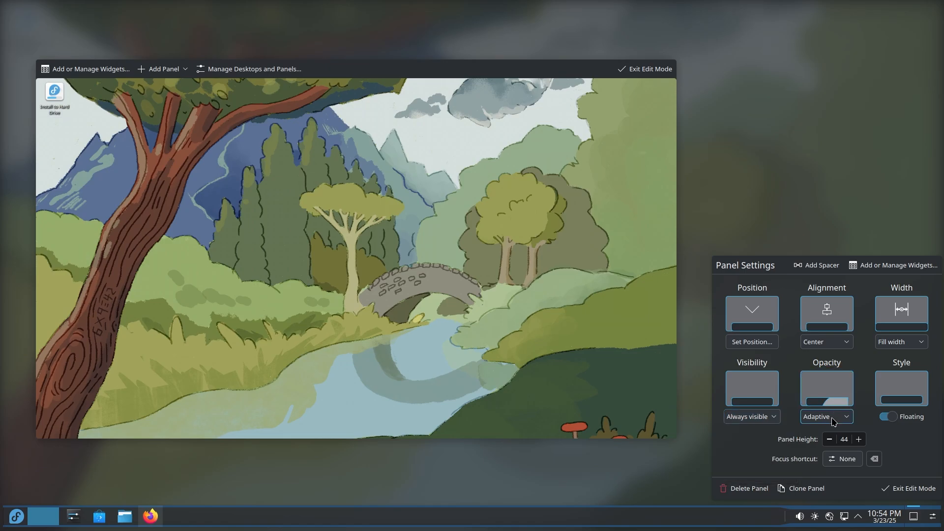
Step: Check the opacity choices, toggle Floating off and back on, keeping adaptive opacity and Always visible
left_click(825, 416)
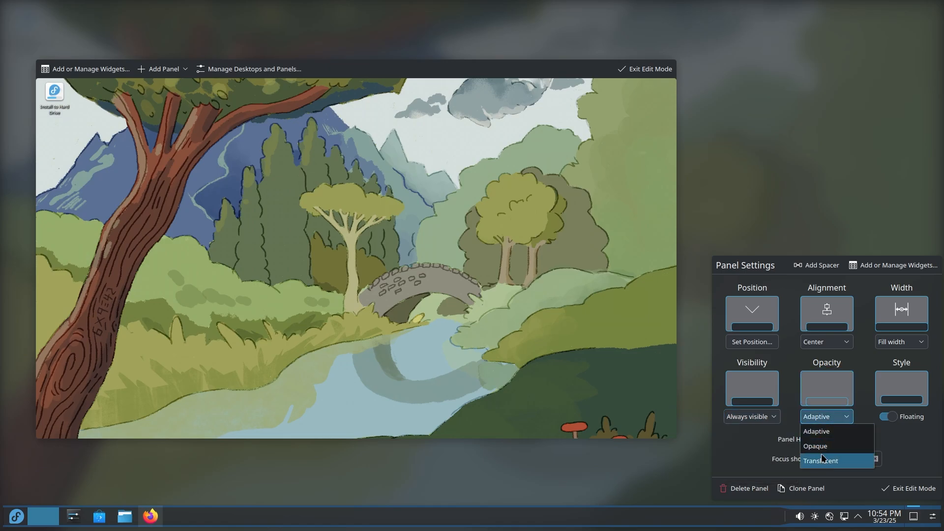
mouse_move(816, 430)
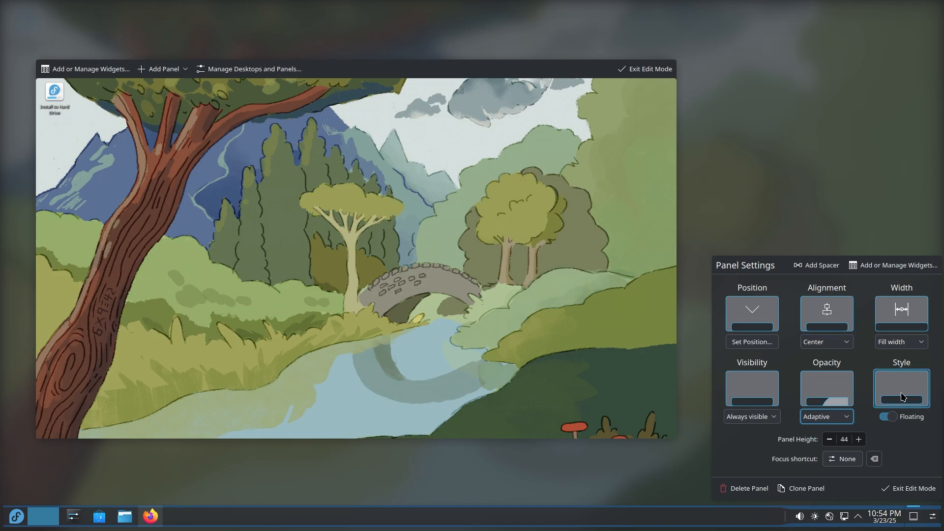
left_click(891, 416)
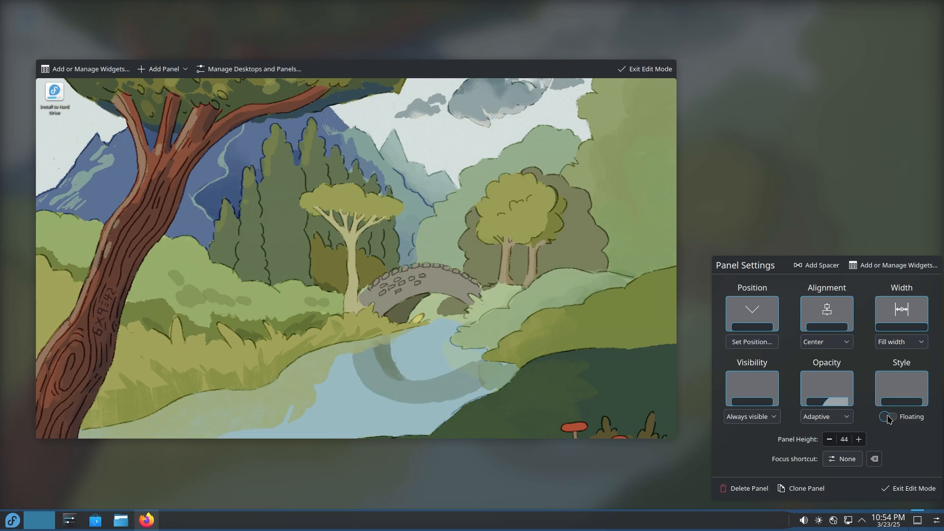
left_click(888, 416)
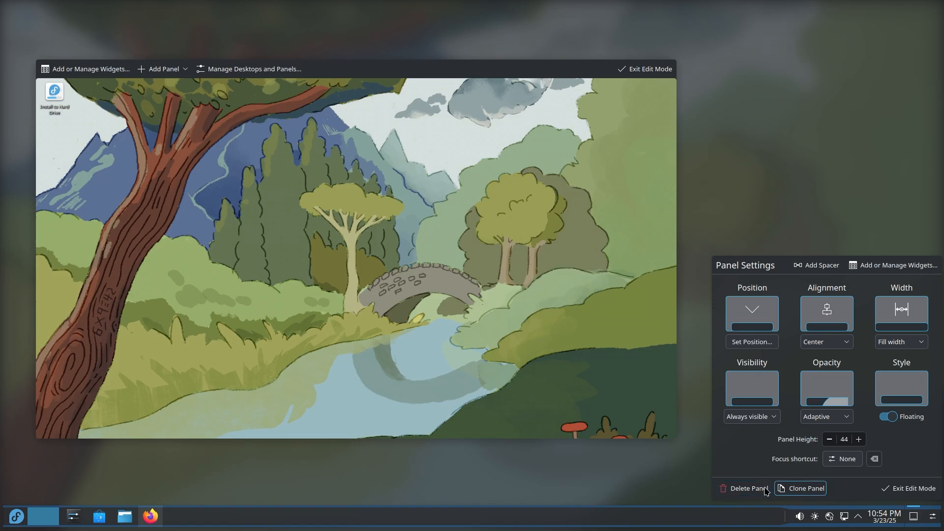
mouse_move(913, 497)
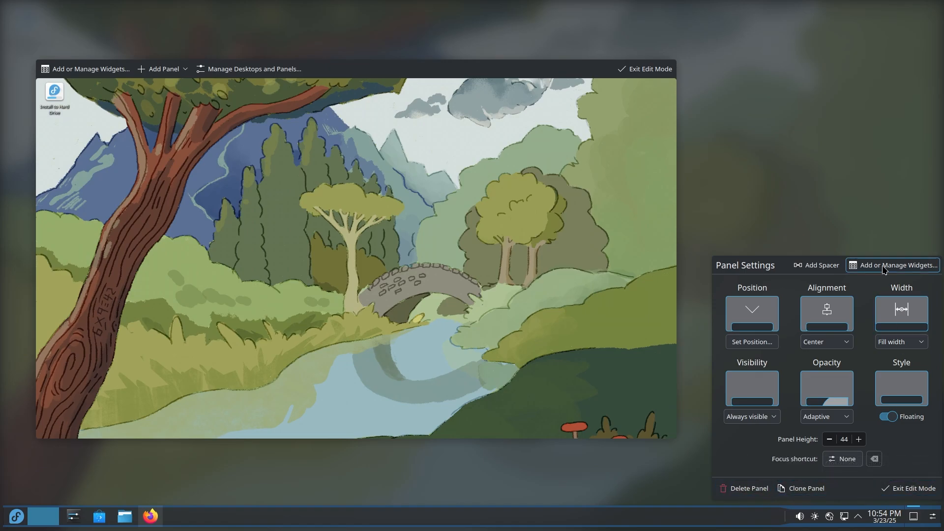
left_click(897, 265)
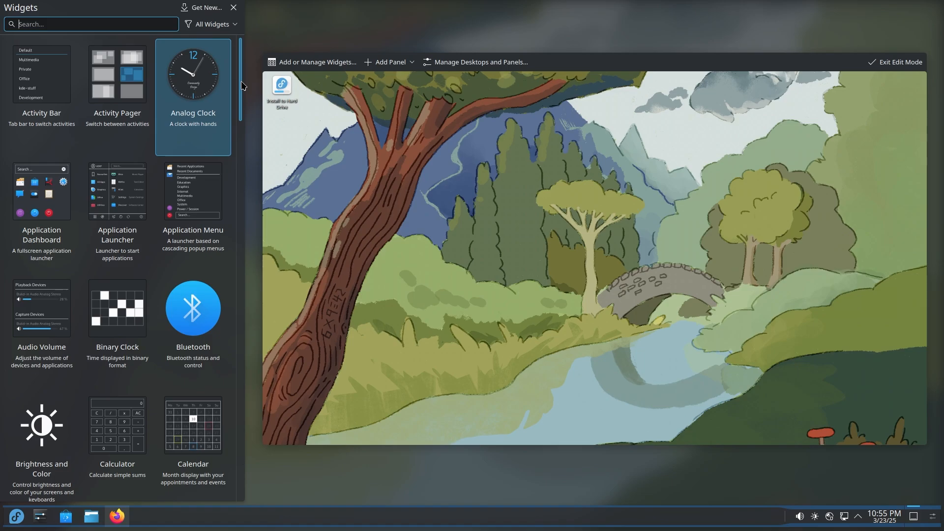
Step: Scroll through the Widgets sidebar list from Activity Bar and Analog Clock downwards
scroll("down", 3)
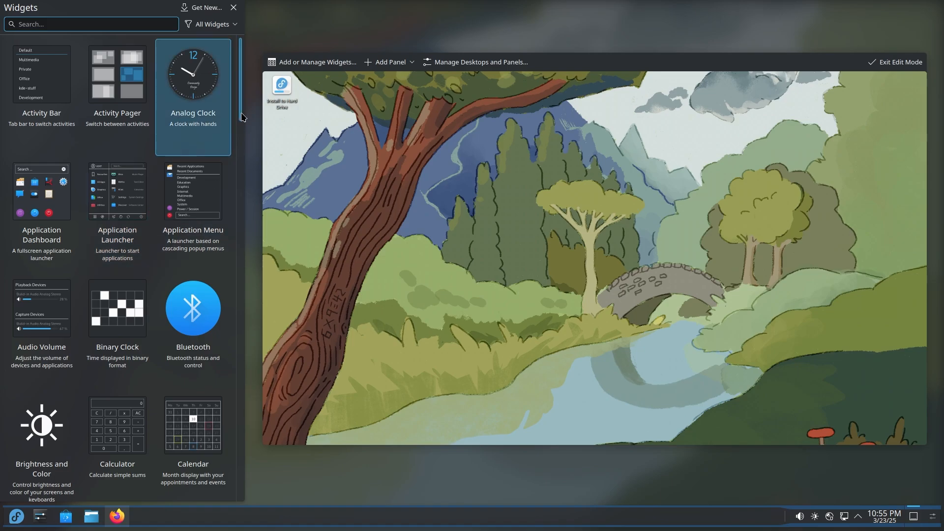
scroll("down", 3)
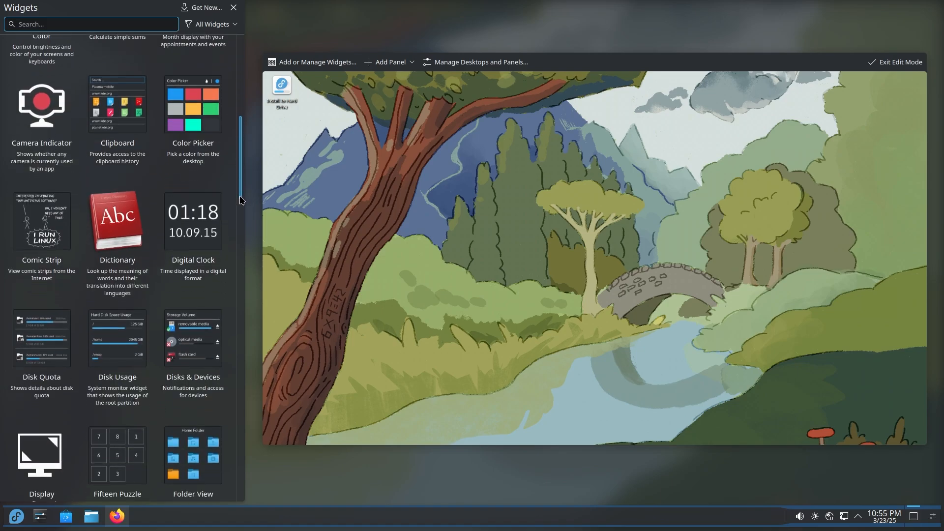
scroll("down", 3)
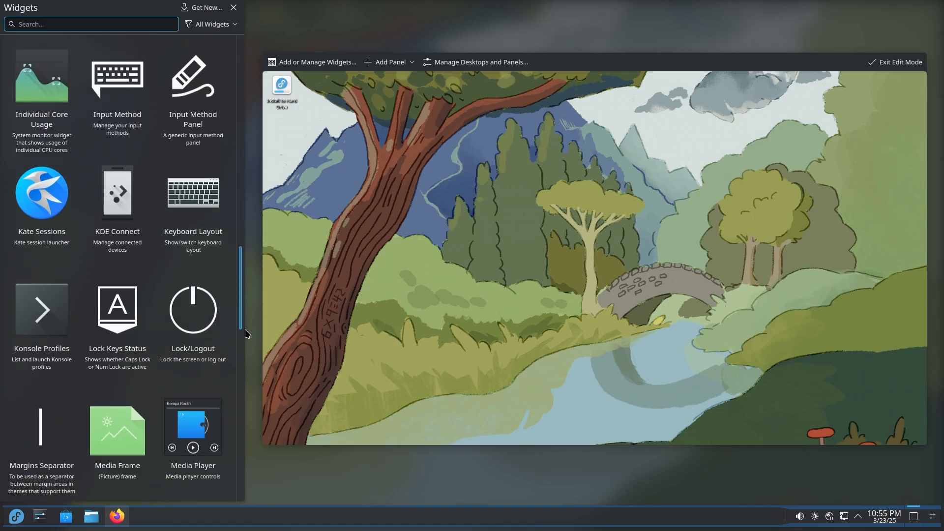
scroll("down", 3)
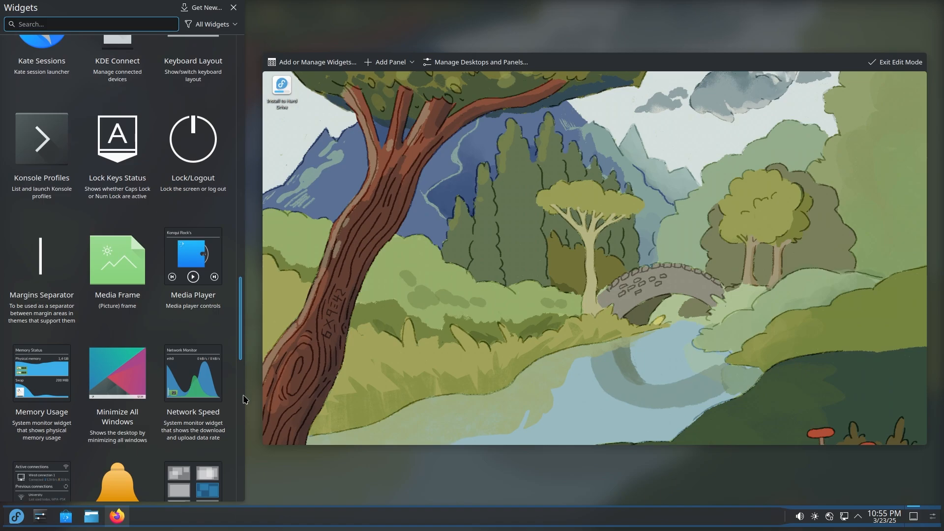
scroll("down", 3)
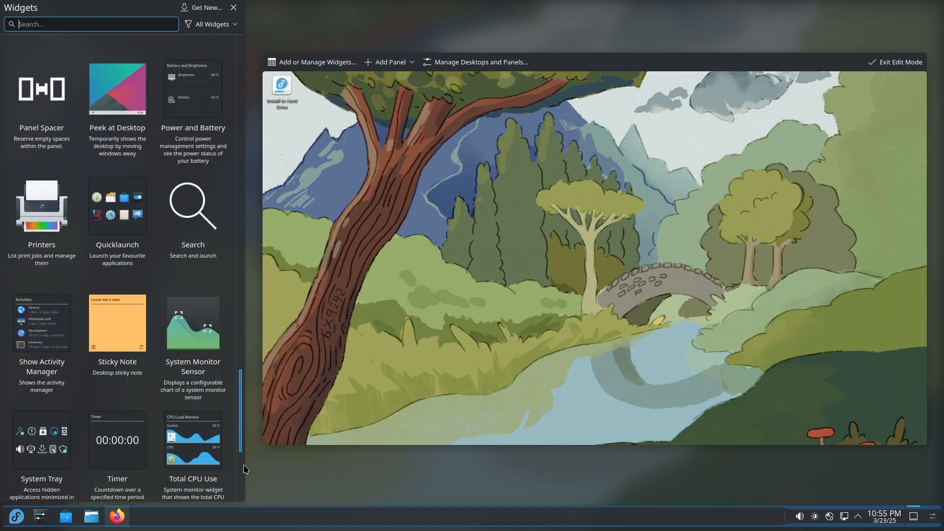
scroll("down", 3)
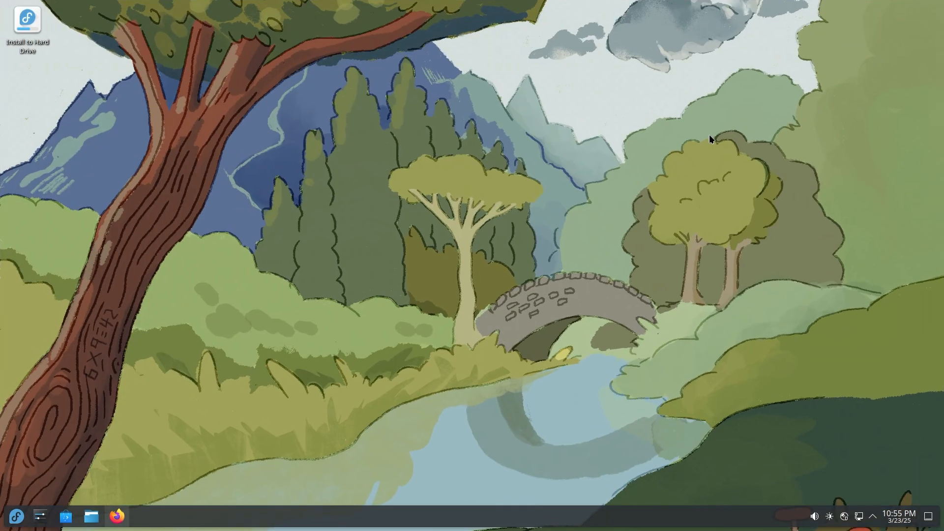
mouse_move(468, 269)
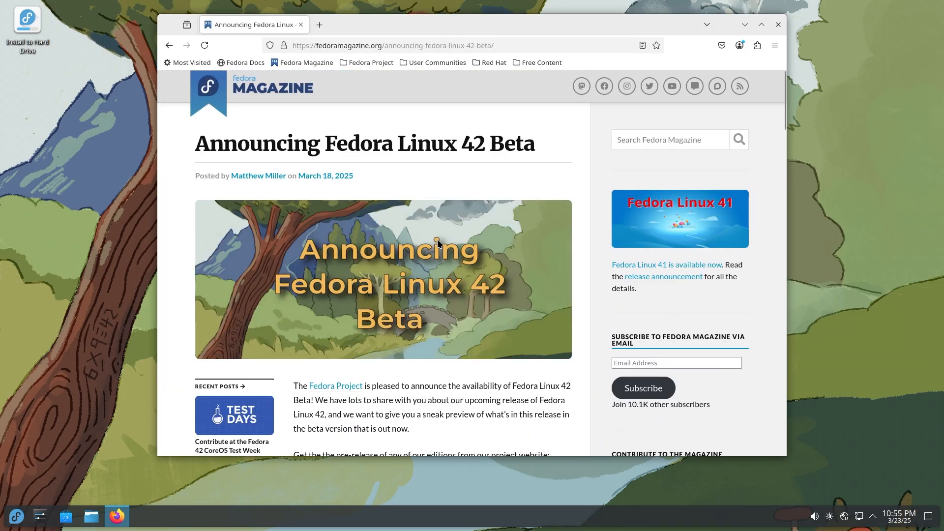
mouse_move(361, 360)
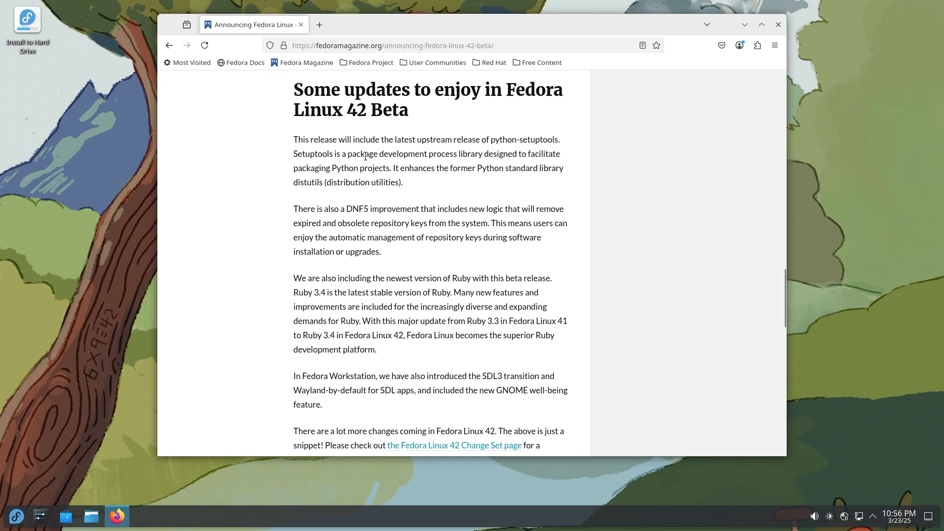
Step: Highlight the python-setuptools paragraph and the DNF5 repository keys sentence while reading the announcement
left_click_drag(329, 139, 403, 182)
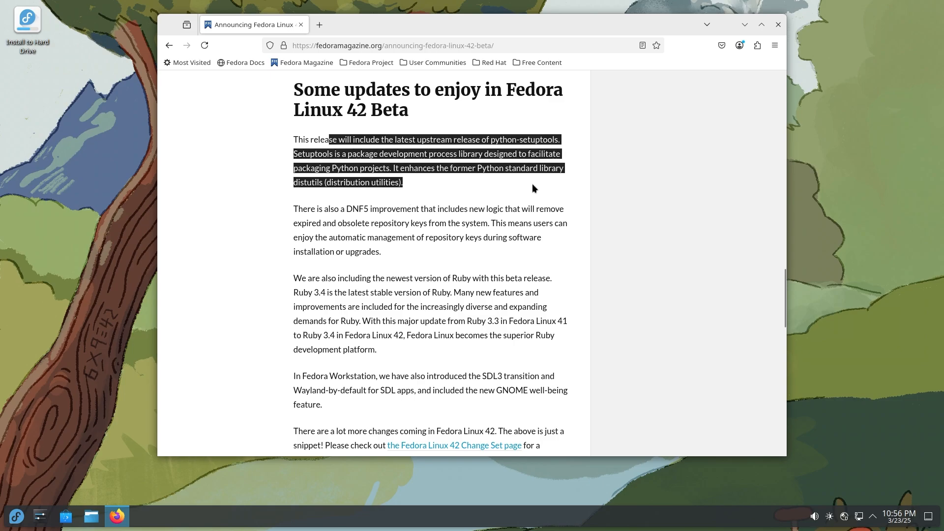
left_click(391, 170)
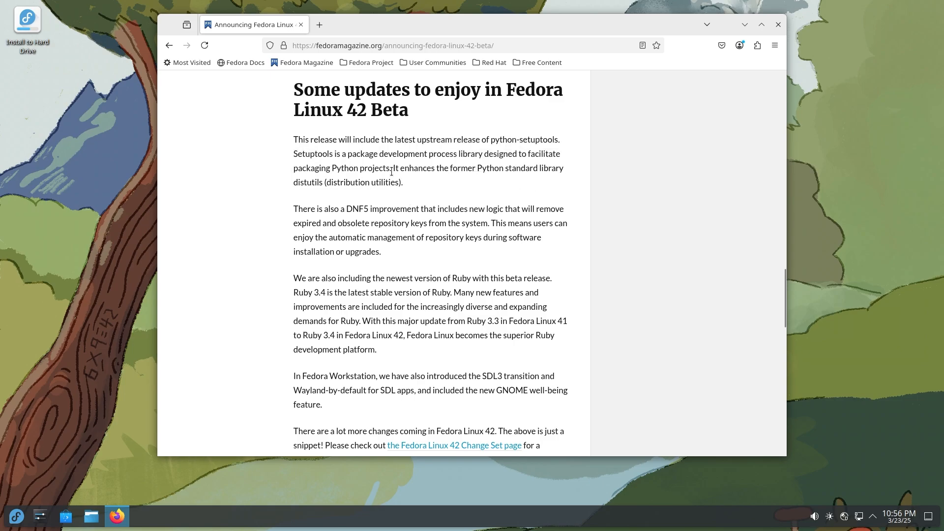
left_click_drag(393, 168, 402, 182)
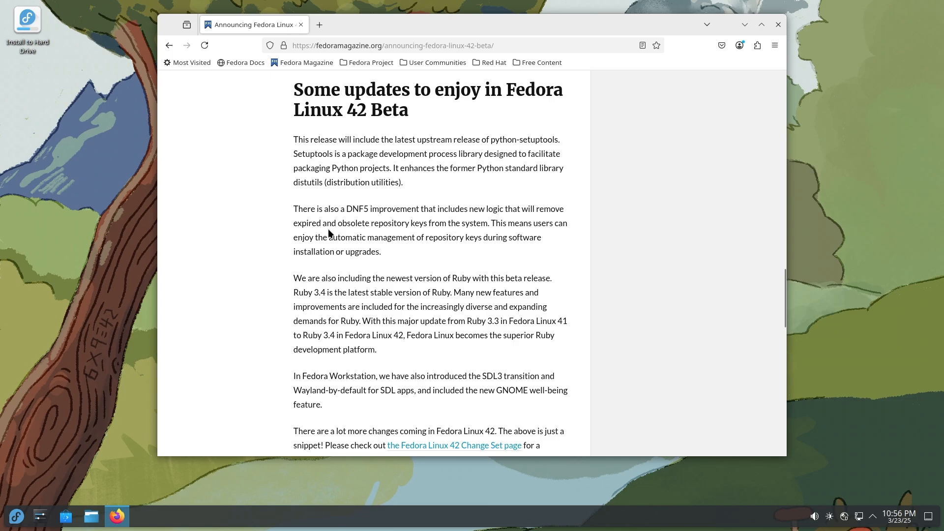
left_click_drag(326, 224, 488, 224)
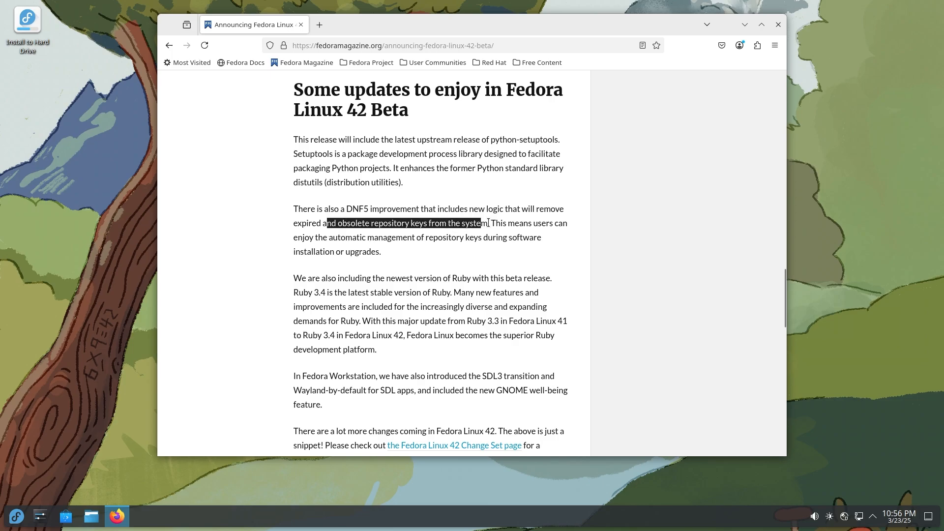
scroll("down", 3)
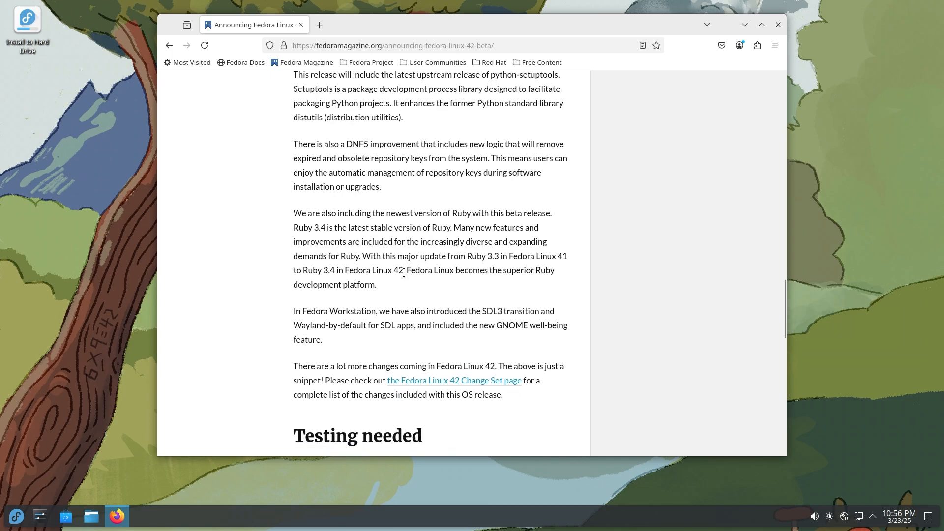
double_click(301, 227)
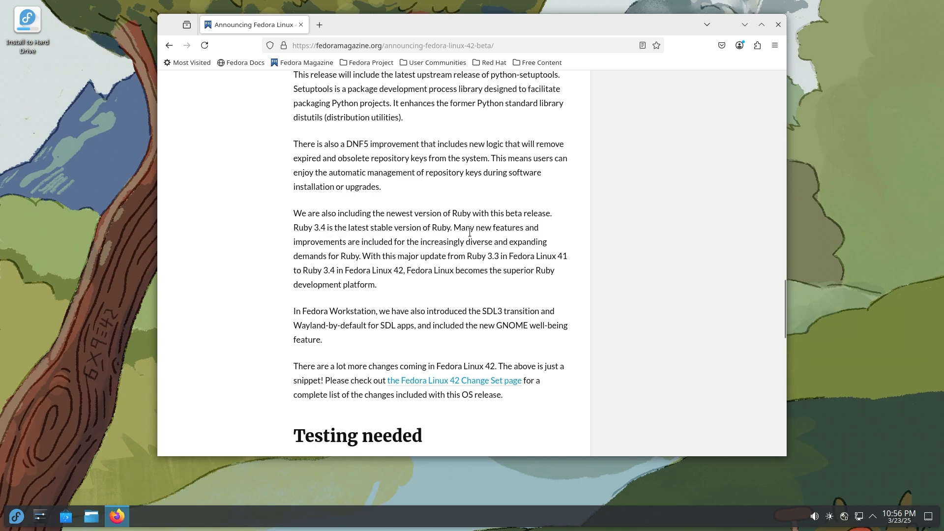
mouse_move(444, 273)
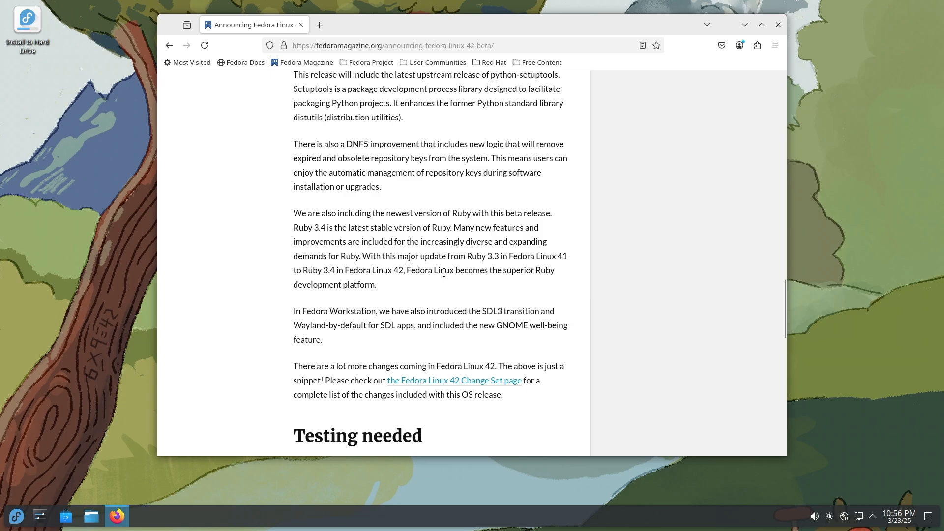
mouse_move(435, 270)
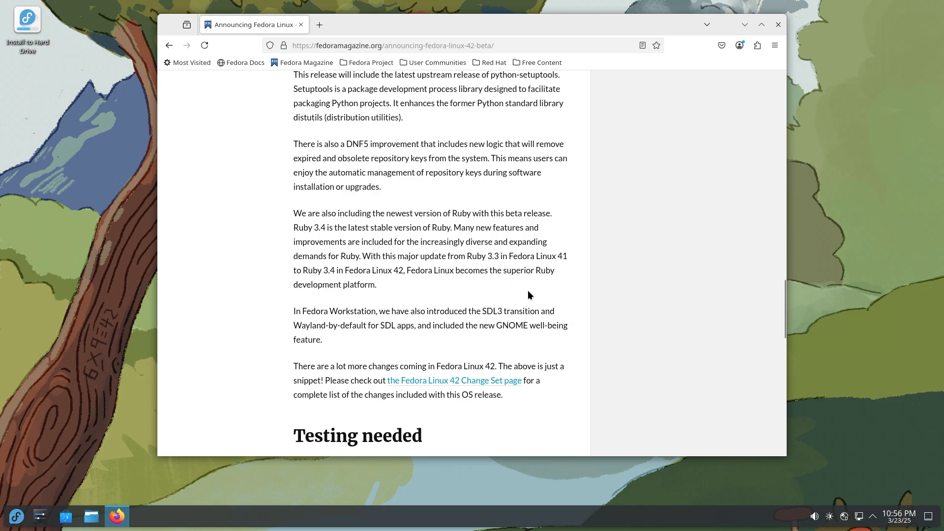
mouse_move(430, 311)
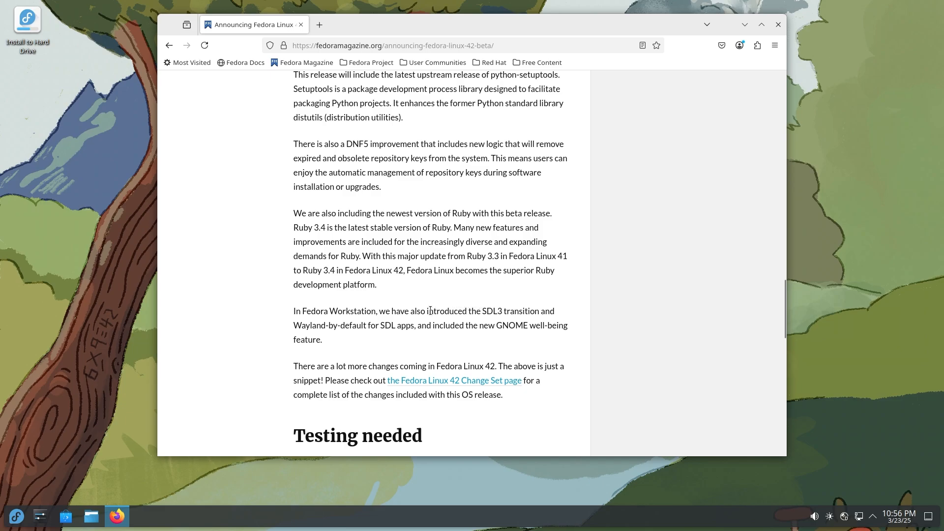
Step: Highlight the SDL3 transition phrase and the GNOME well-being feature phrase further down the article
left_click_drag(421, 311, 552, 312)
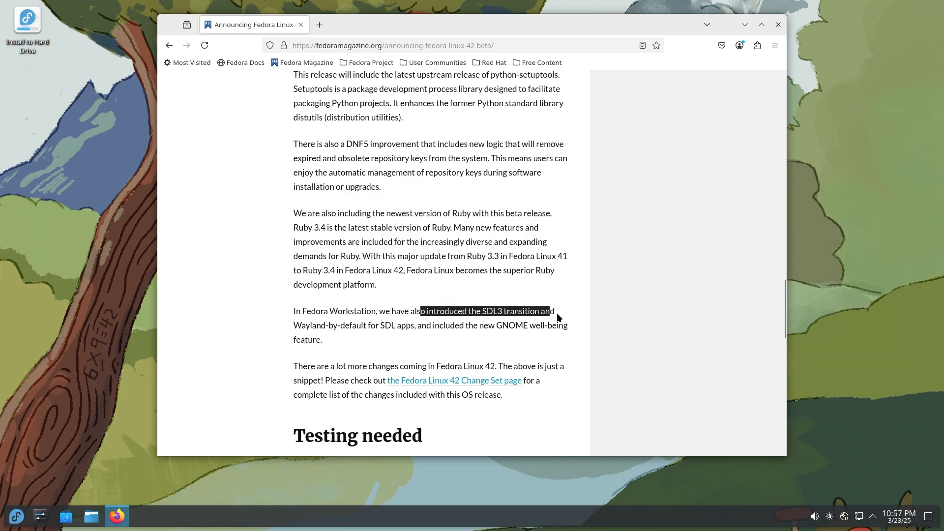
left_click(415, 351)
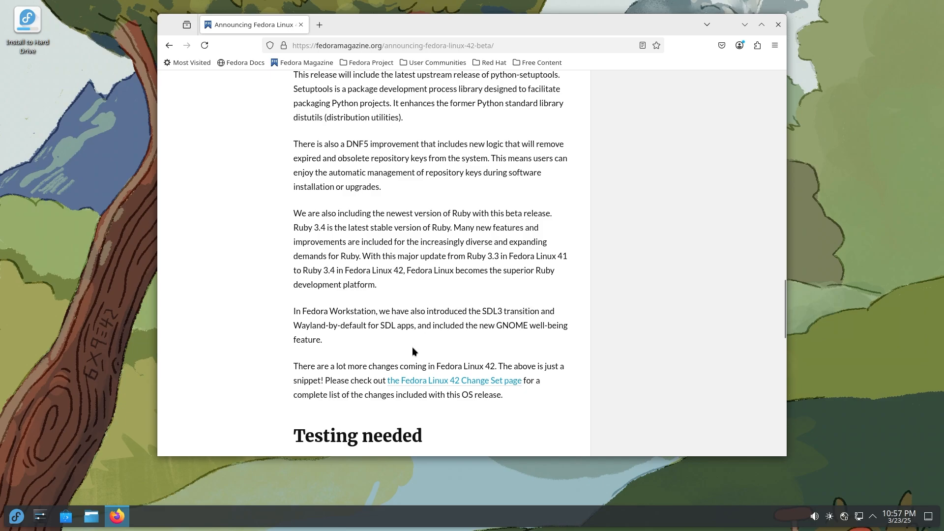
mouse_move(426, 329)
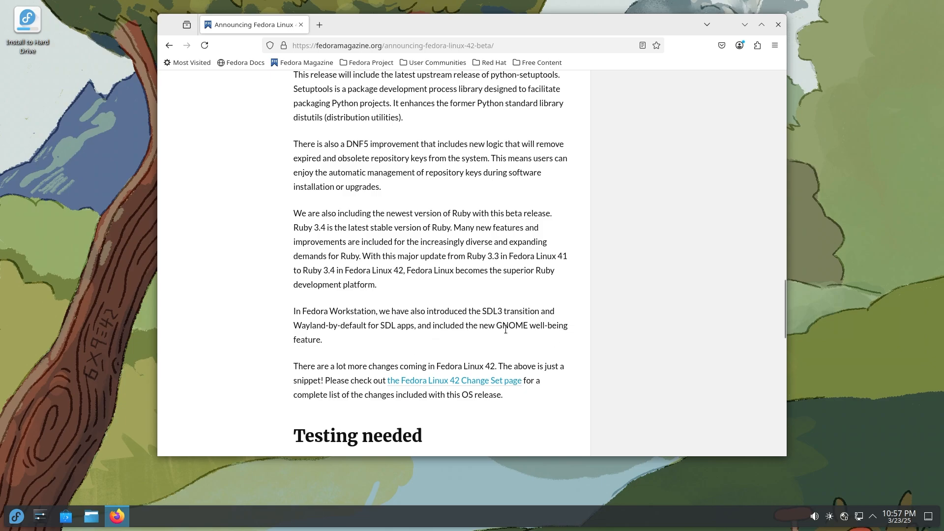
left_click_drag(434, 325, 323, 340)
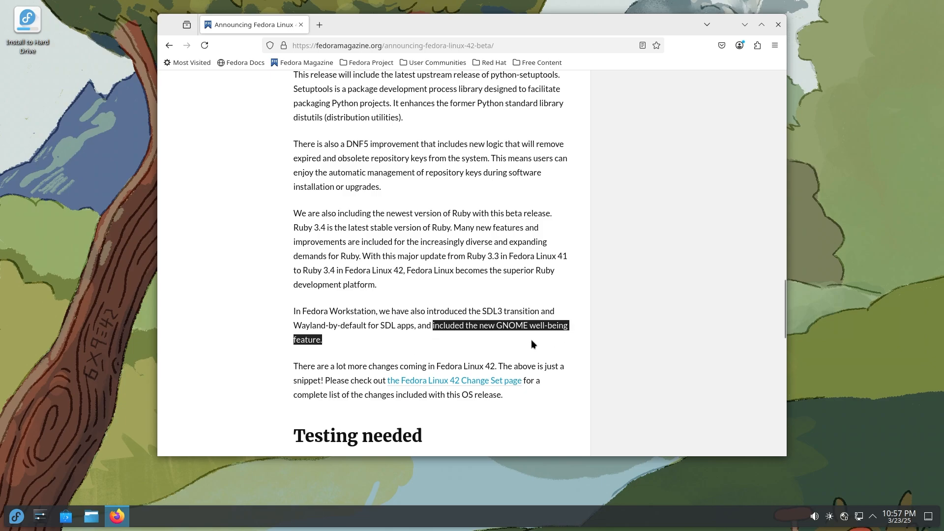
left_click(532, 344)
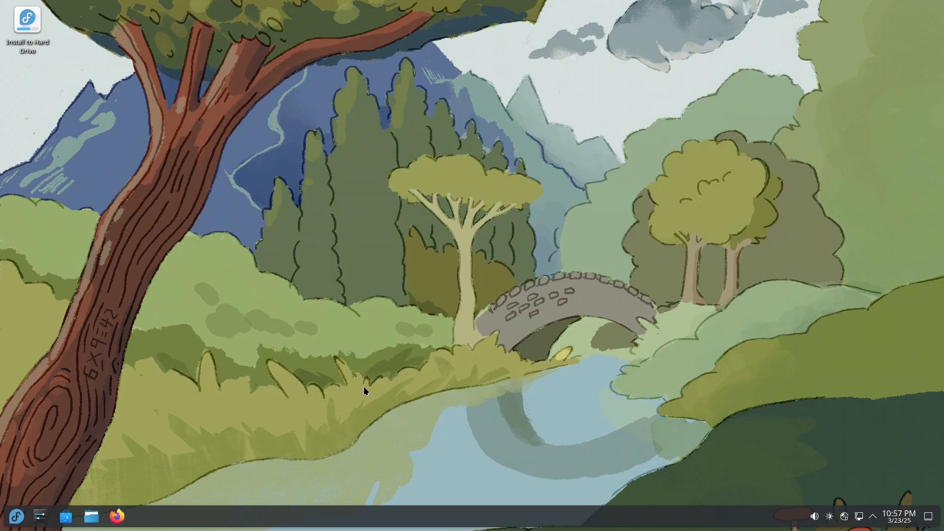
mouse_move(18, 500)
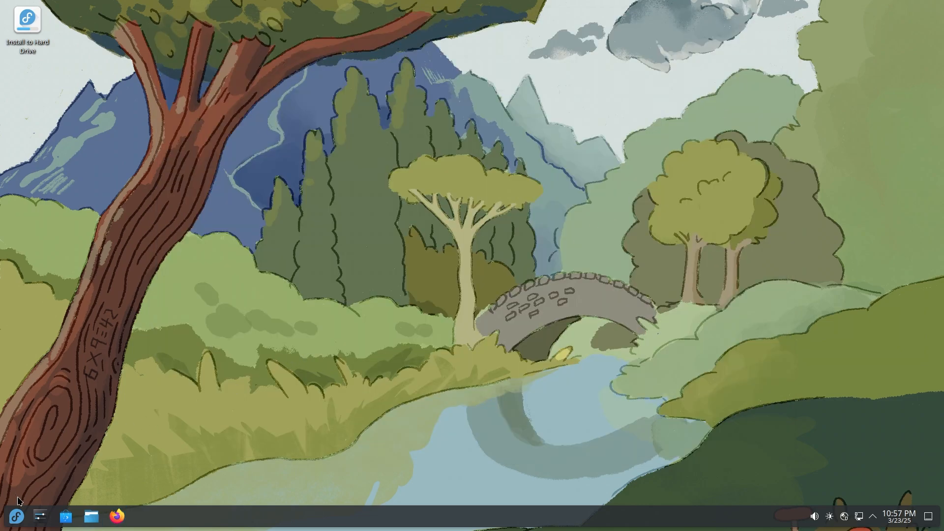
mouse_move(66, 516)
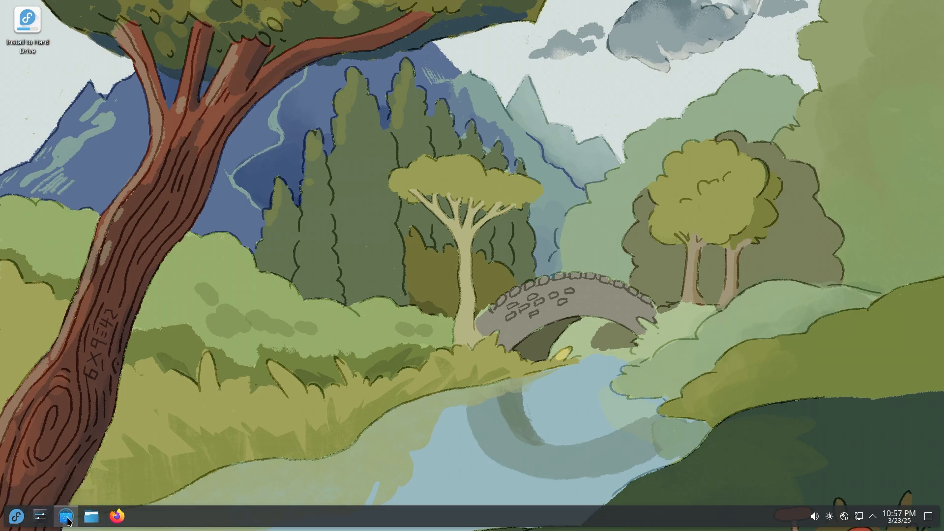
Step: Launch Dolphin from the taskbar so it opens on the Home folder over System Settings
left_click(65, 516)
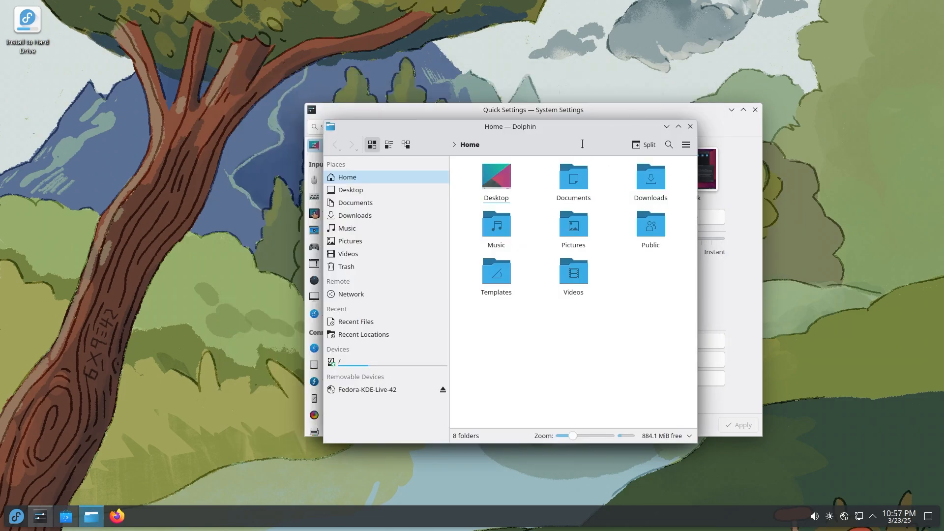
Step: Focus Dolphin and browse the Downloads folder and Recent Locations
left_click(510, 127)
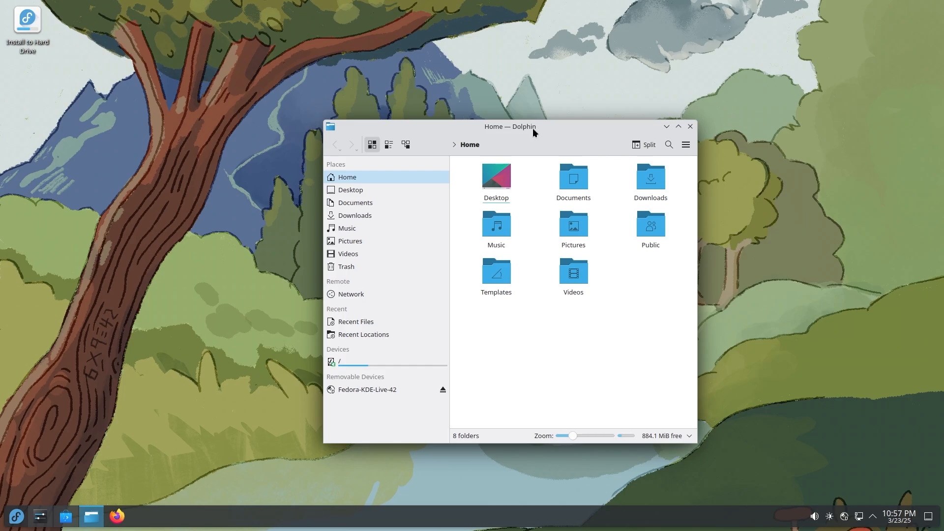
mouse_move(695, 446)
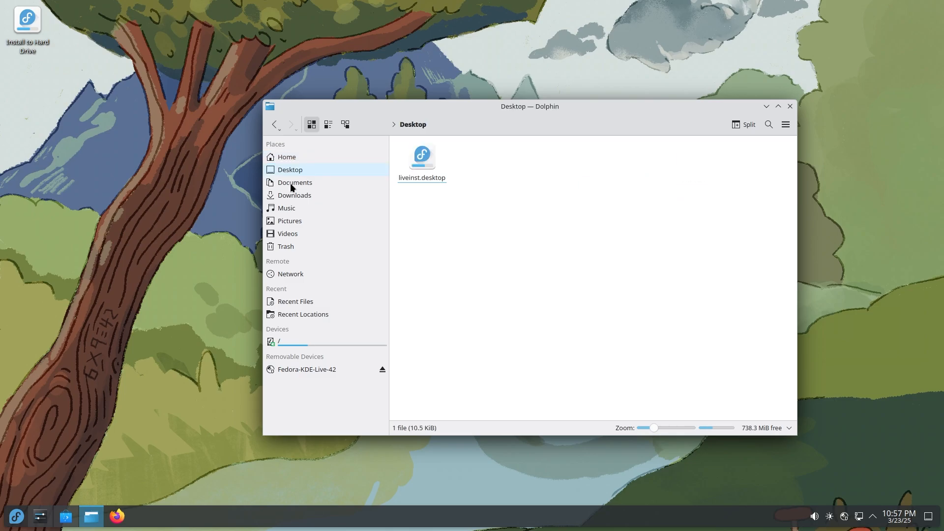
left_click(295, 195)
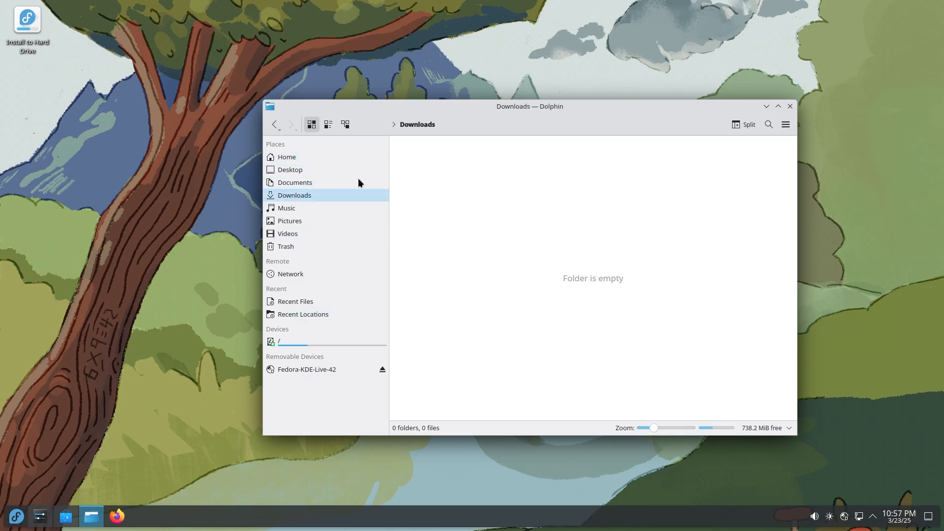
mouse_move(367, 326)
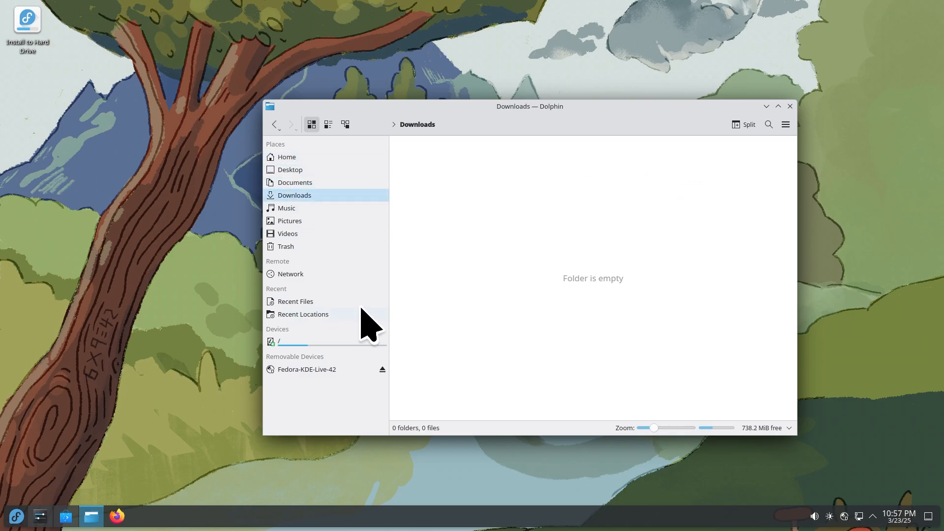
mouse_move(311, 275)
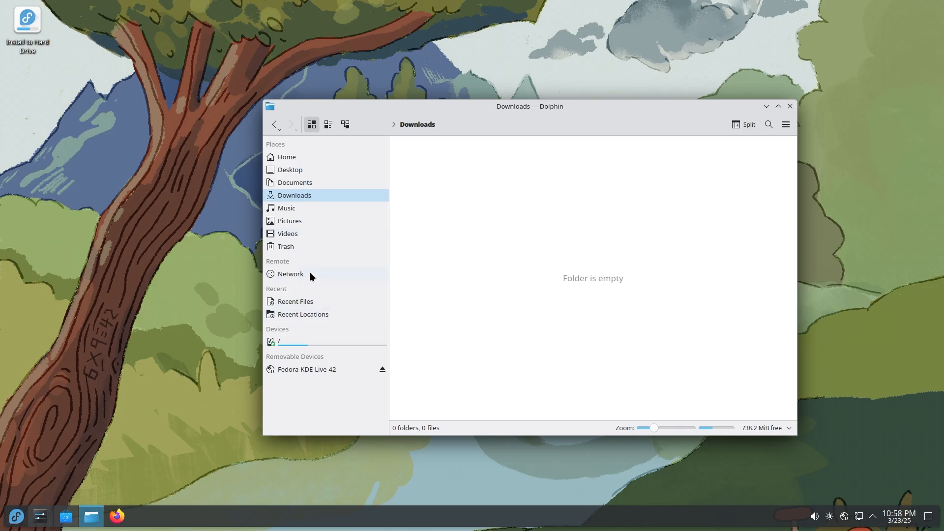
left_click(303, 314)
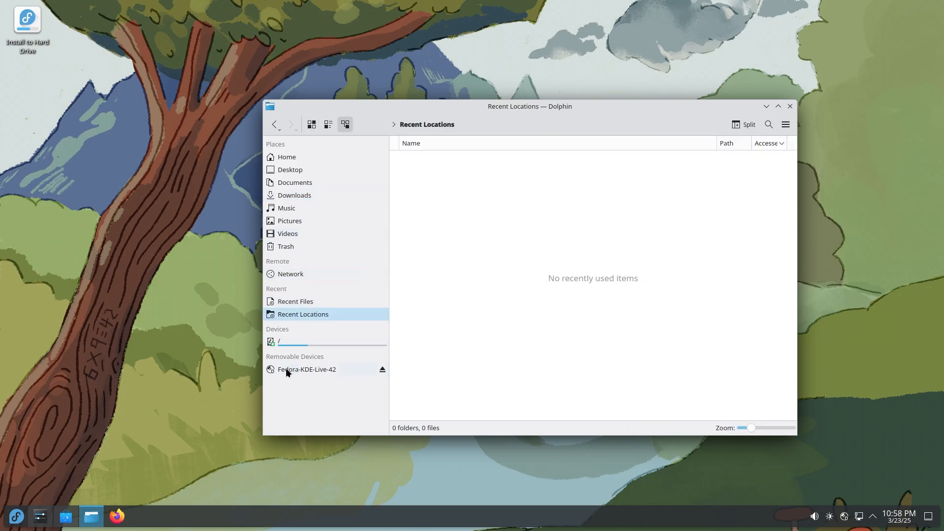
Step: Try Icons, Compact and Details views, enable split view, then close Dolphin
left_click(311, 124)
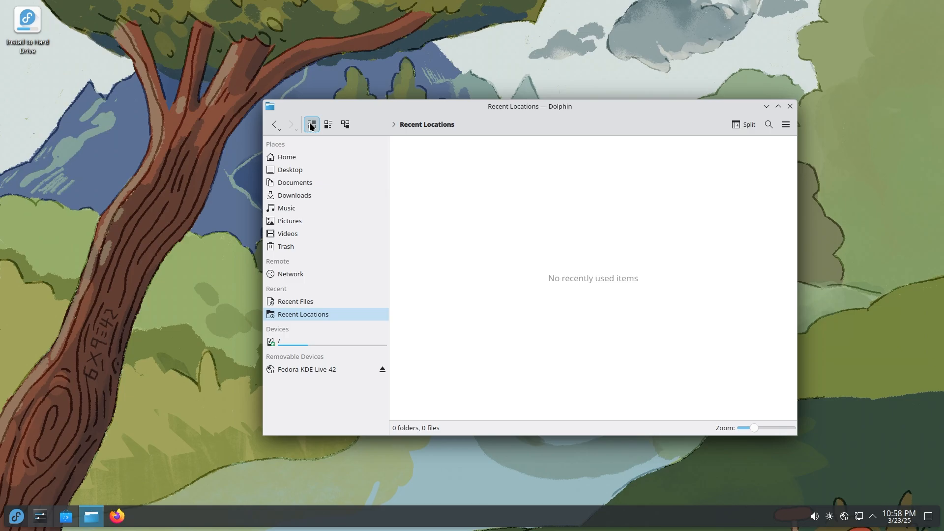
left_click(291, 169)
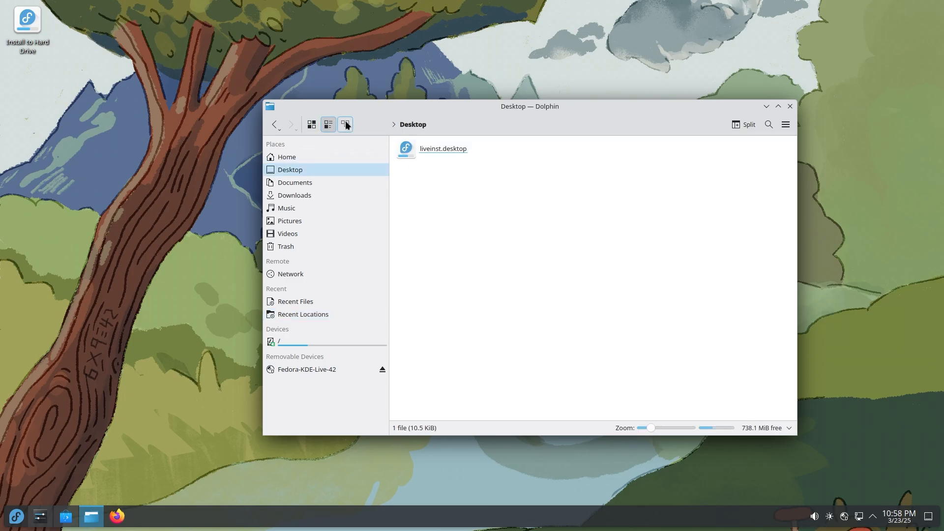
left_click(345, 125)
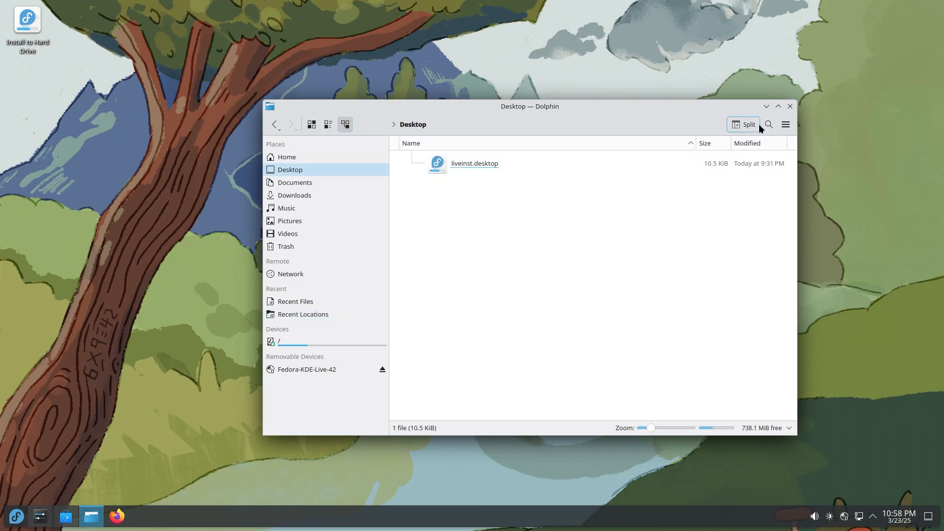
left_click(785, 124)
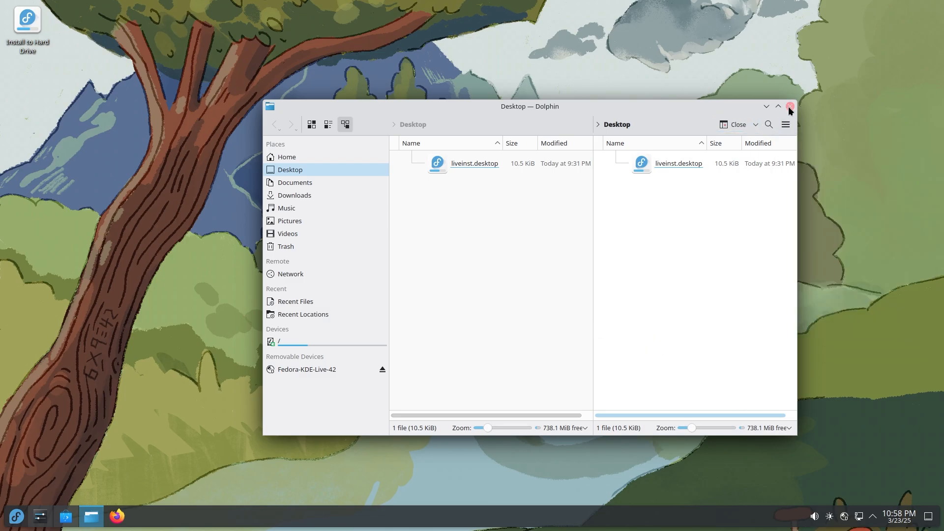
mouse_move(790, 106)
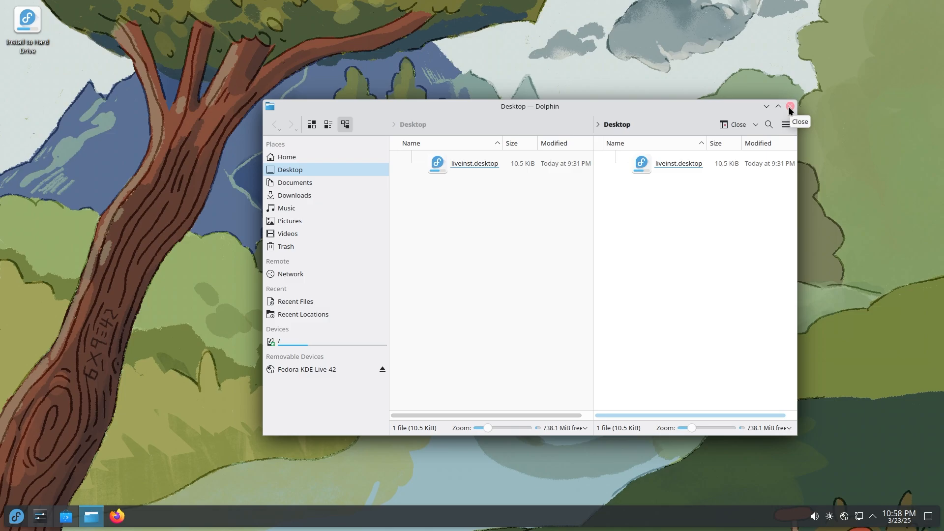
left_click(790, 106)
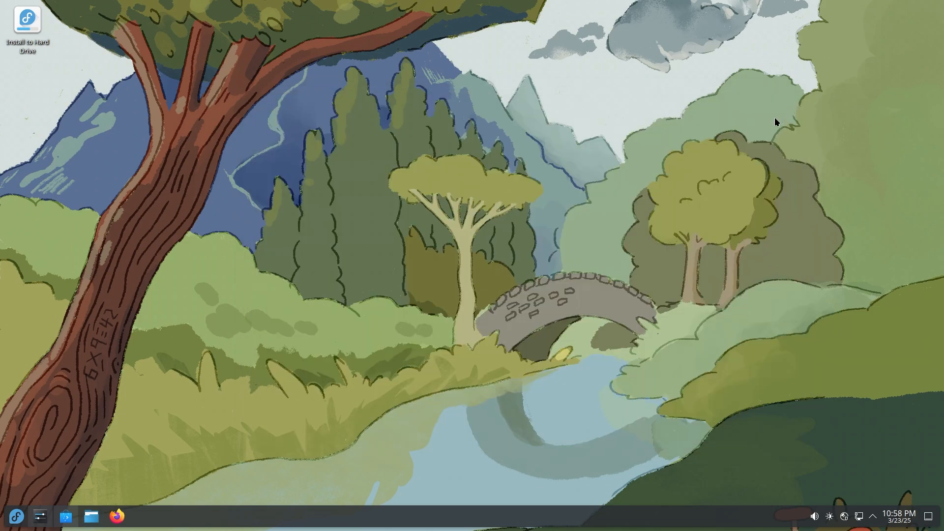
Step: Launch Discover, dismiss the Update Issue popup, view the 740-package Updates list, and return to Home
left_click(66, 516)
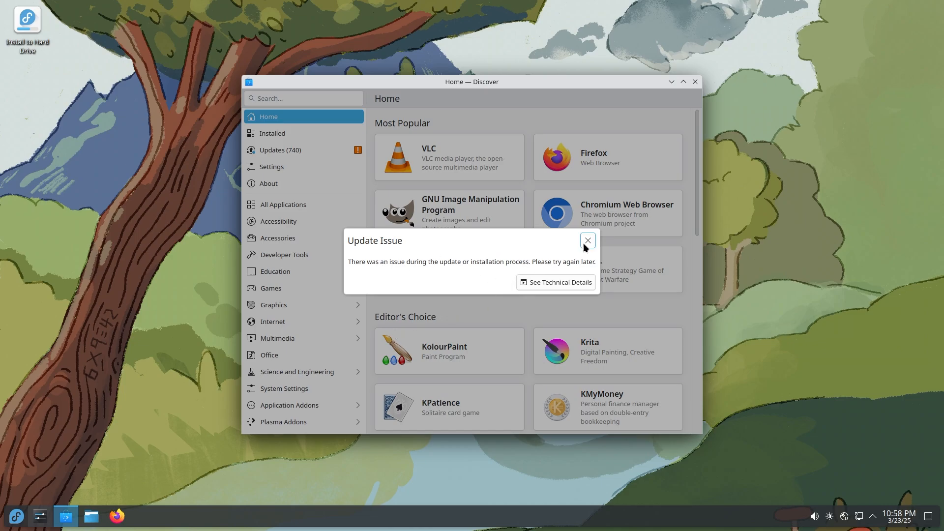
left_click(587, 240)
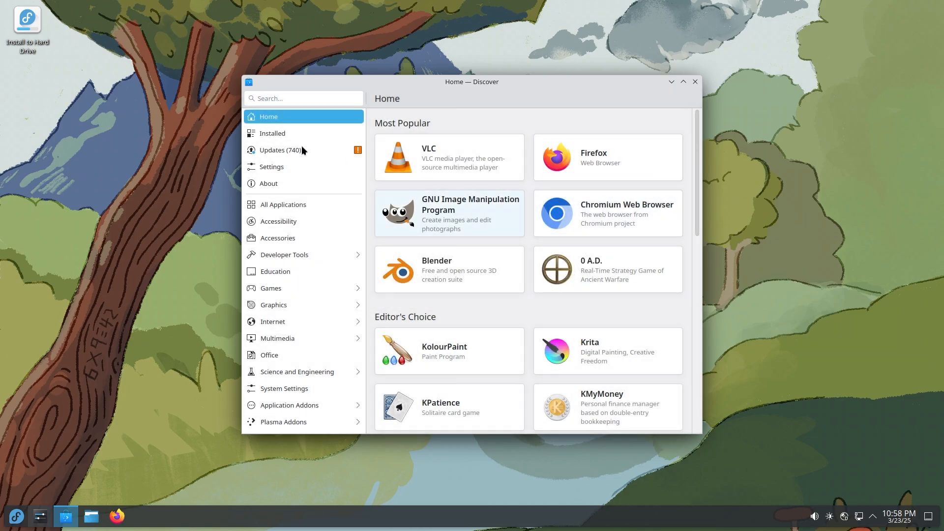
mouse_move(277, 149)
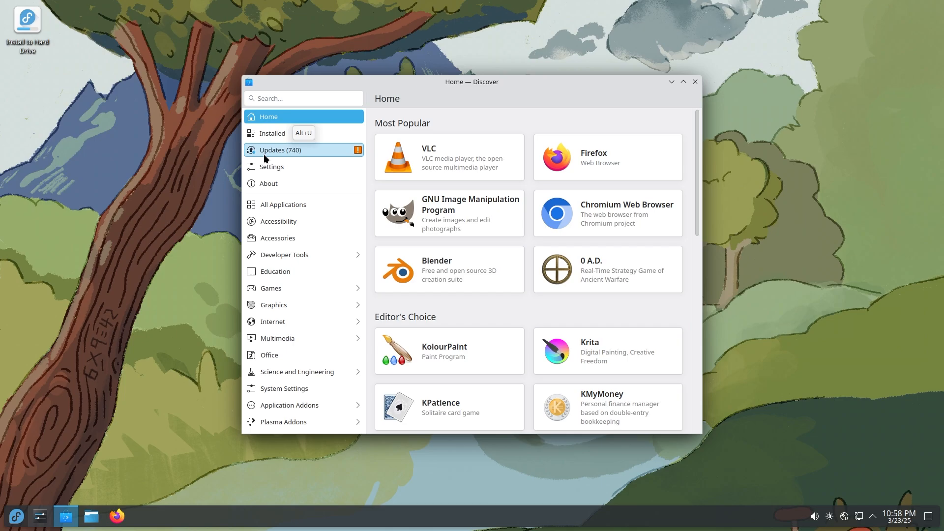
left_click(279, 149)
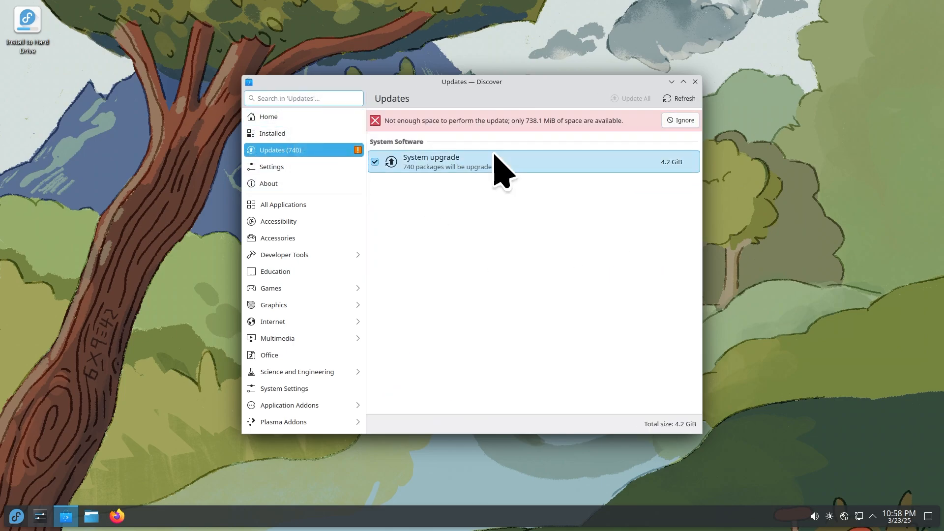
mouse_move(415, 277)
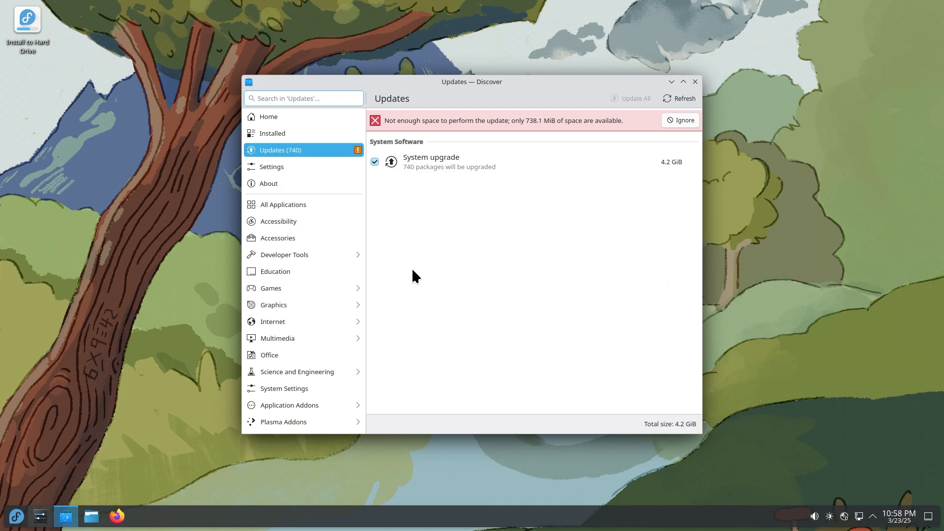
mouse_move(503, 295)
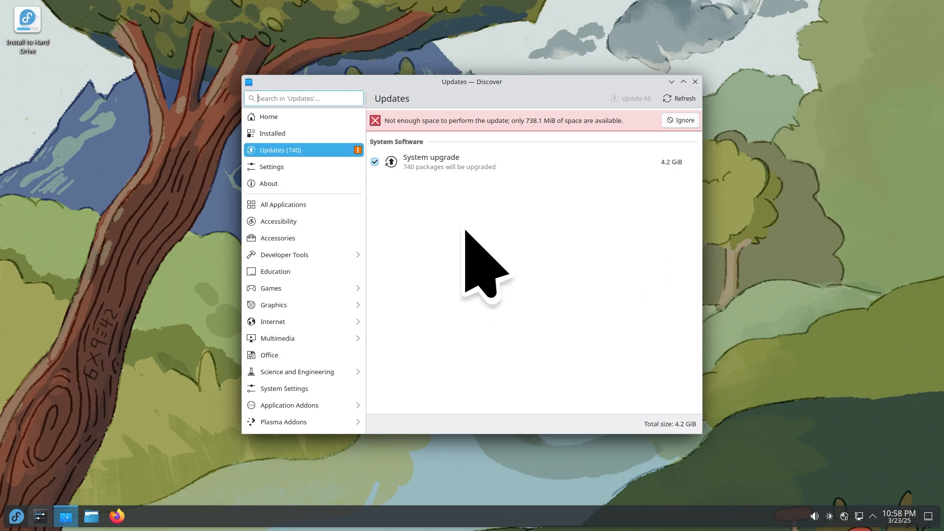
mouse_move(467, 234)
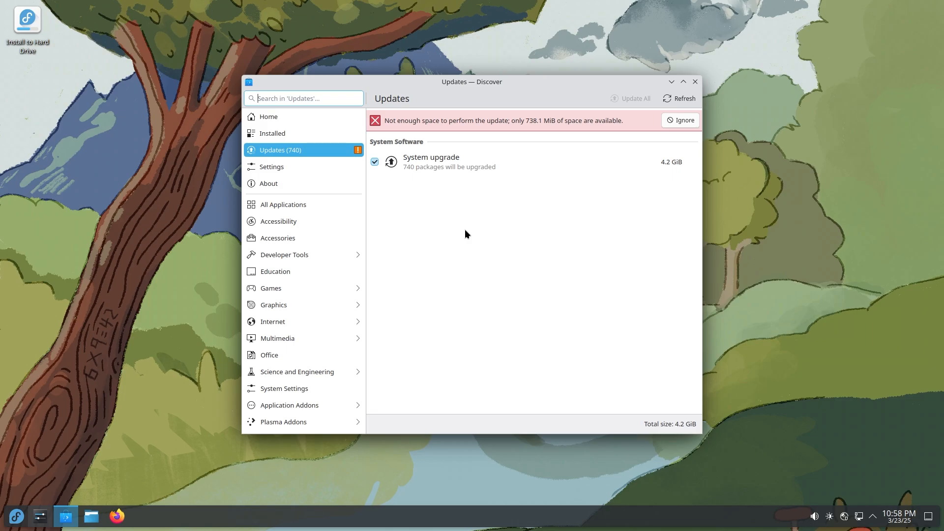
mouse_move(423, 205)
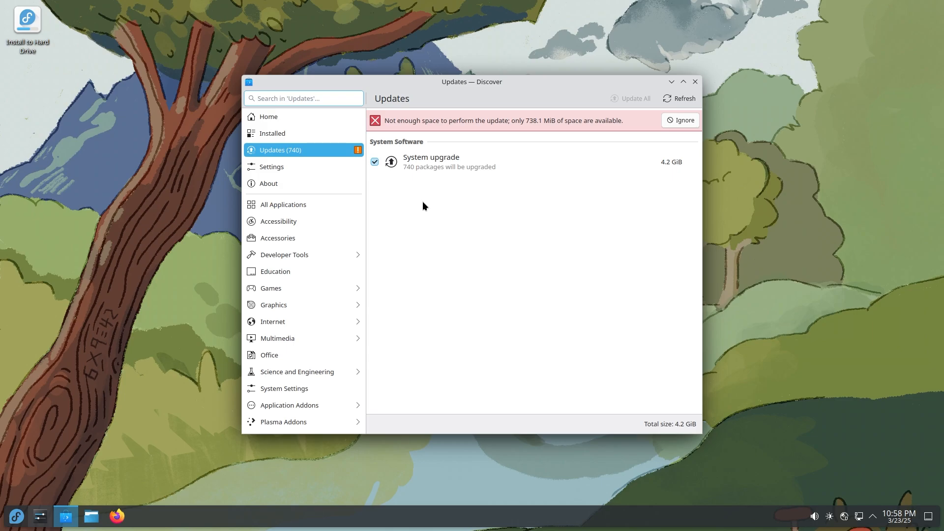
left_click(267, 116)
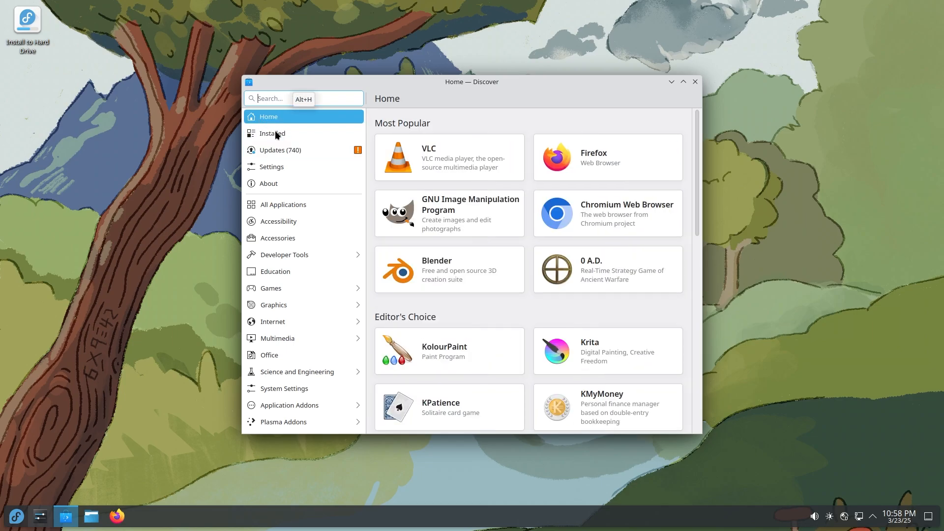
mouse_move(271, 133)
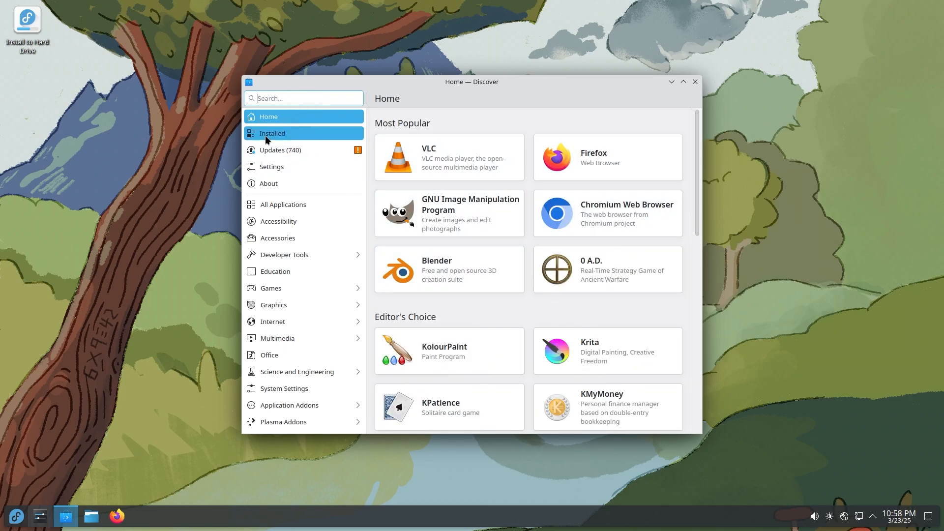
Step: Browse Discover's software sources, About Discover and the Internet category, then close the window
left_click(269, 167)
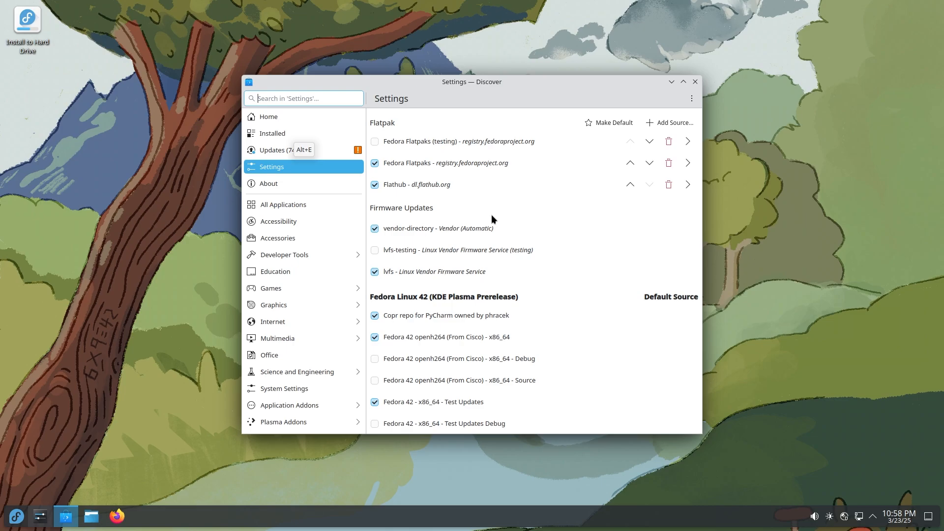
scroll("down", 3)
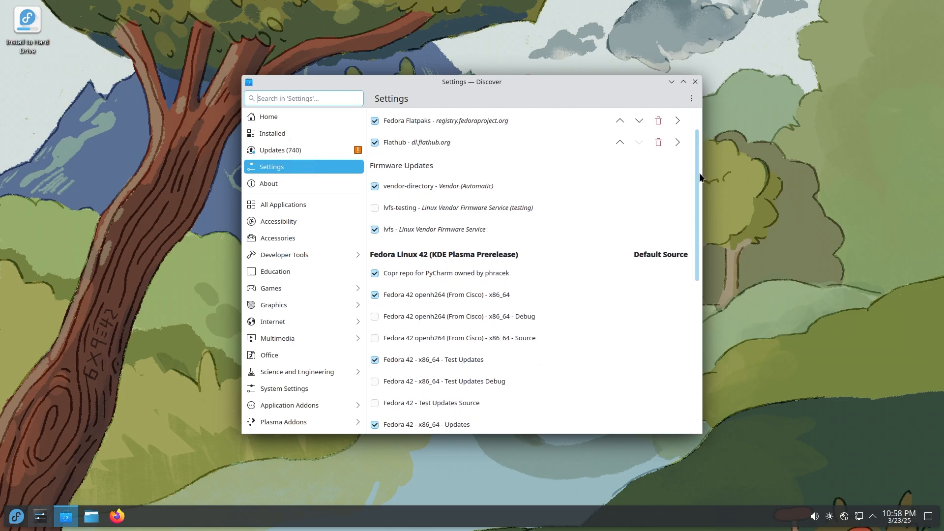
scroll("down", 3)
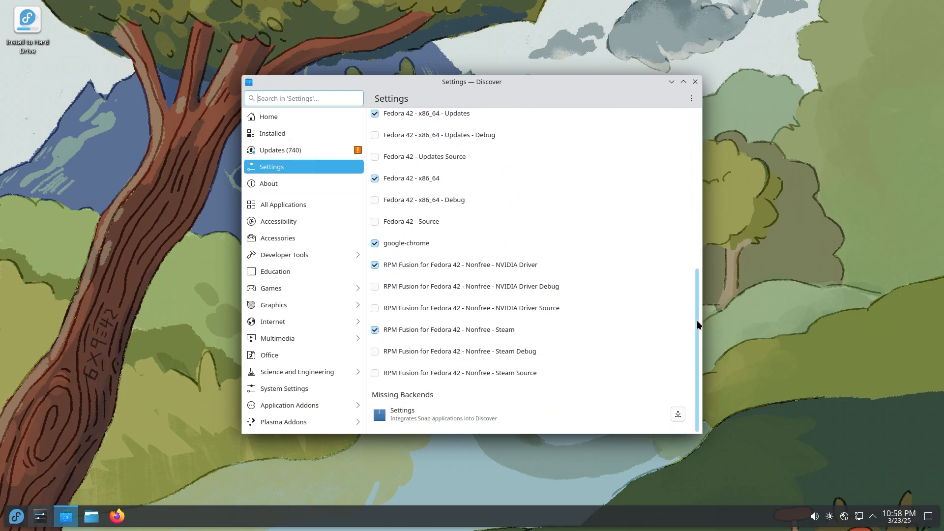
mouse_move(480, 288)
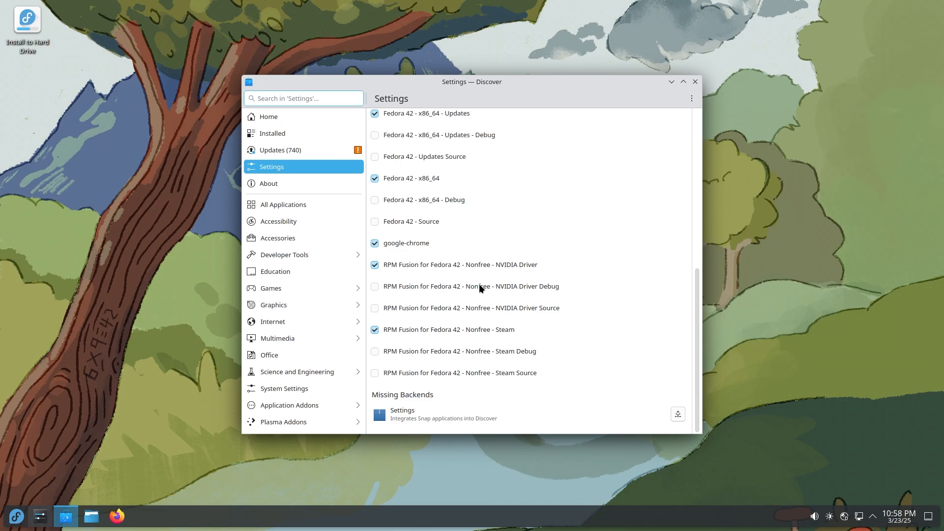
mouse_move(428, 286)
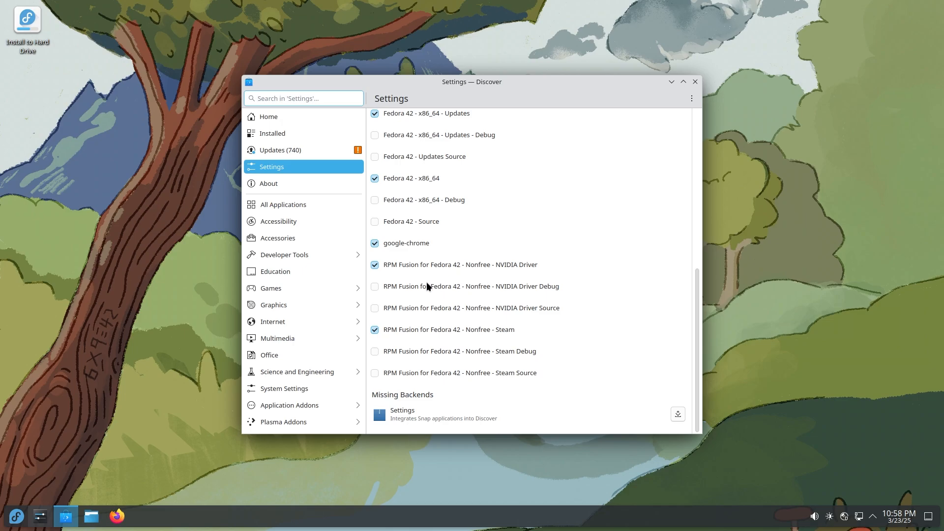
mouse_move(440, 278)
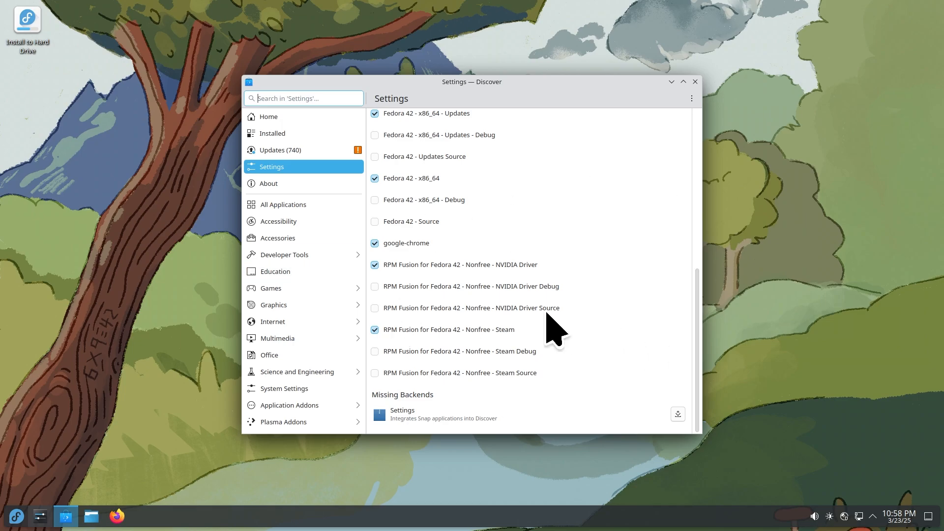
mouse_move(547, 316)
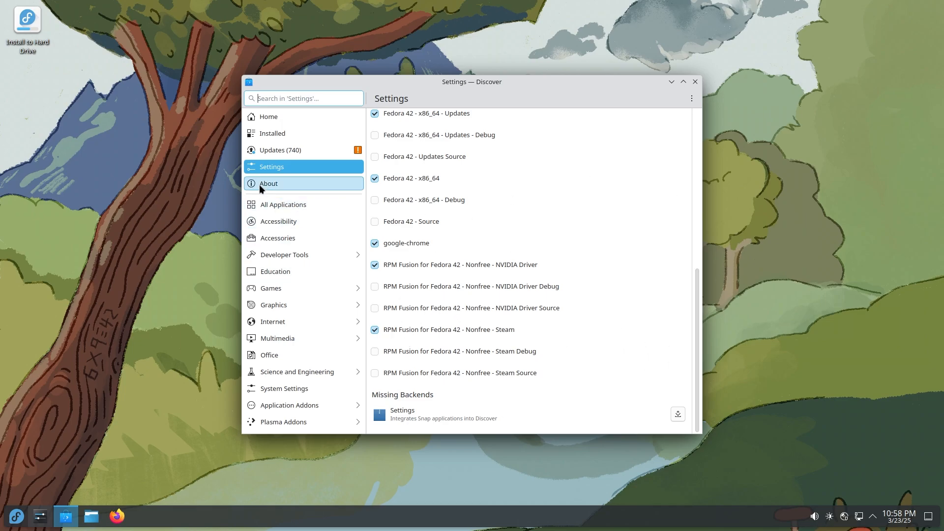
left_click(269, 183)
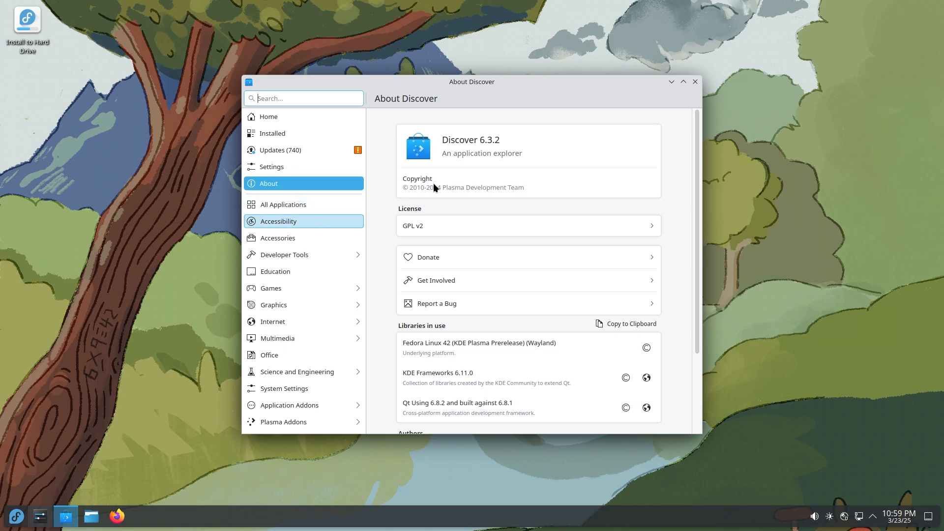
mouse_move(283, 205)
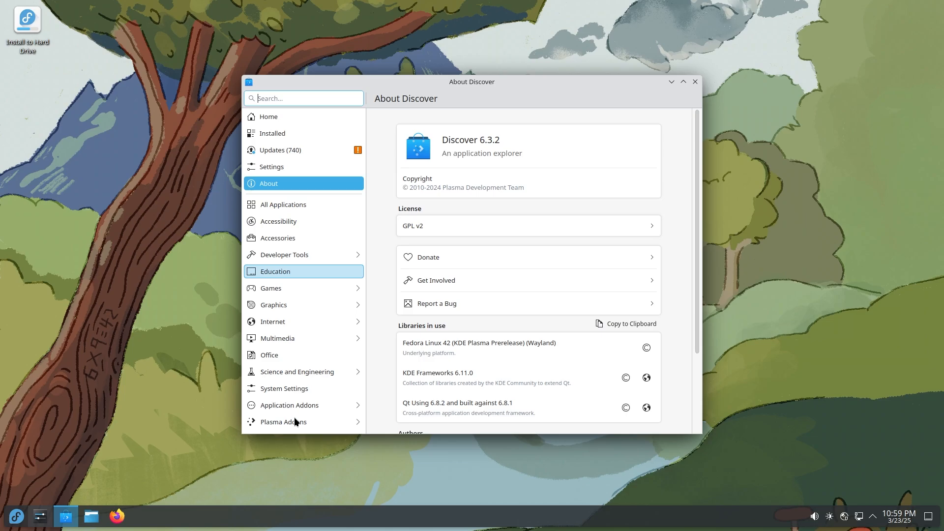
left_click(17, 517)
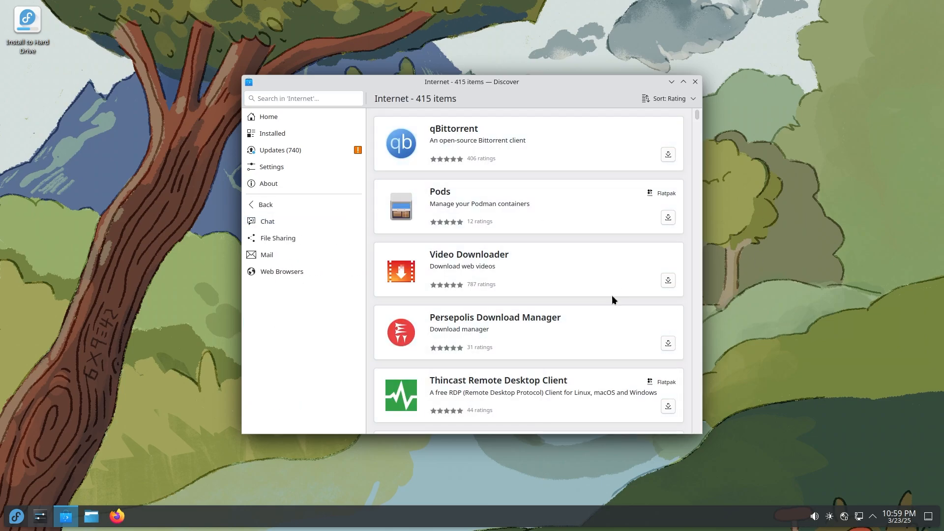
left_click(695, 81)
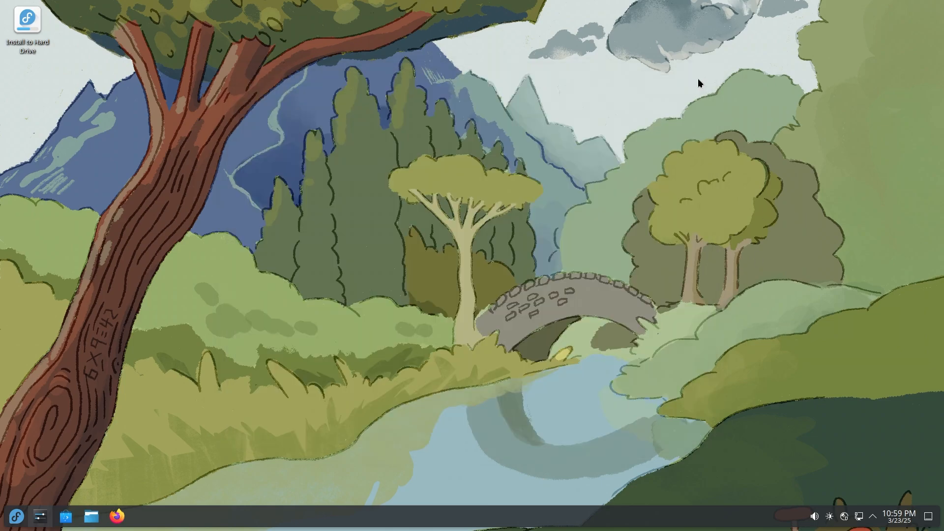
Step: Launch System Settings on Quick Settings and scroll the sidebar down to the System section
left_click(39, 516)
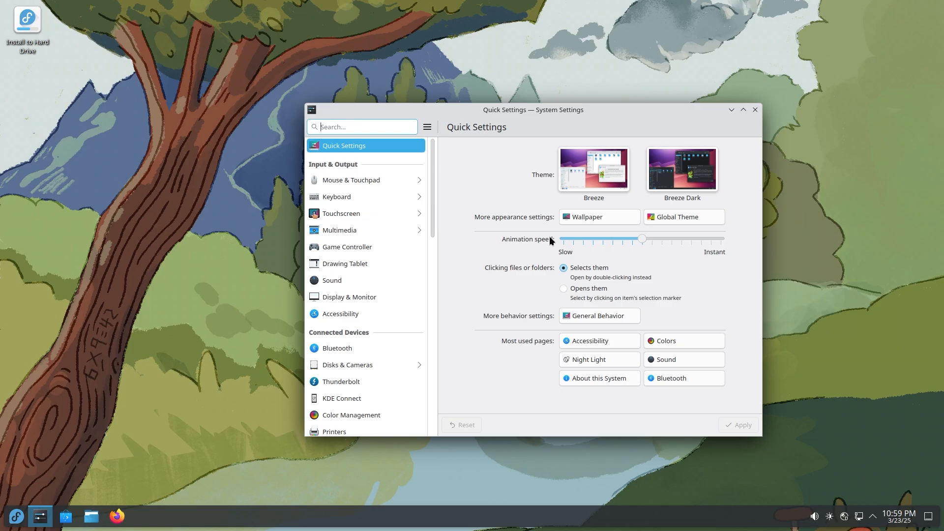
mouse_move(428, 202)
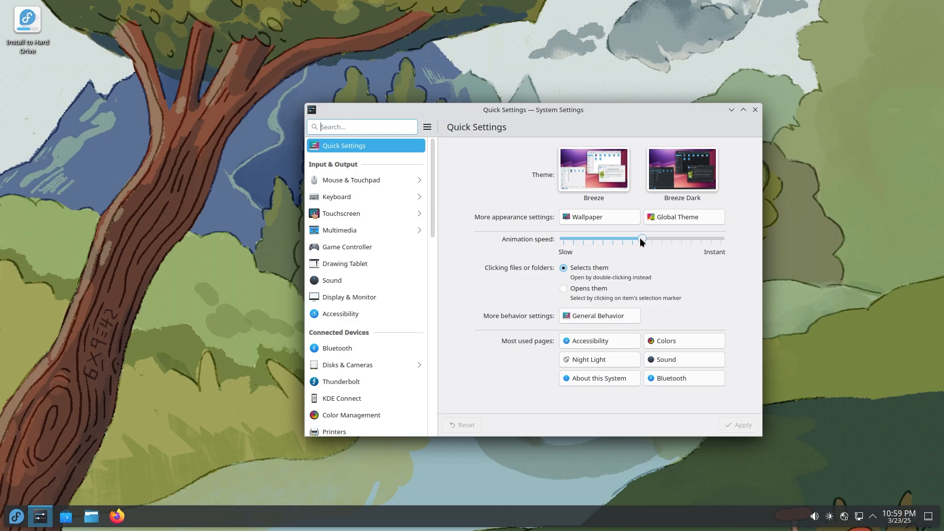
mouse_move(595, 250)
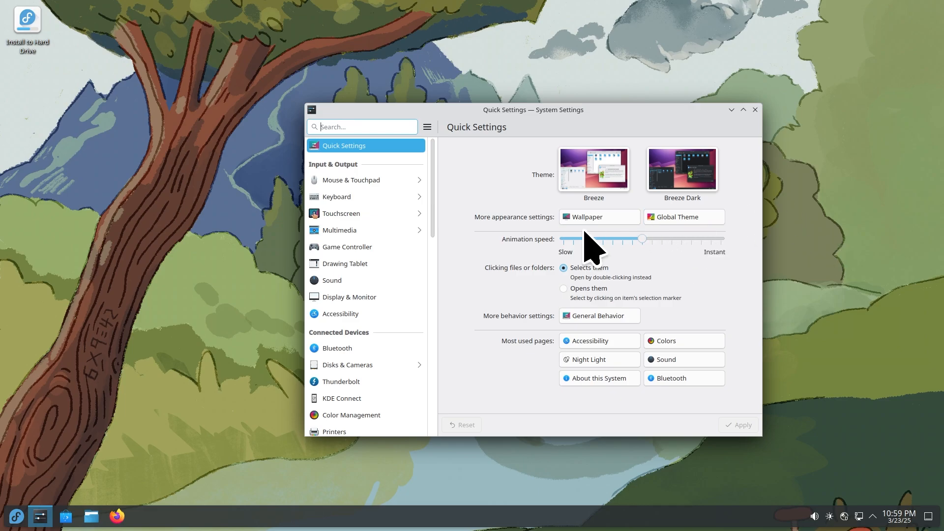
mouse_move(519, 326)
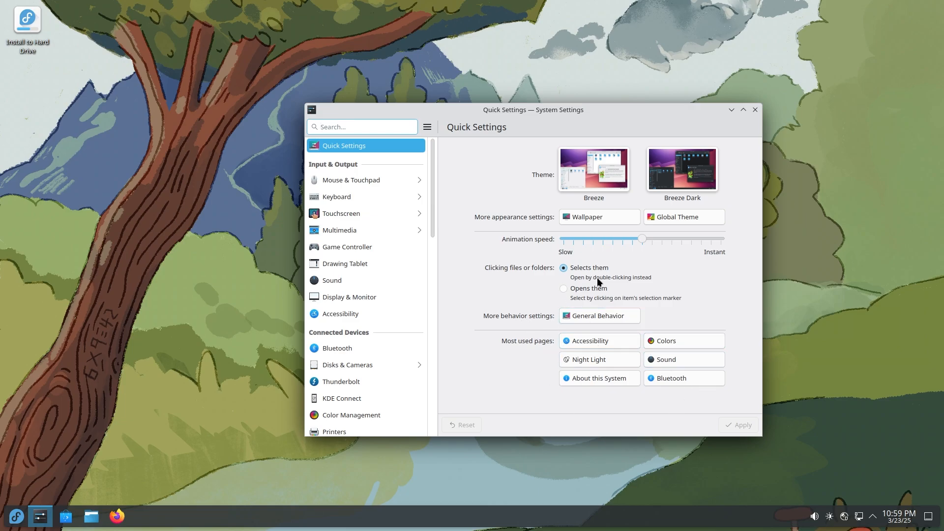
mouse_move(437, 175)
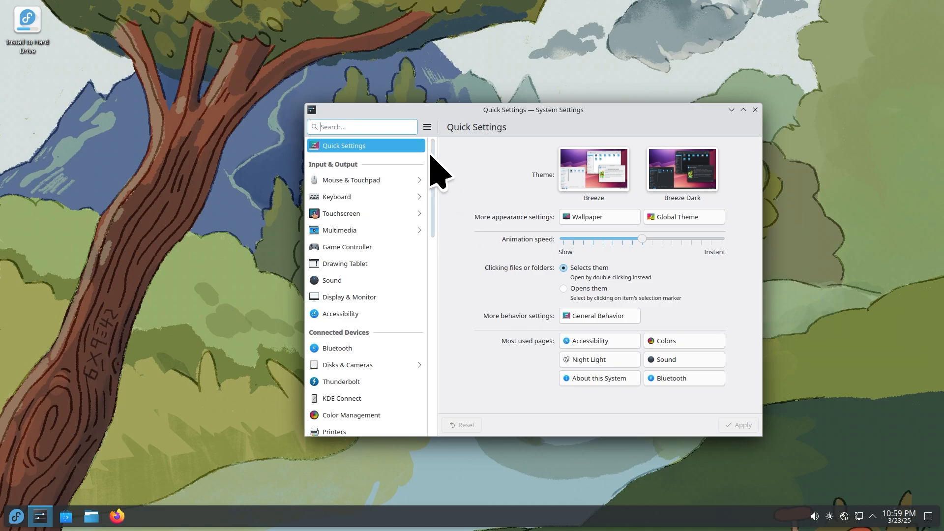
scroll("down", 3)
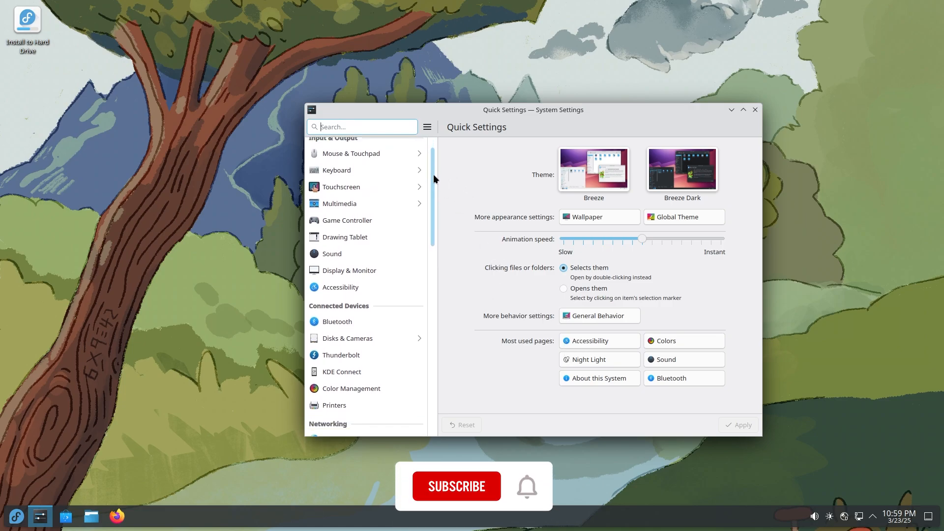
scroll("down", 3)
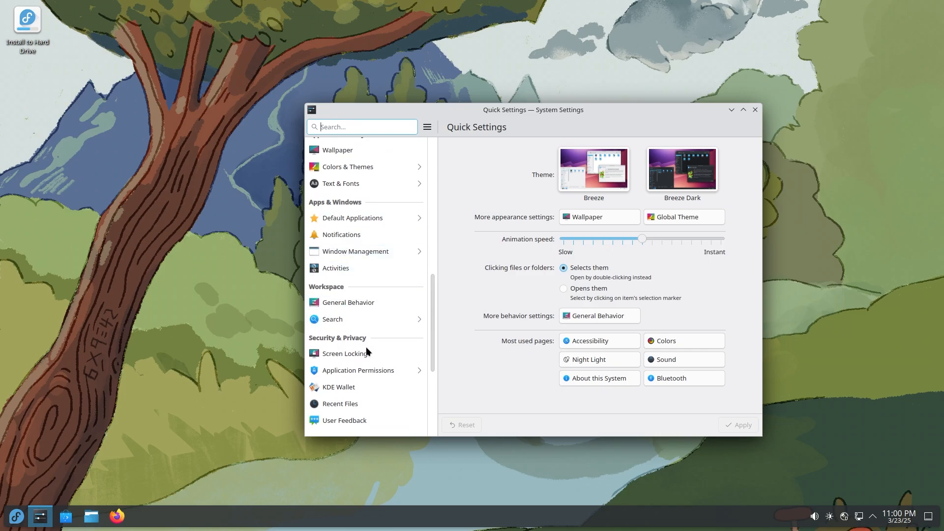
scroll("down", 3)
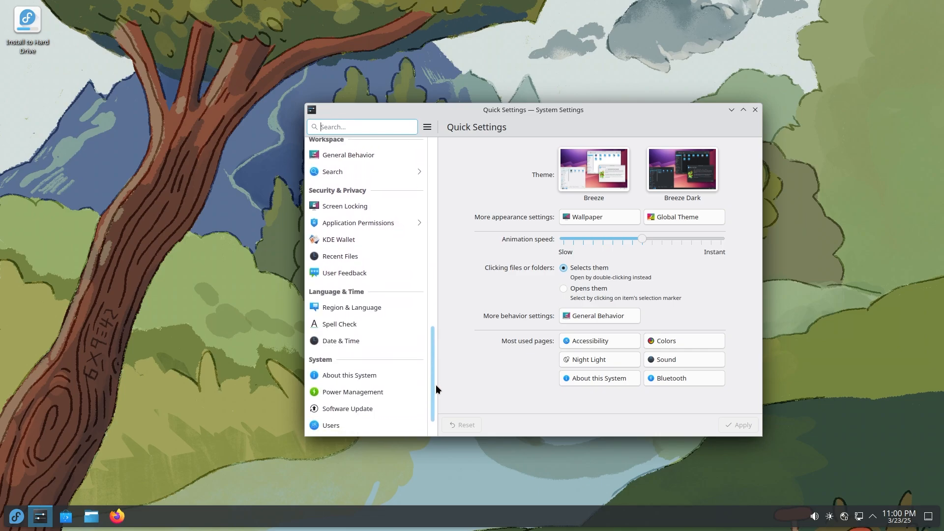
scroll("down", 3)
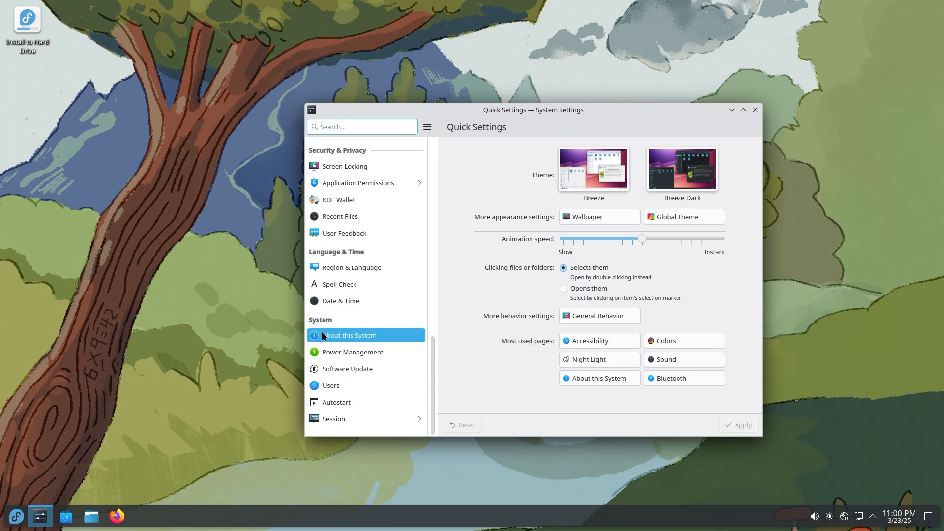
mouse_move(346, 374)
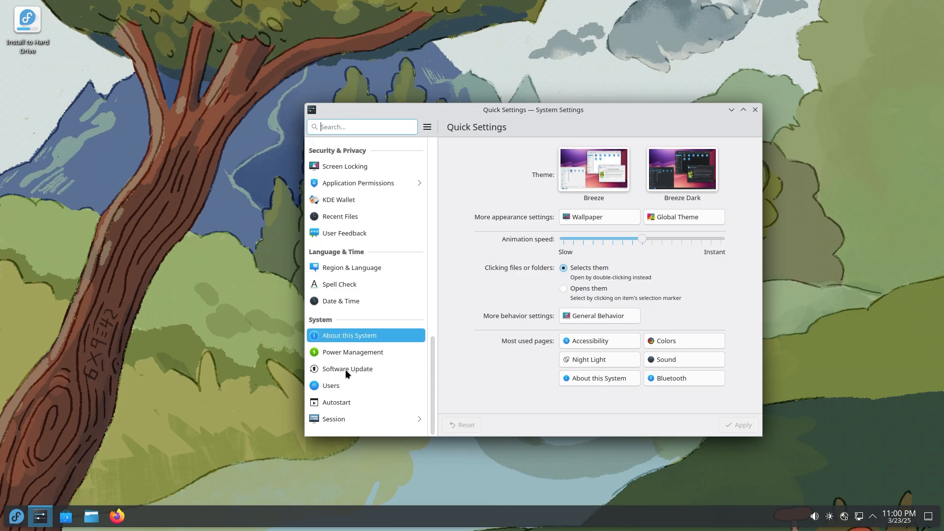
Step: Show the About this System page reporting Fedora Linux 42, KDE Plasma 6.3.2 and 6 GiB RAM
left_click(349, 335)
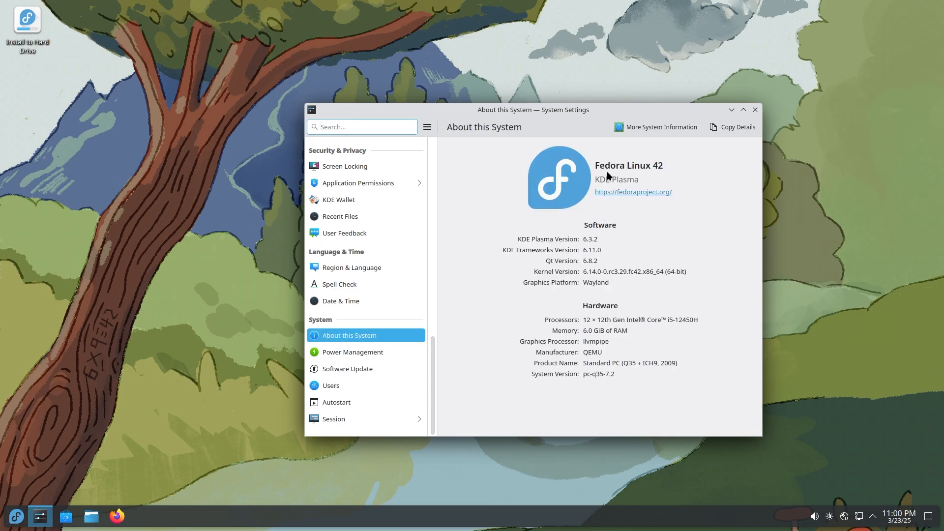
mouse_move(578, 270)
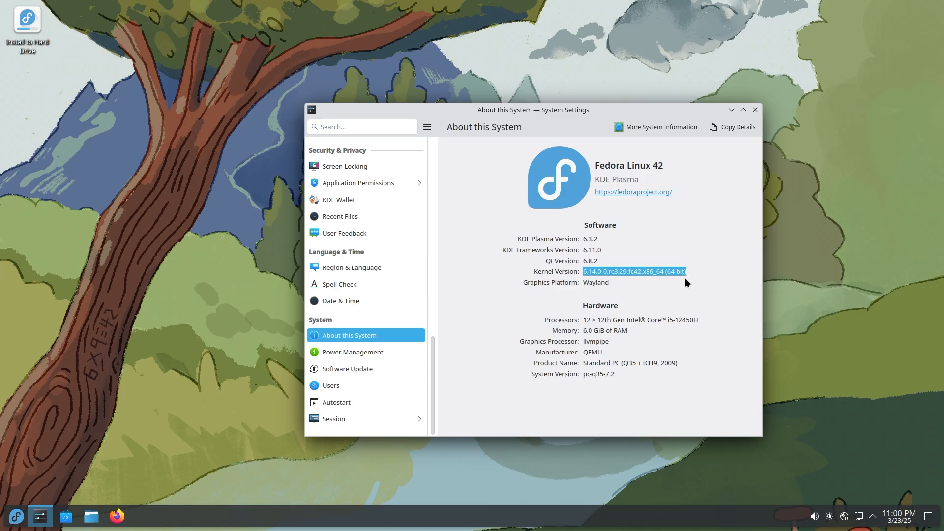
mouse_move(582, 245)
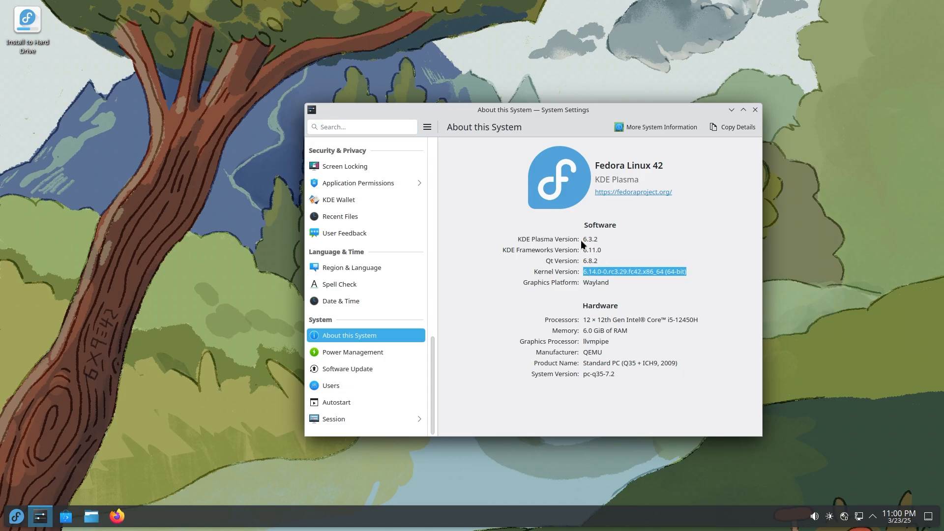
mouse_move(449, 330)
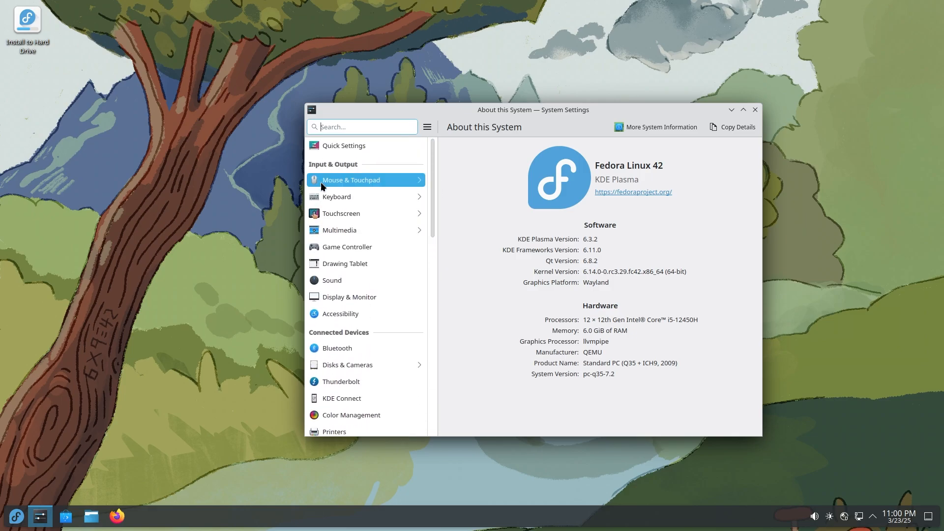
Step: Visit Mouse & Touchpad, then the Keyboard page with Generic 105-key PC and English (US) layout
left_click(351, 179)
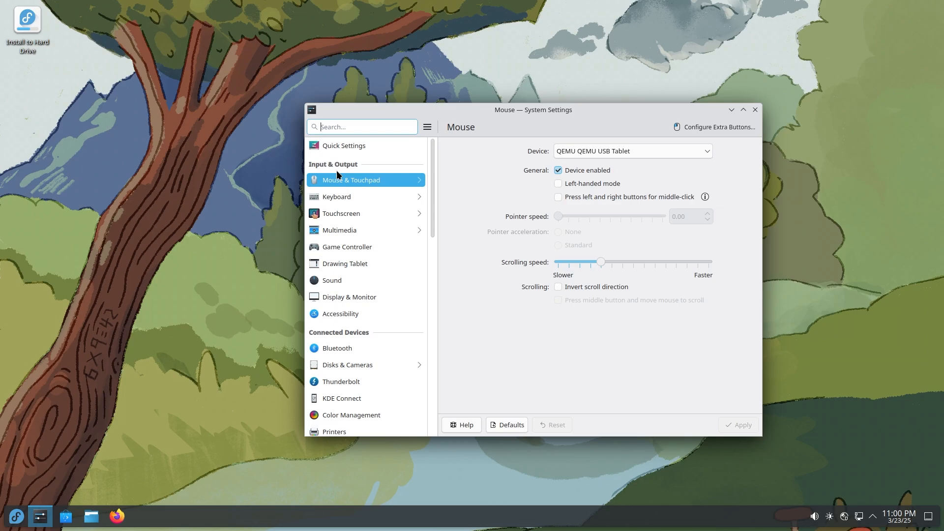
left_click(337, 197)
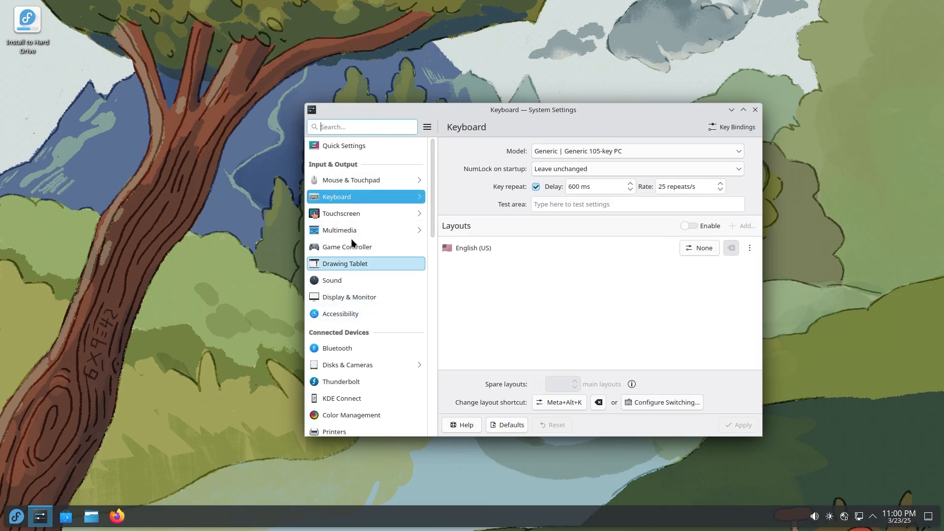
mouse_move(358, 297)
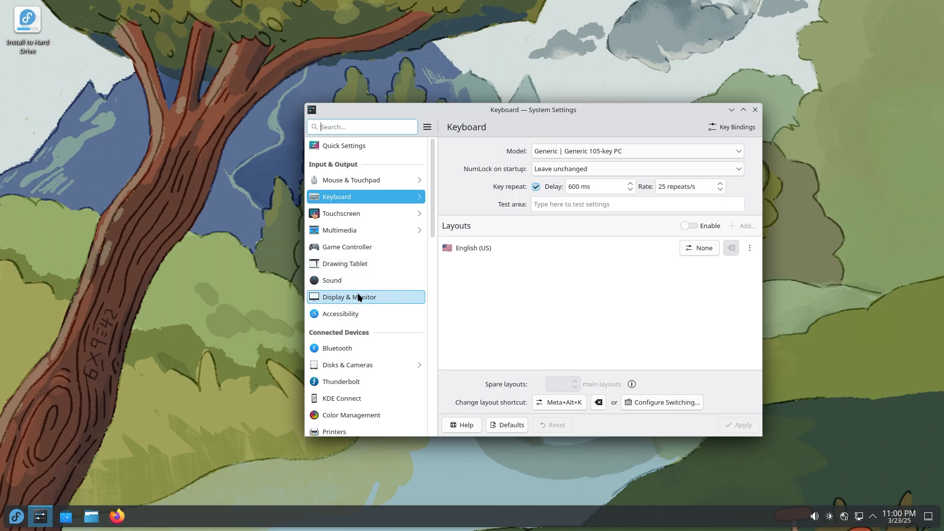
Step: In Display & Monitor, raise the display scale through 105% up to 125%
left_click(349, 297)
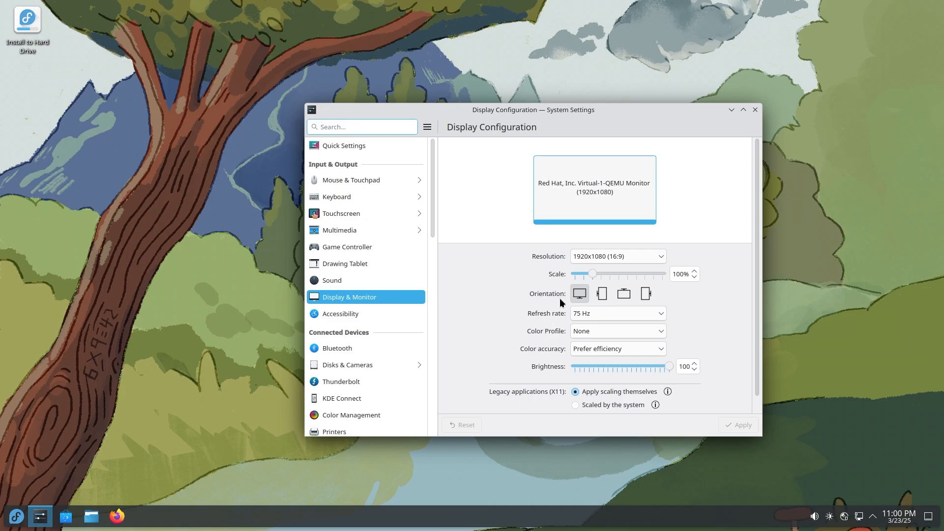
mouse_move(701, 279)
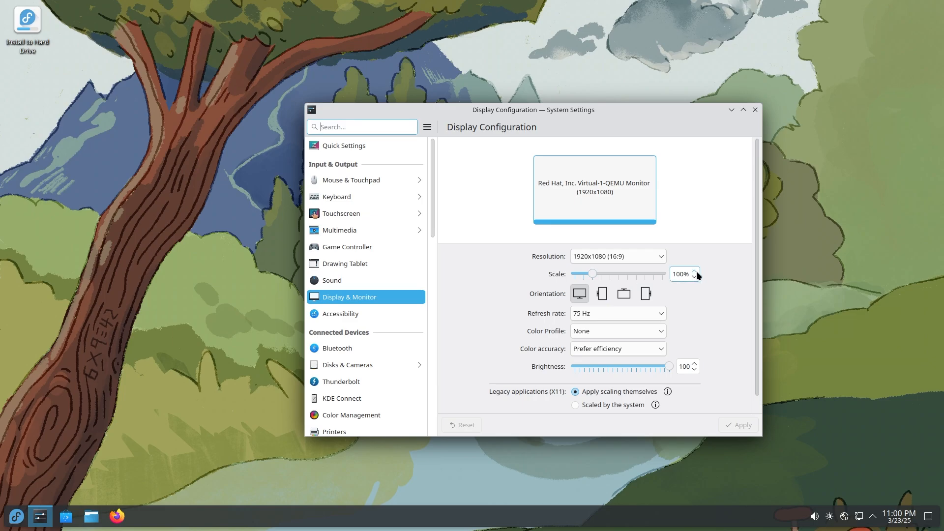
left_click(694, 272)
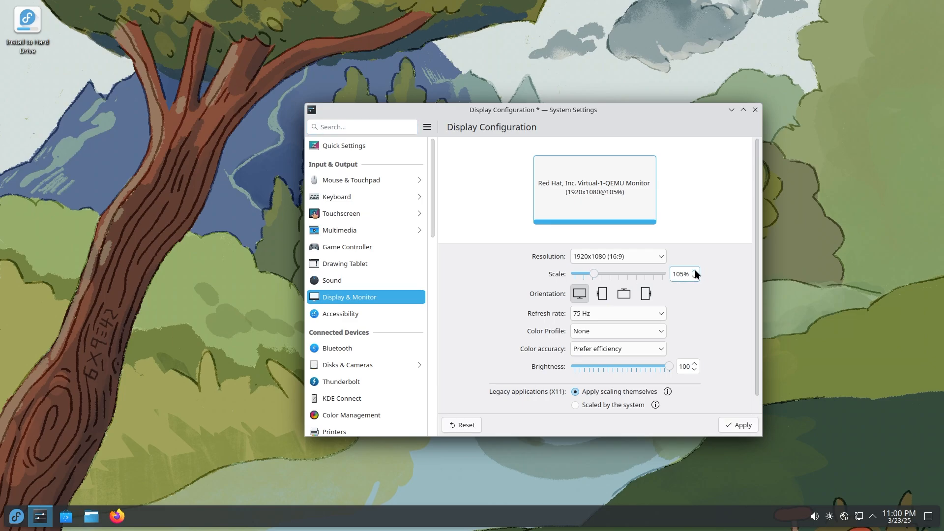
left_click(693, 270)
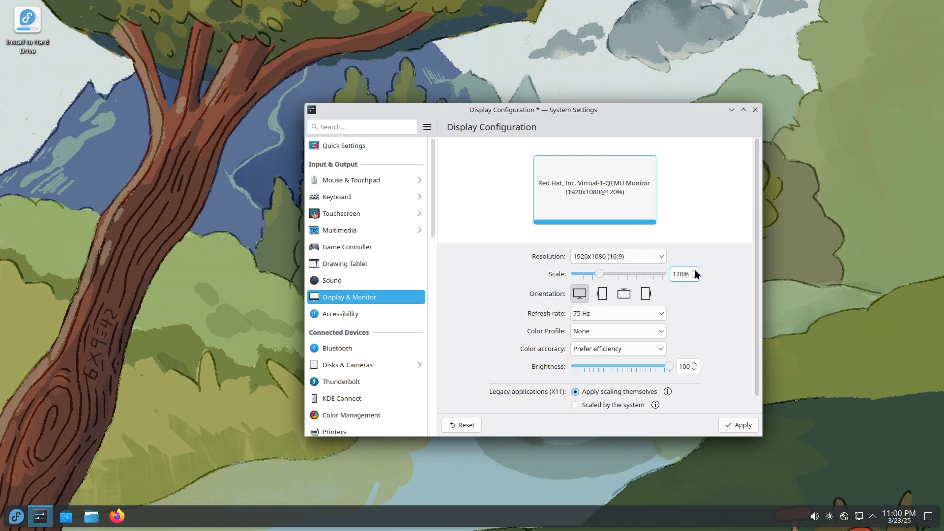
left_click(694, 272)
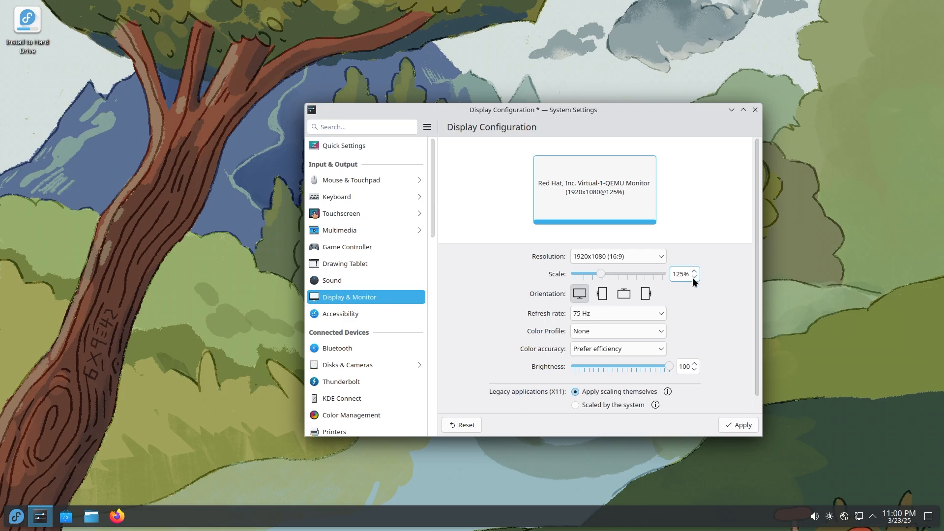
Step: Lower the scale back down, briefly to 110% again, and leave it at 100% unapplied
left_click(694, 277)
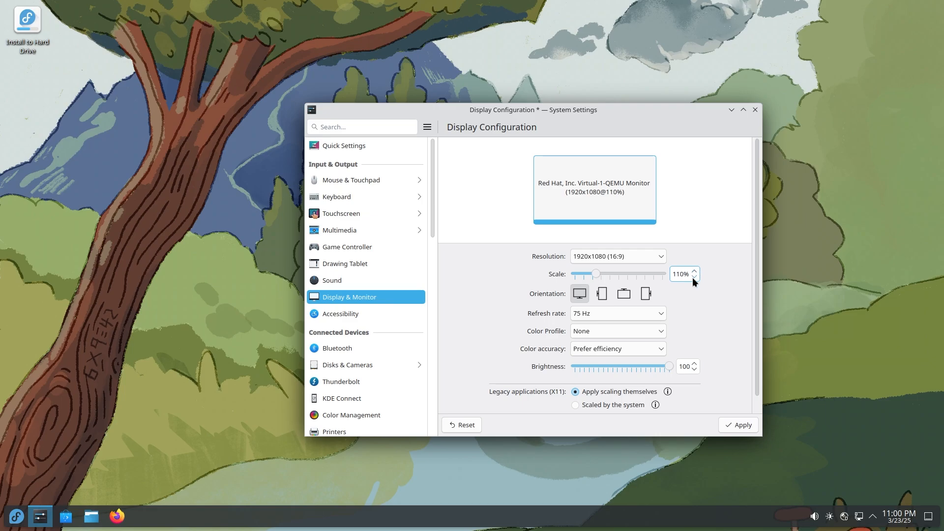
left_click(694, 278)
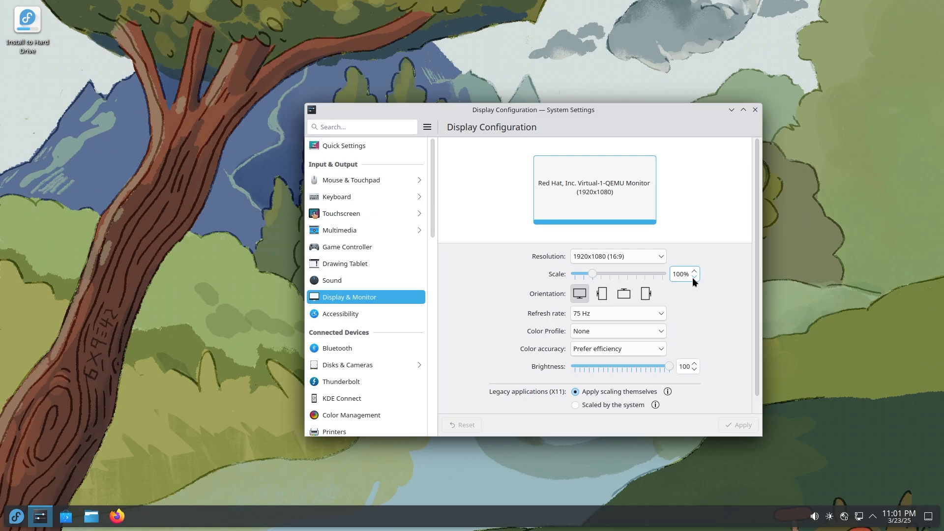
left_click(694, 270)
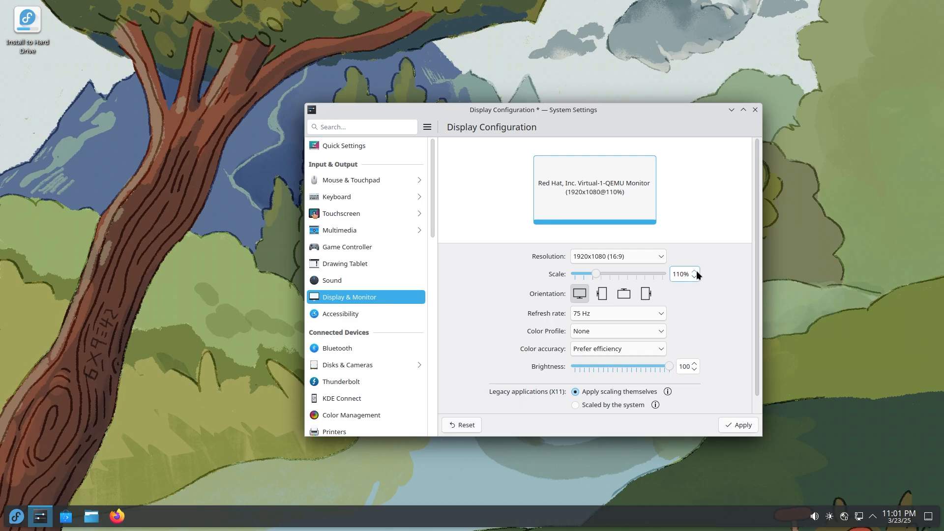
mouse_move(695, 283)
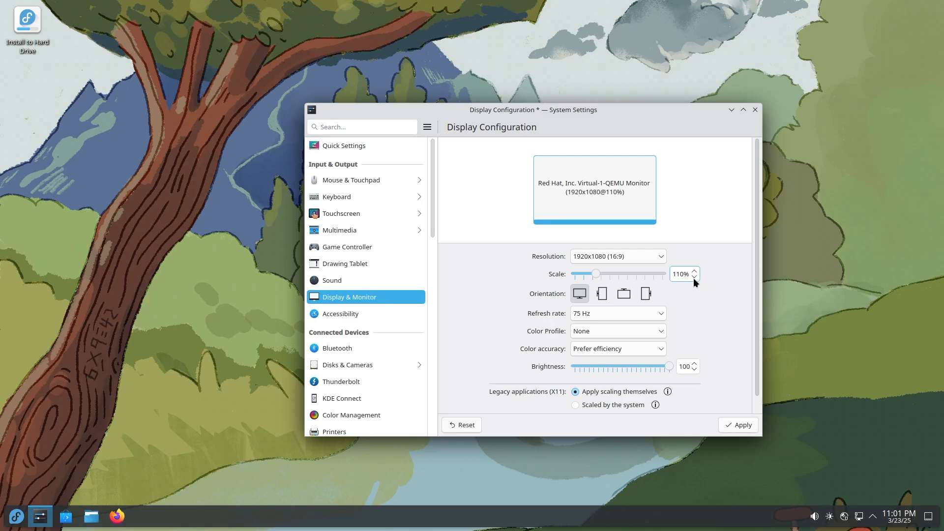
left_click(694, 277)
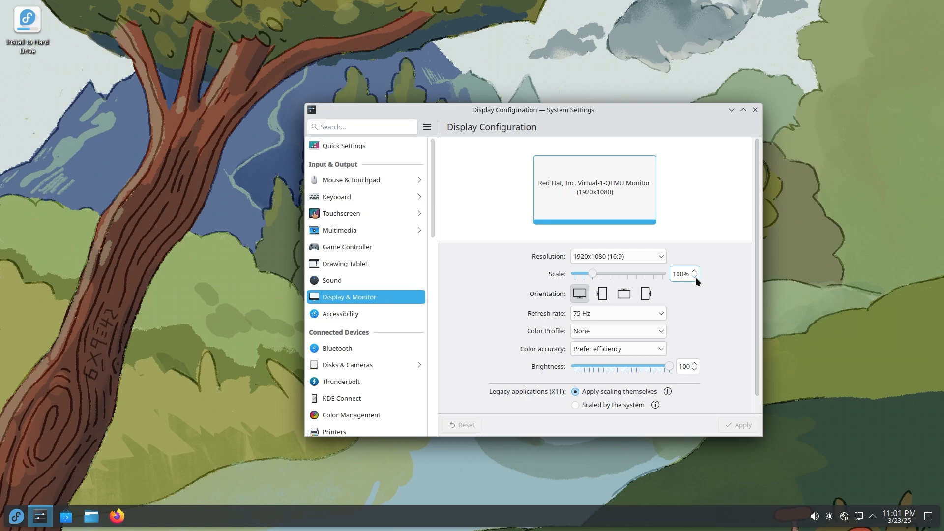
mouse_move(616, 235)
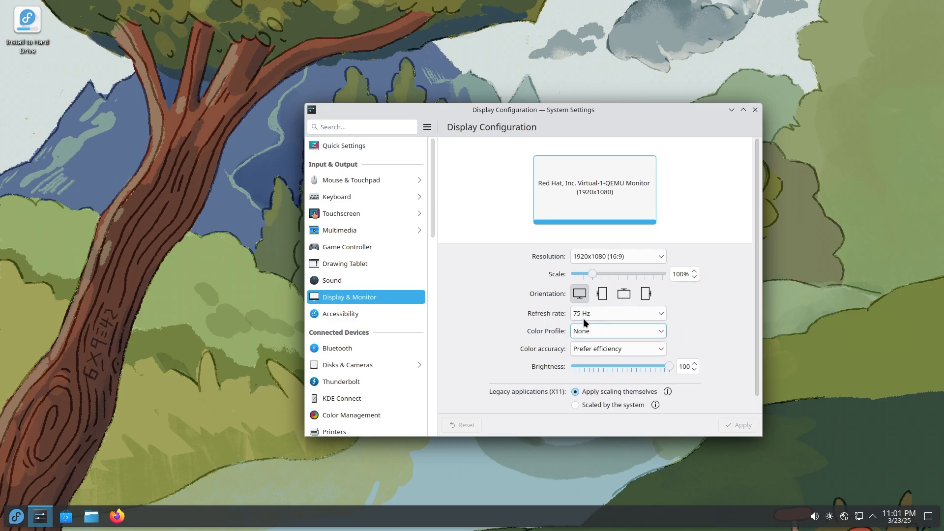
mouse_move(628, 348)
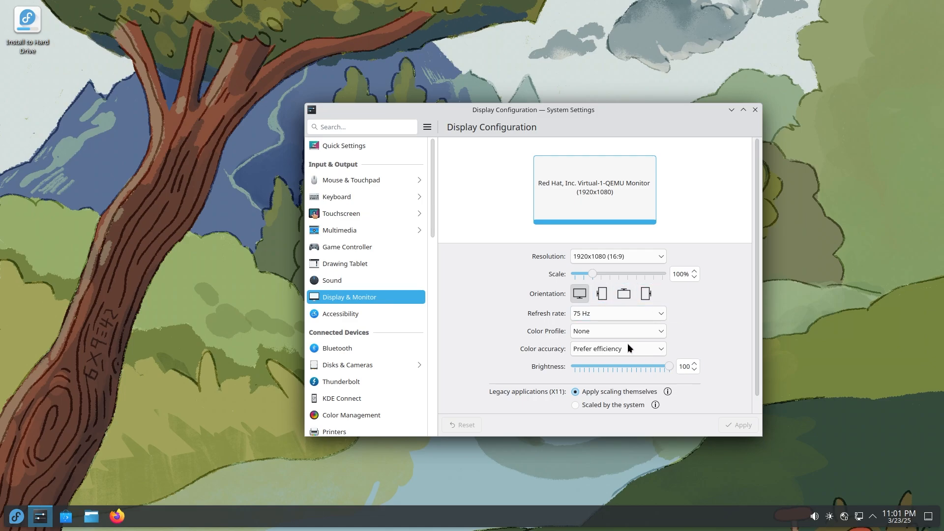
Step: Review the colour accuracy choices and keep Prefer efficiency
left_click(617, 348)
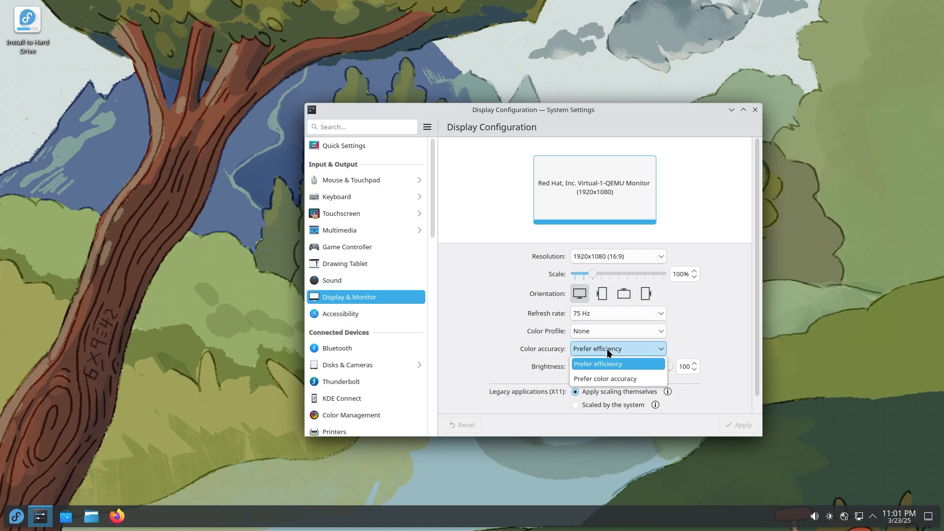
left_click(597, 364)
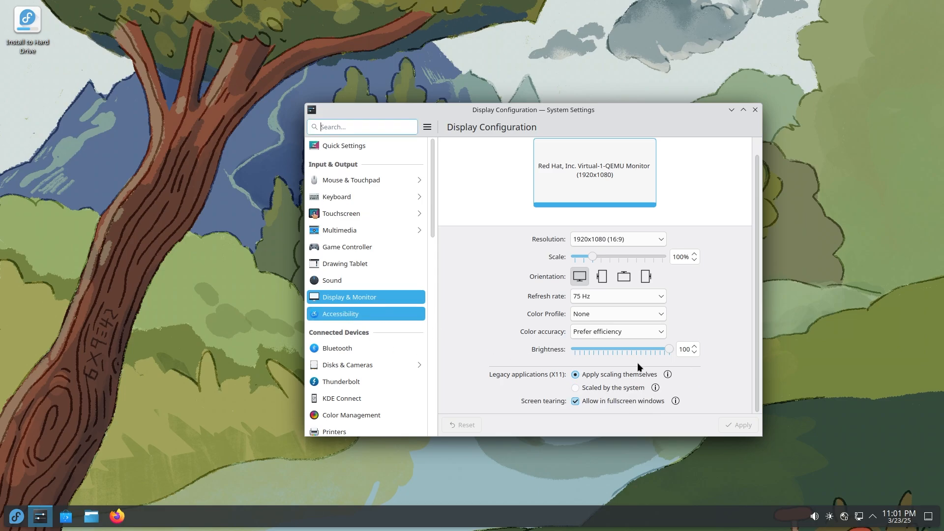
Step: In Accessibility, browse the Modifier Keys and Activation Shortcuts pages
left_click(340, 313)
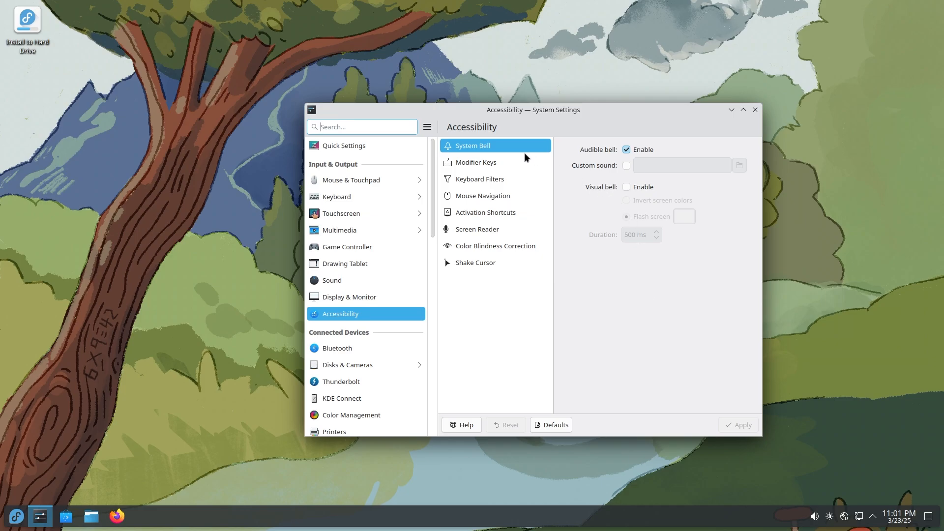
mouse_move(512, 112)
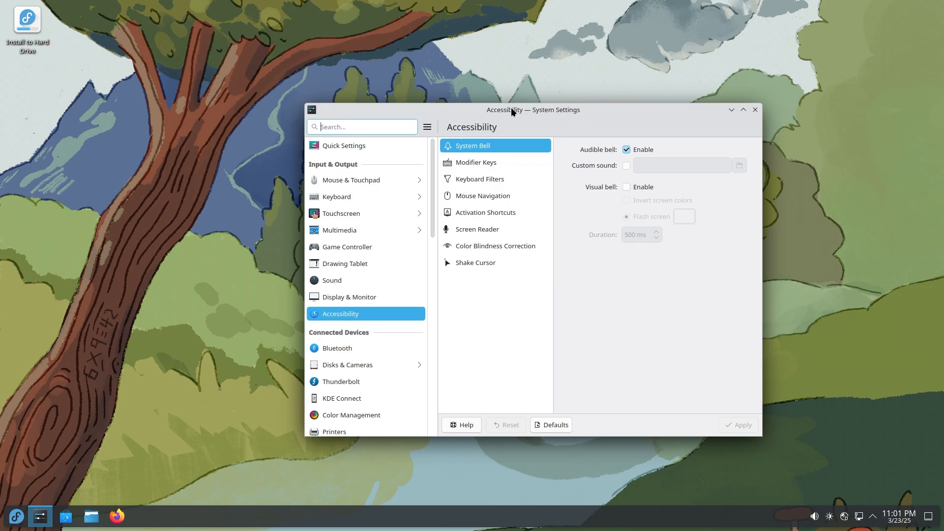
mouse_move(631, 139)
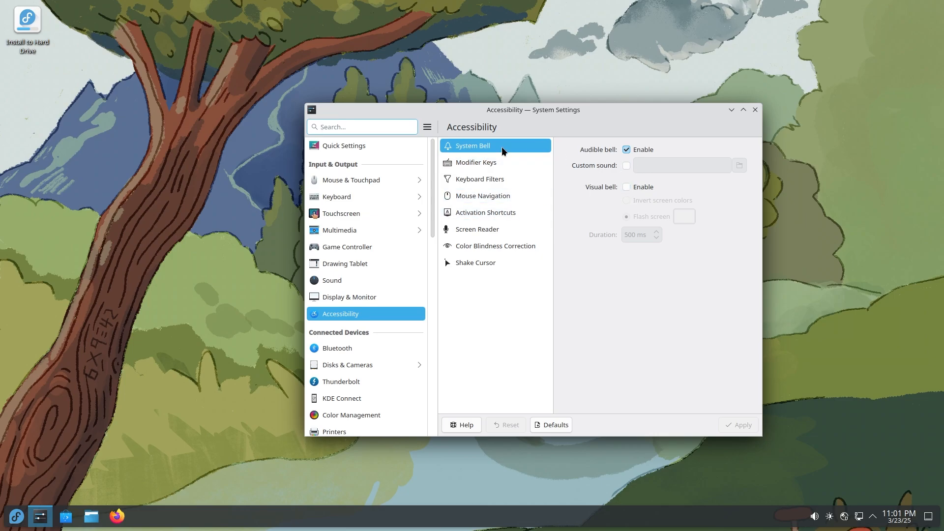
left_click(476, 163)
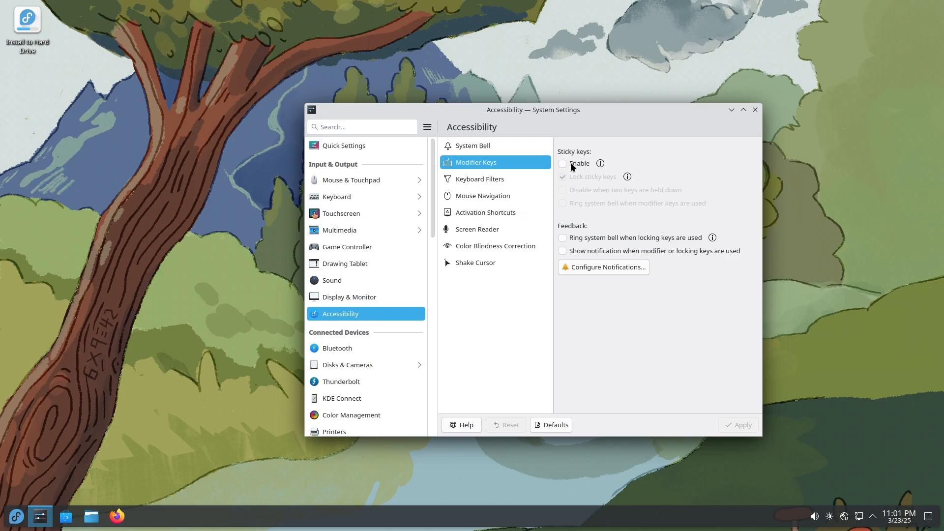
left_click(479, 179)
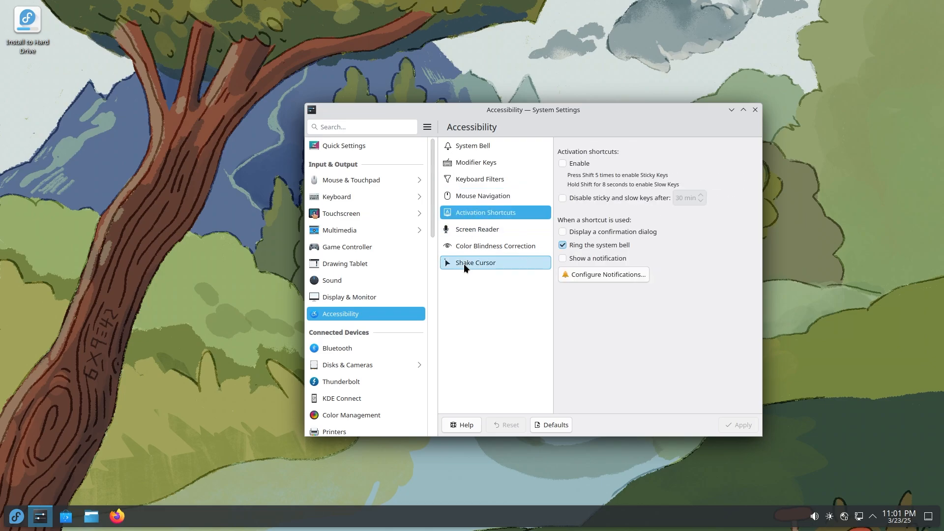
Step: On Shake Cursor, increase the magnification slider with shake-to-find enabled
left_click(476, 263)
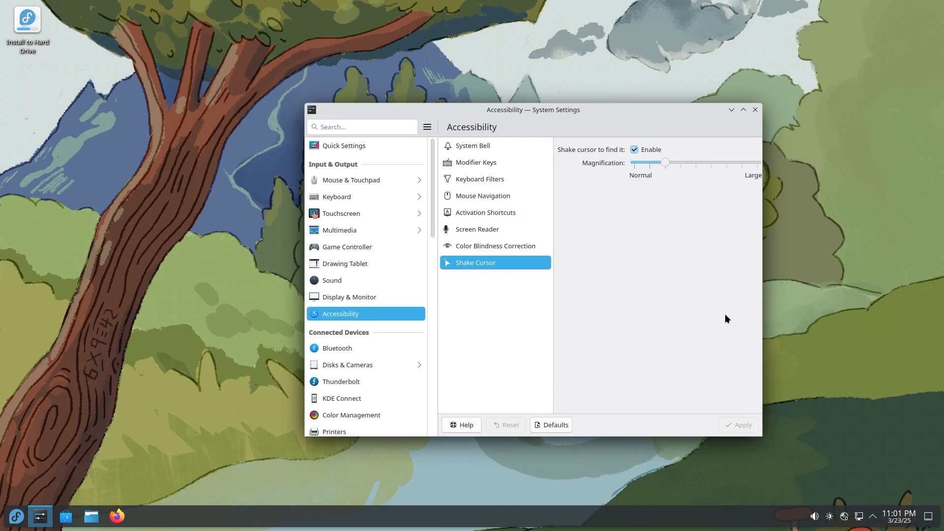
left_click_drag(666, 163, 681, 162)
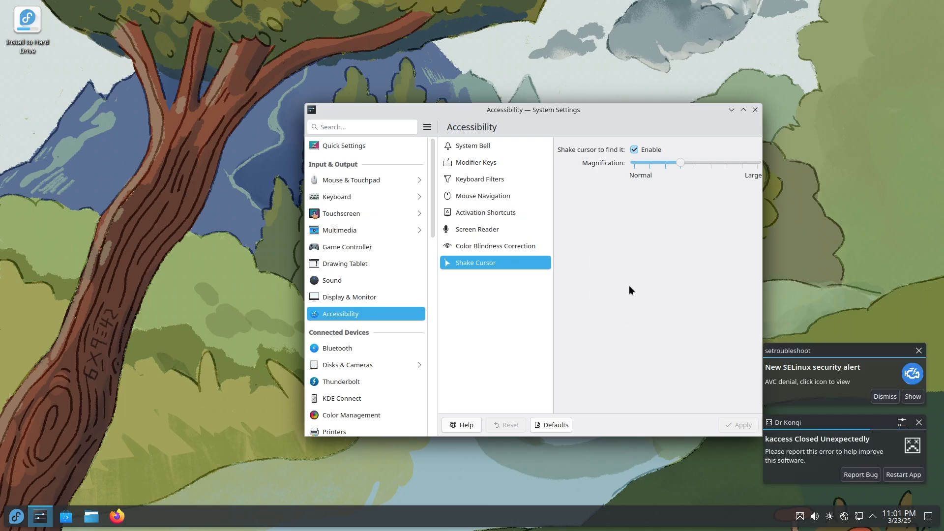
scroll("down", 3)
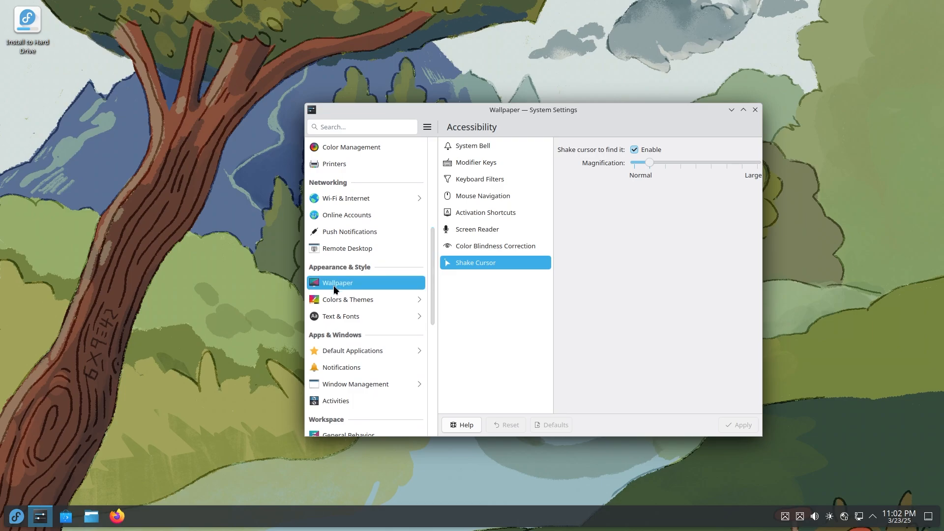
Step: On the Wallpaper page, set Cold Ripple as the desktop wallpaper and view it
left_click(338, 282)
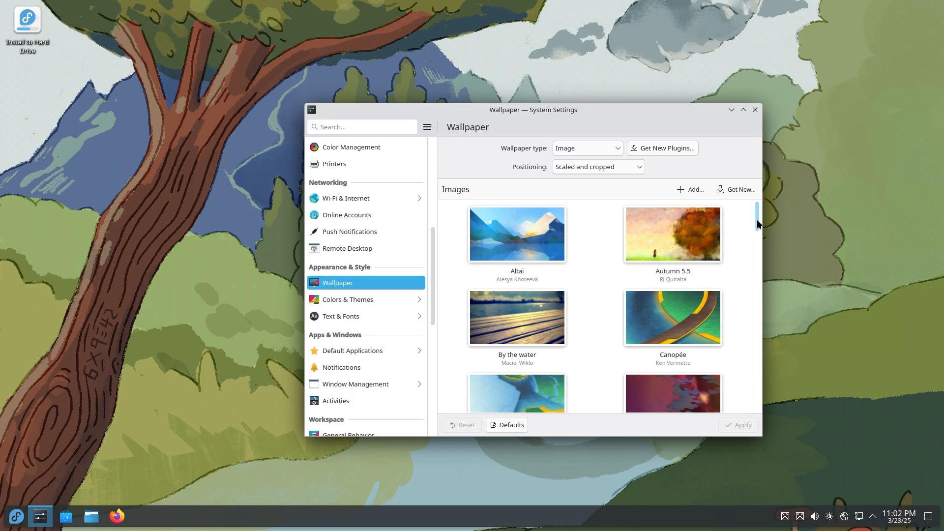
scroll("down", 3)
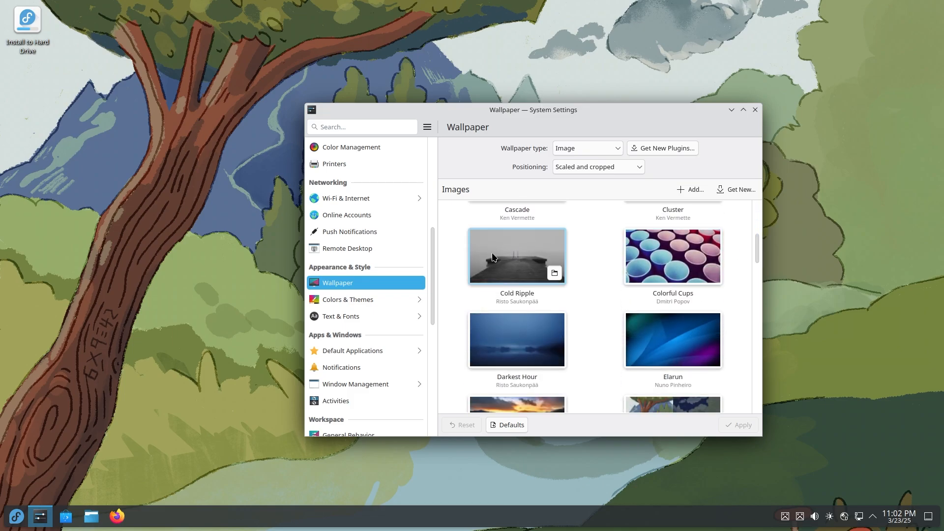
left_click(516, 256)
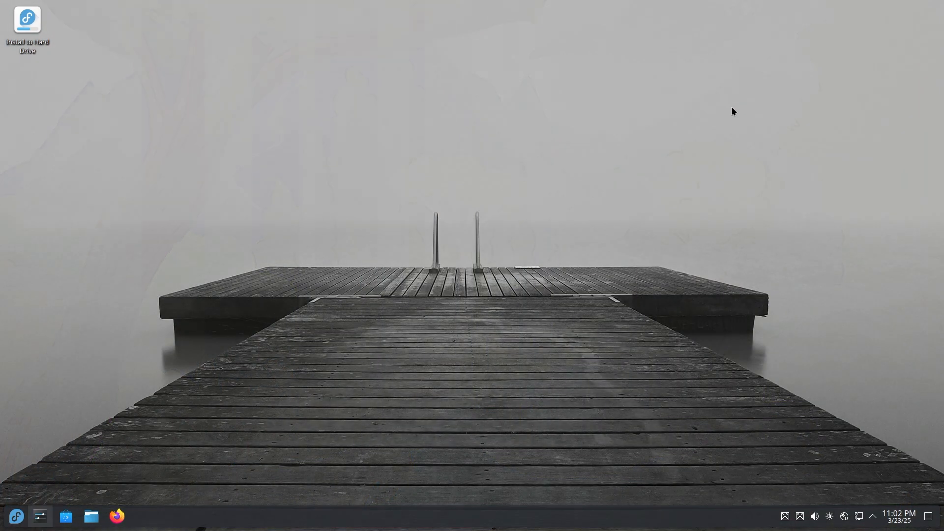
mouse_move(437, 310)
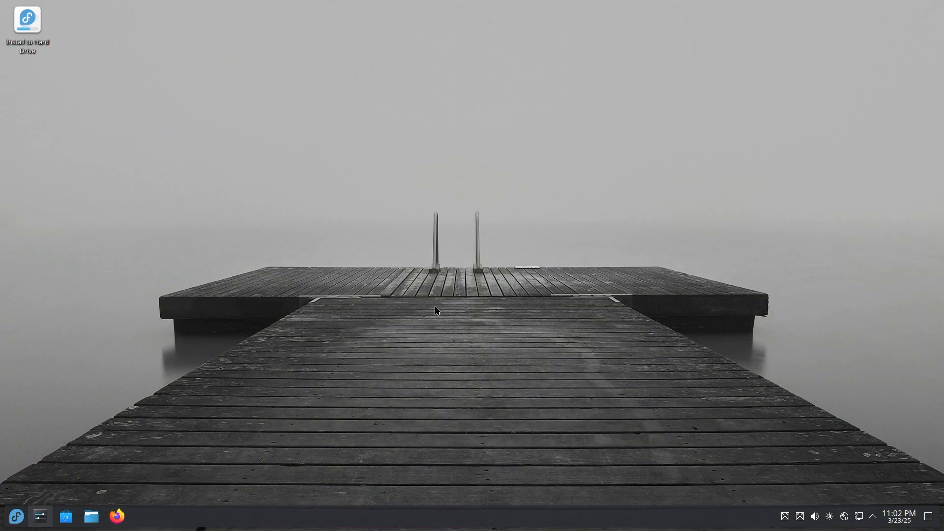
mouse_move(386, 245)
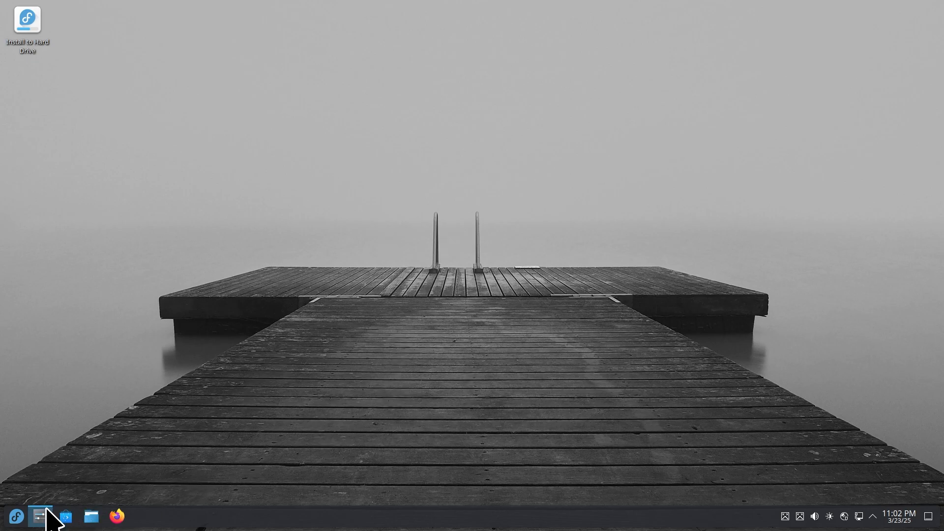
left_click(39, 516)
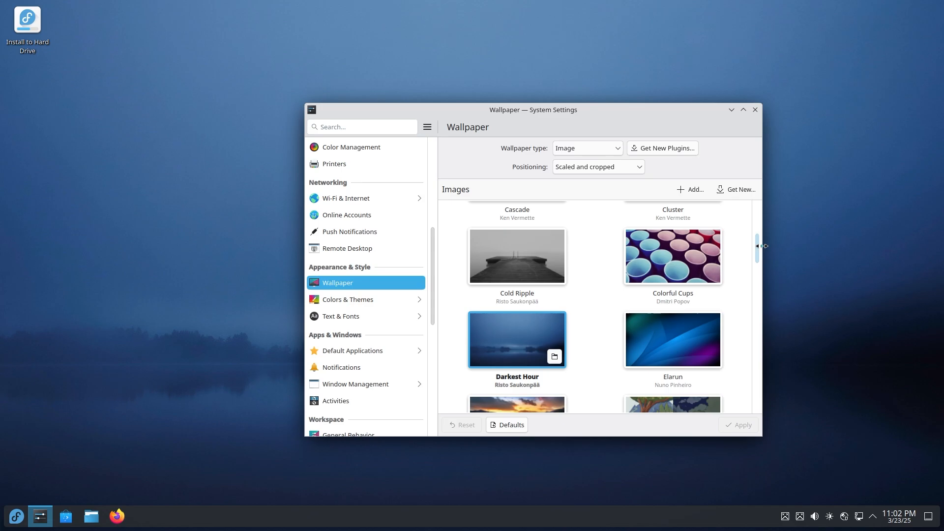
Step: Try Fallen Leaf as the wallpaper, then switch back to Darkest Hour
scroll("down", 3)
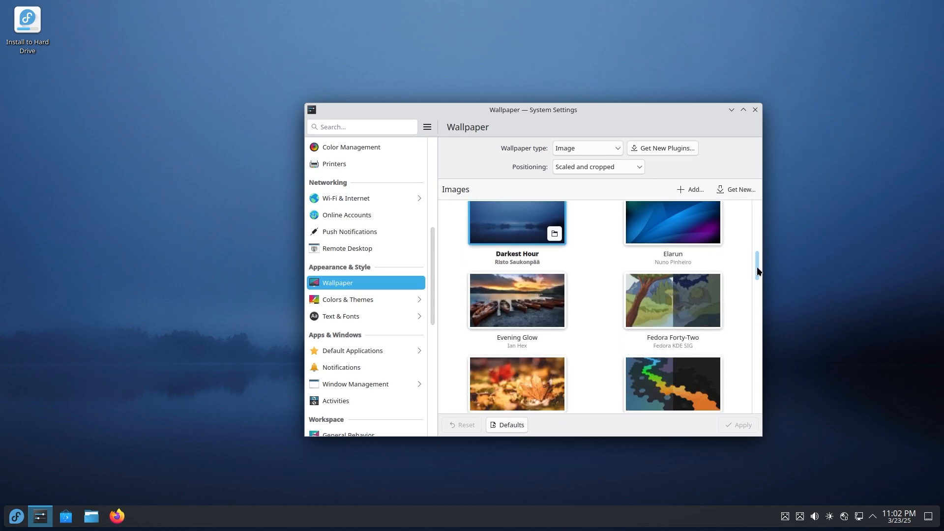
scroll("down", 3)
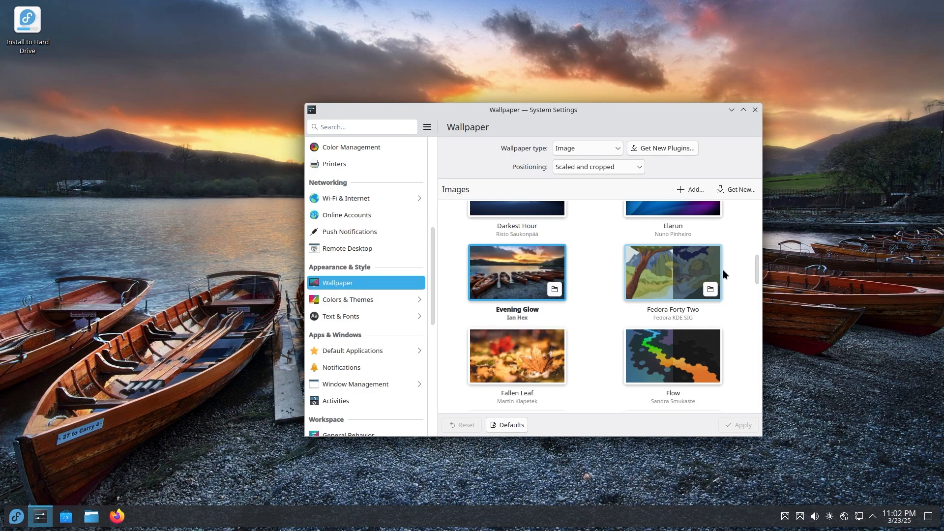
left_click(516, 356)
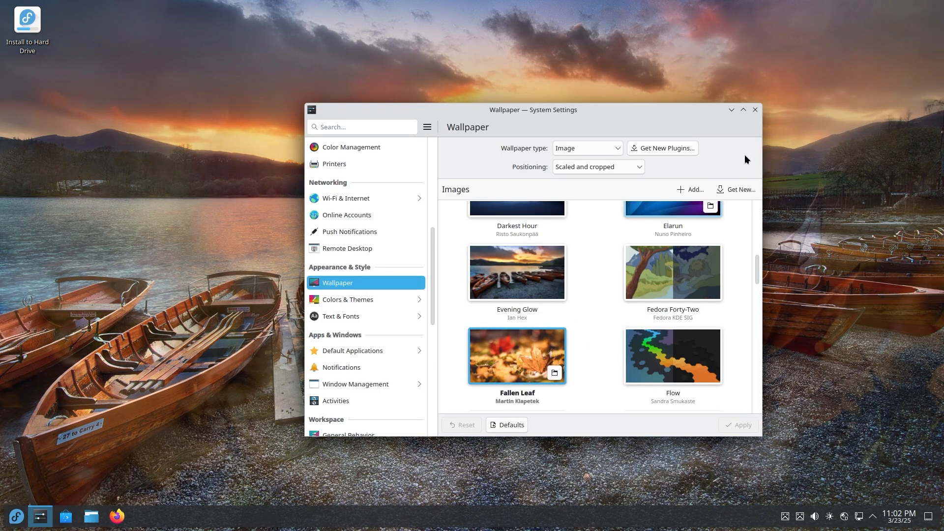
left_click(739, 425)
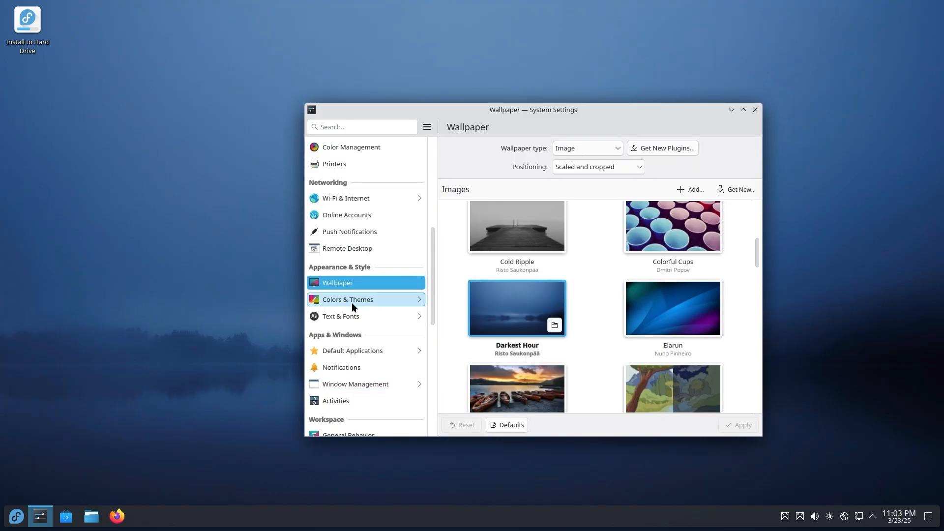
Step: Show the Global Theme page listing Breeze, Breeze Dark, Breeze Twilight and Fedora
left_click(347, 299)
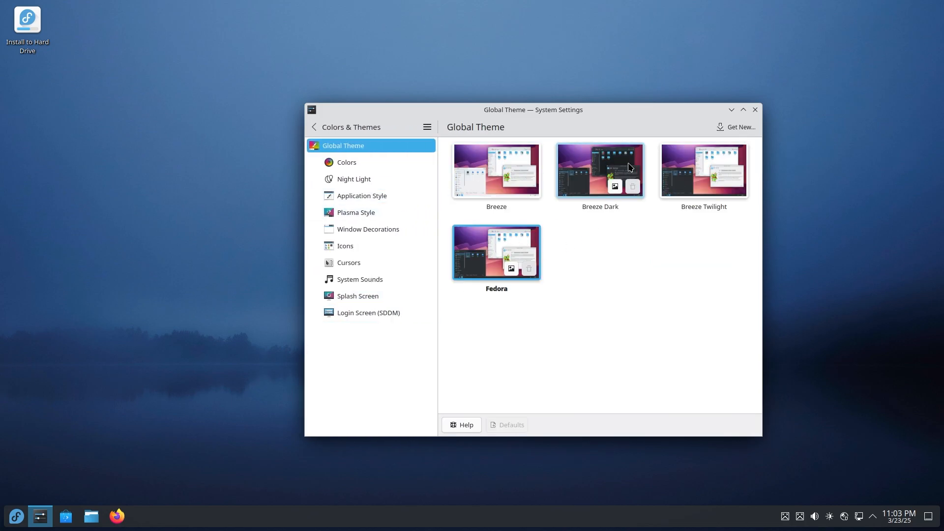
mouse_move(479, 296)
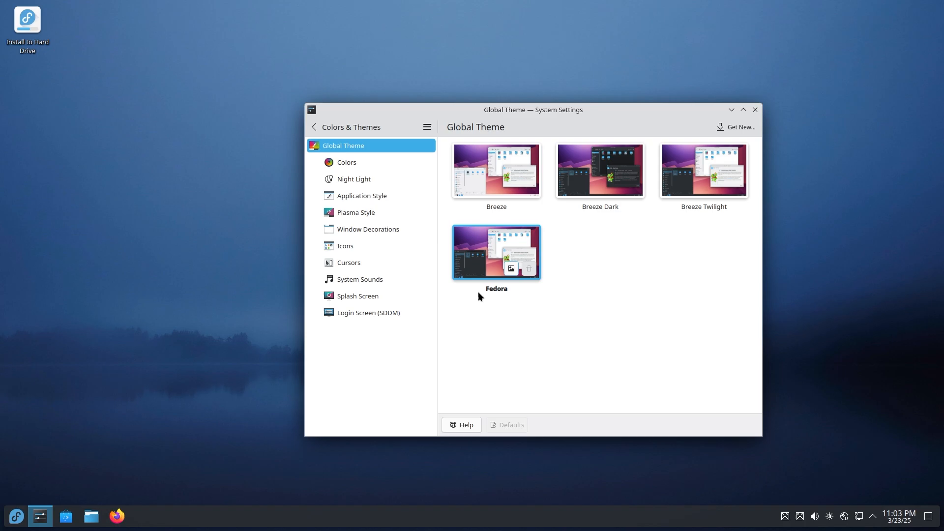
mouse_move(726, 185)
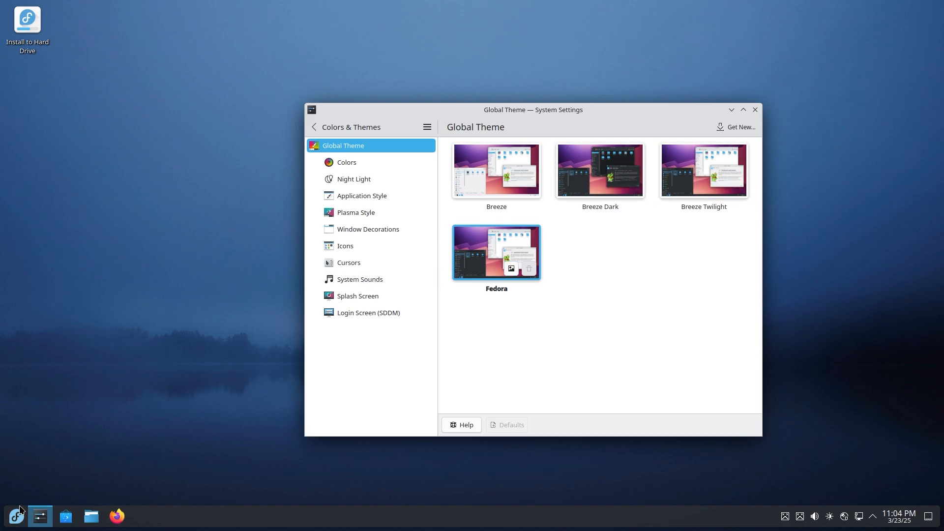
mouse_move(128, 446)
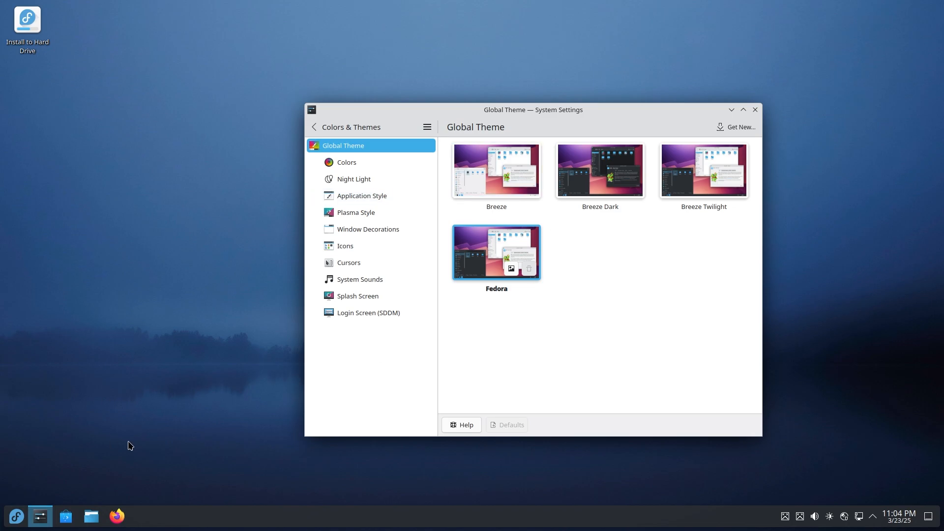
mouse_move(490, 249)
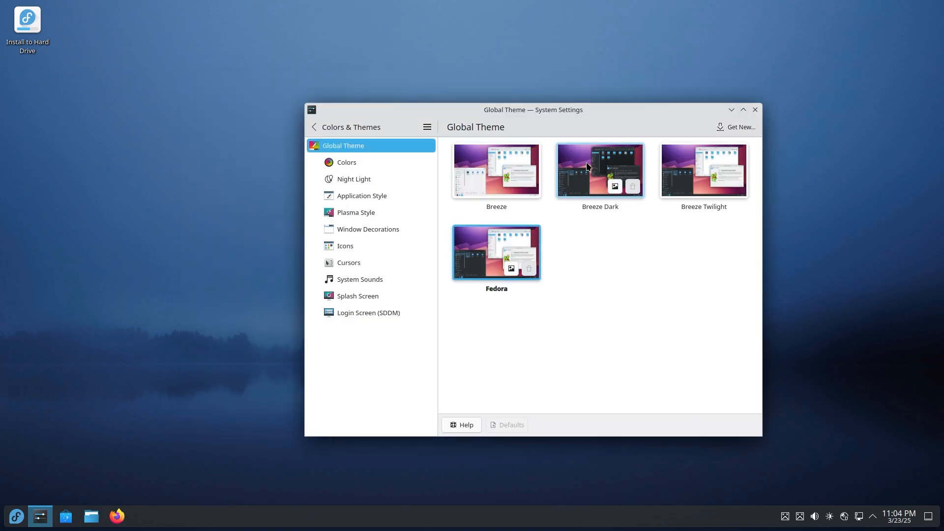
Step: Apply the Breeze Dark global theme including its desktop and window layout
left_click(600, 170)
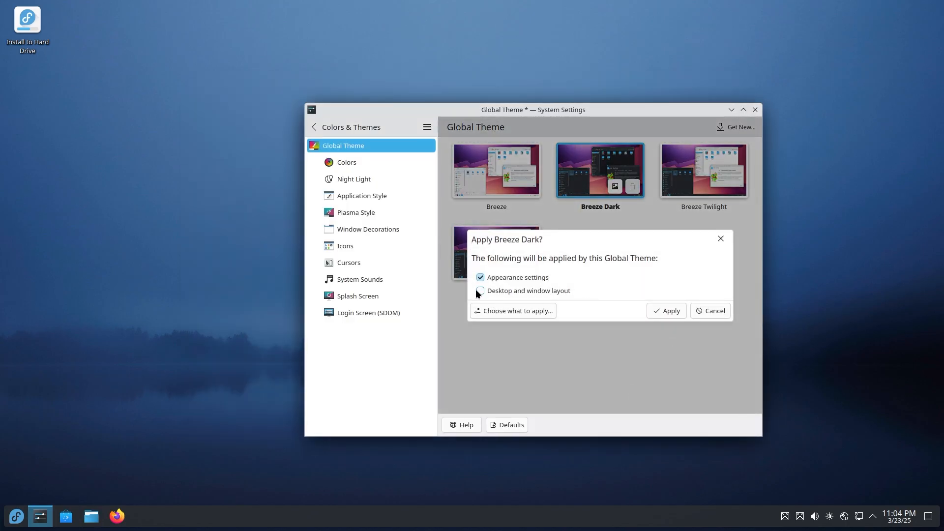
left_click(481, 290)
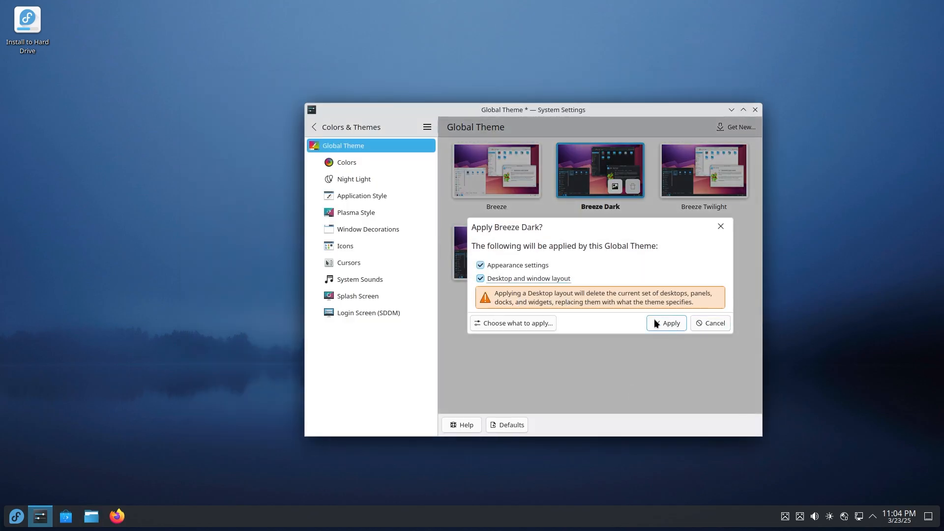
left_click(666, 324)
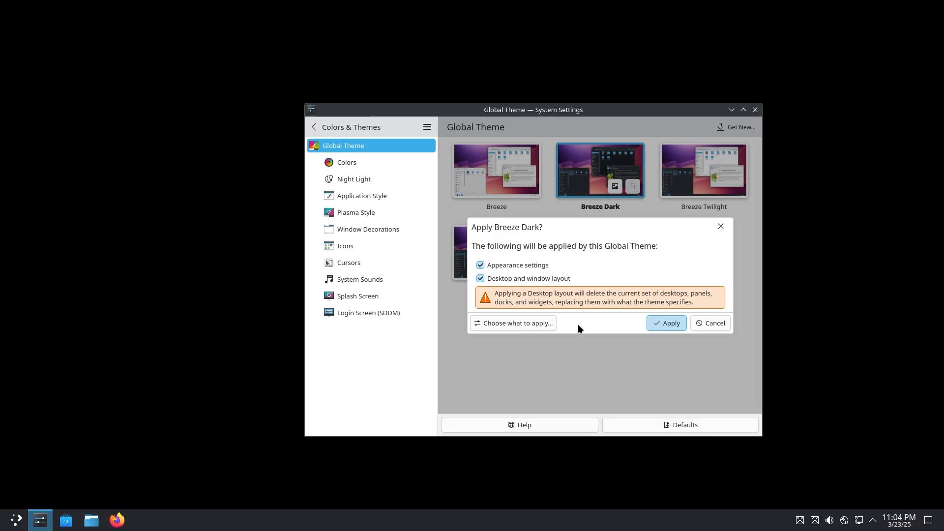
left_click(666, 322)
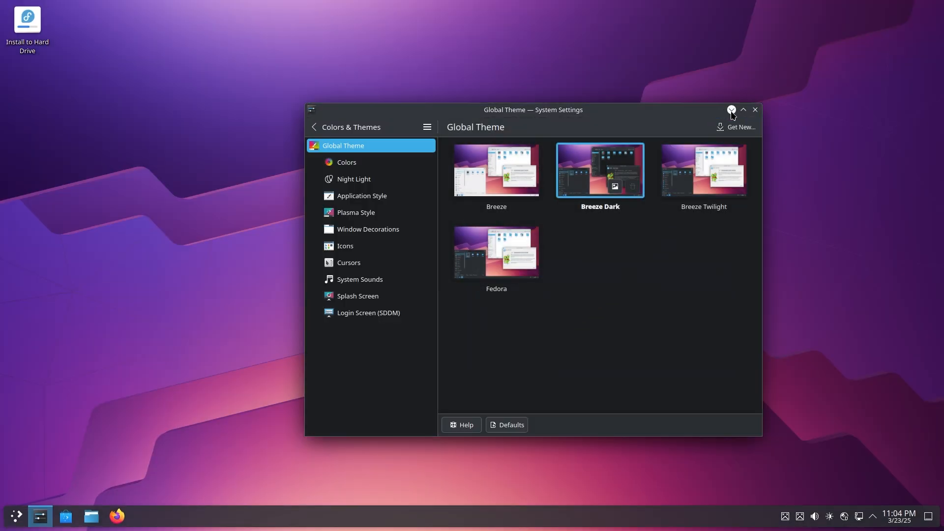
Step: Minimise settings to view the dark desktop and launcher, then begin applying Fedora
left_click(755, 110)
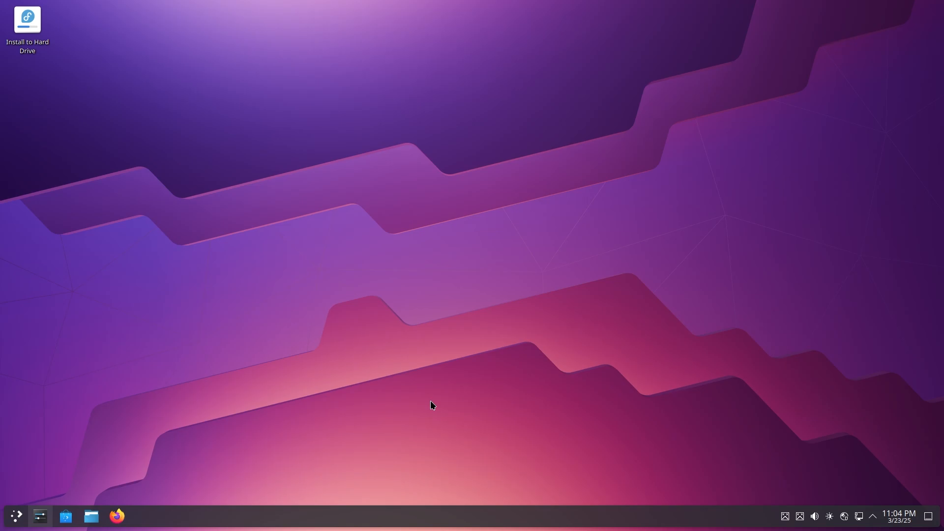
mouse_move(16, 516)
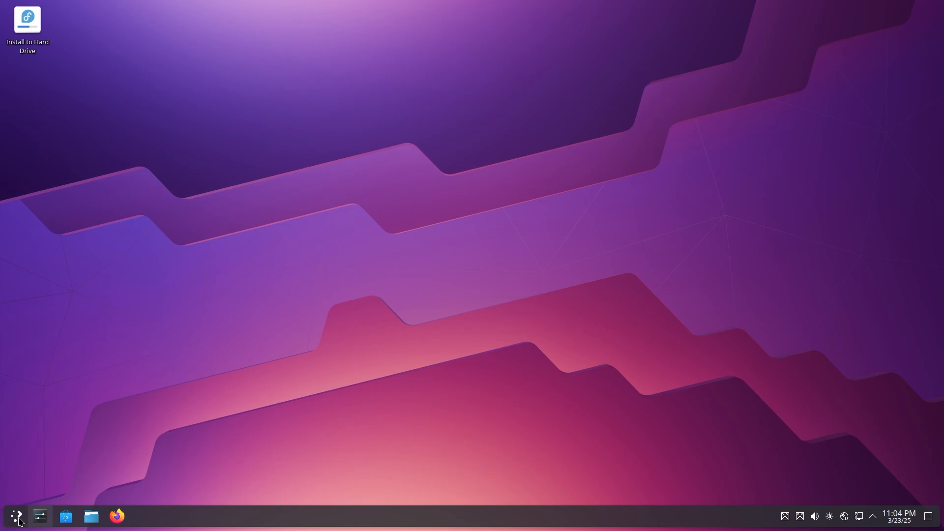
left_click(16, 516)
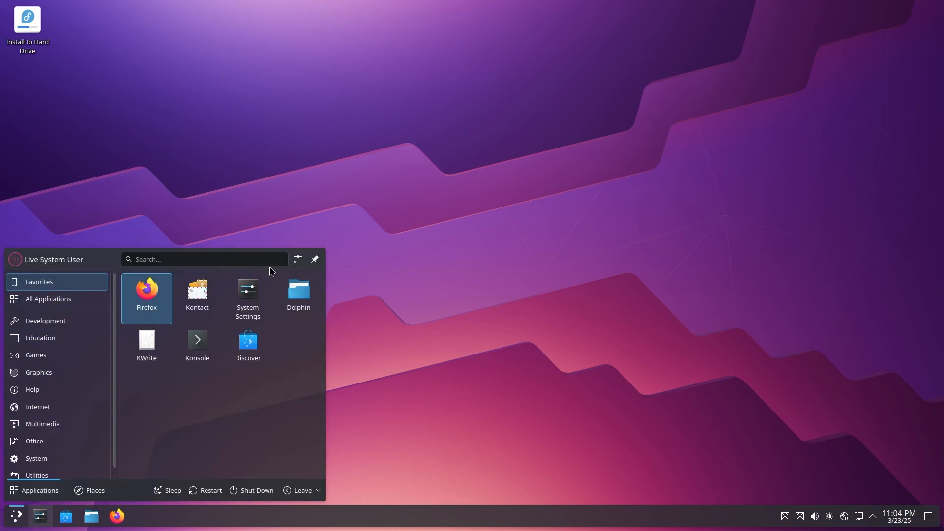
left_click(15, 516)
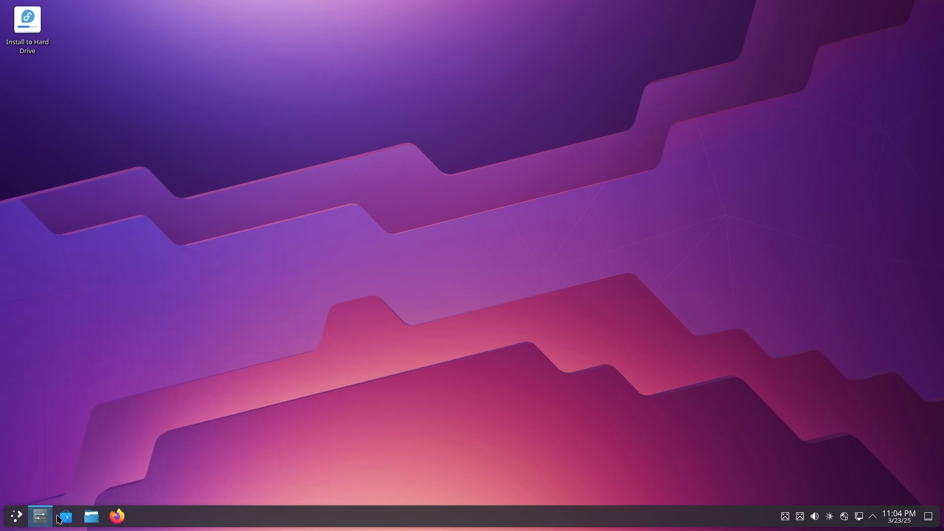
left_click(40, 517)
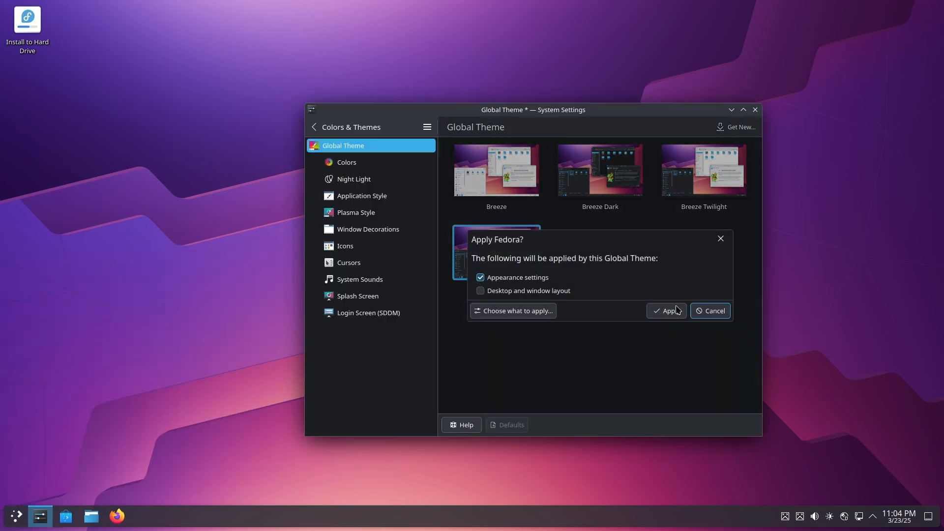
Step: Apply the Fedora global theme with its desktop layout and go to Colors
left_click(481, 291)
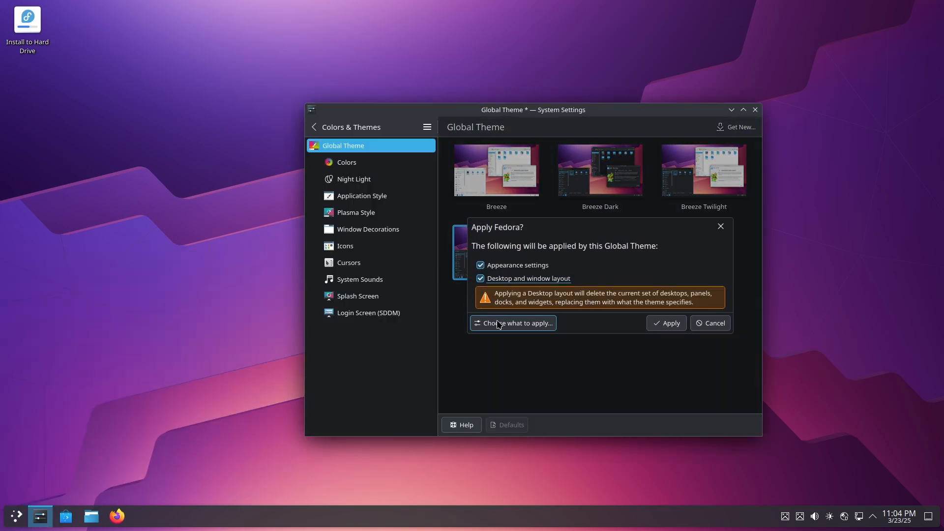
left_click(665, 323)
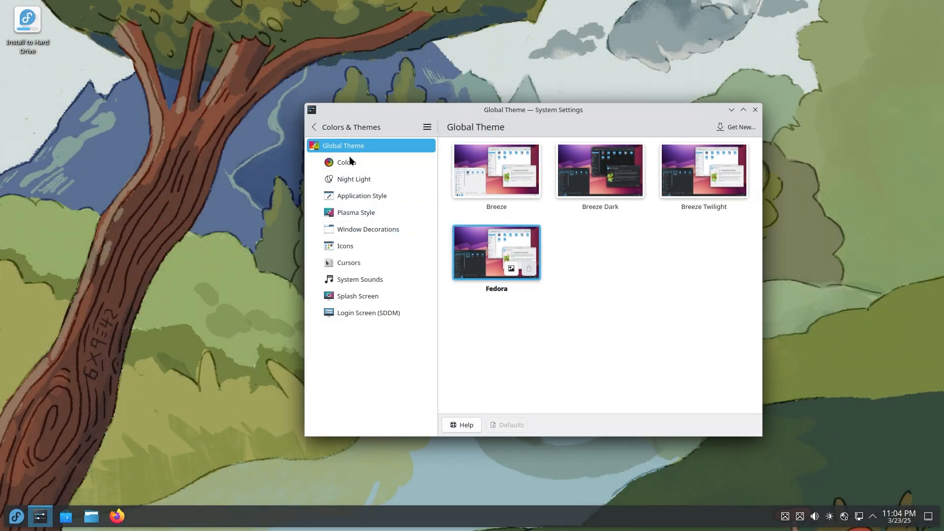
left_click(347, 163)
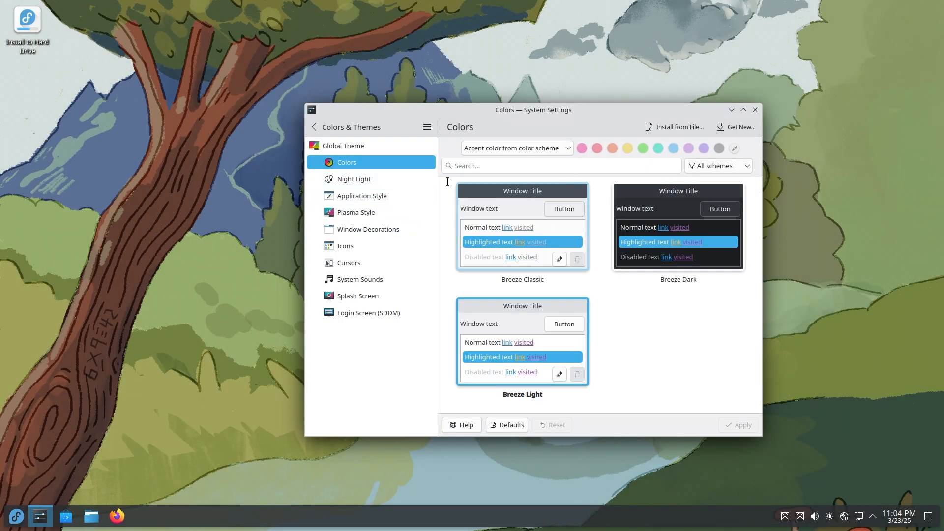
Step: Apply the purple accent colour, then view Night Light and Icons
left_click(702, 149)
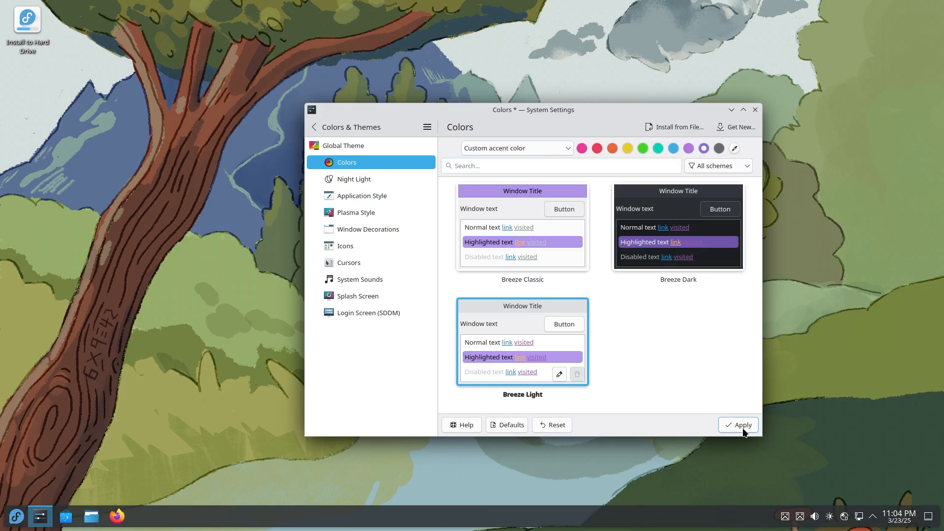
left_click(738, 425)
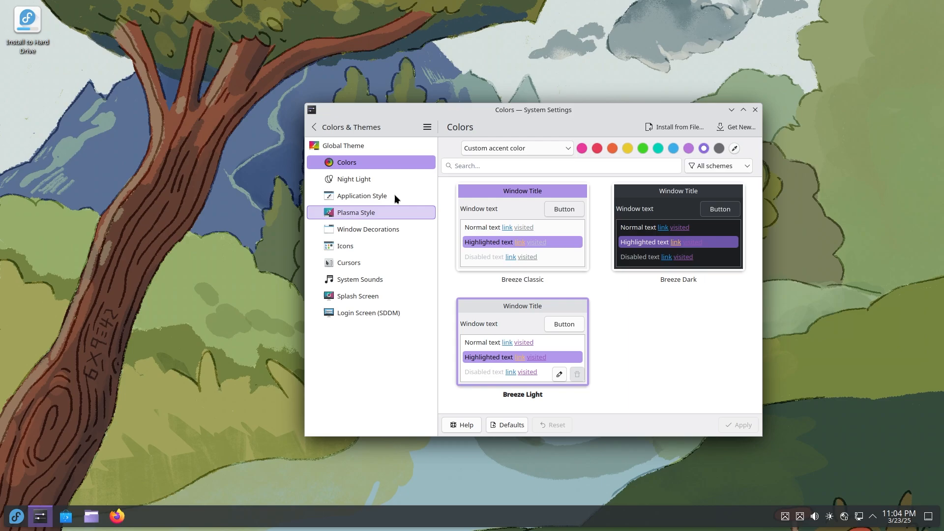
left_click(353, 179)
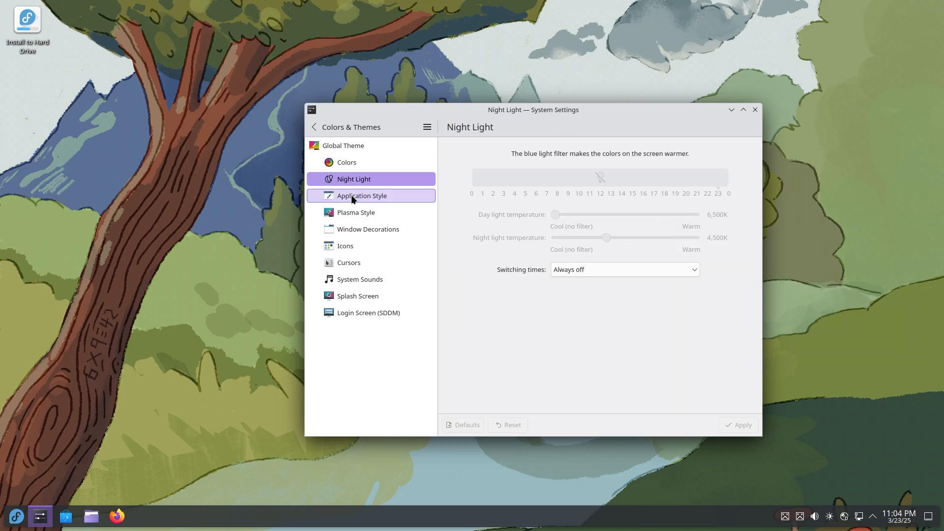
left_click(355, 212)
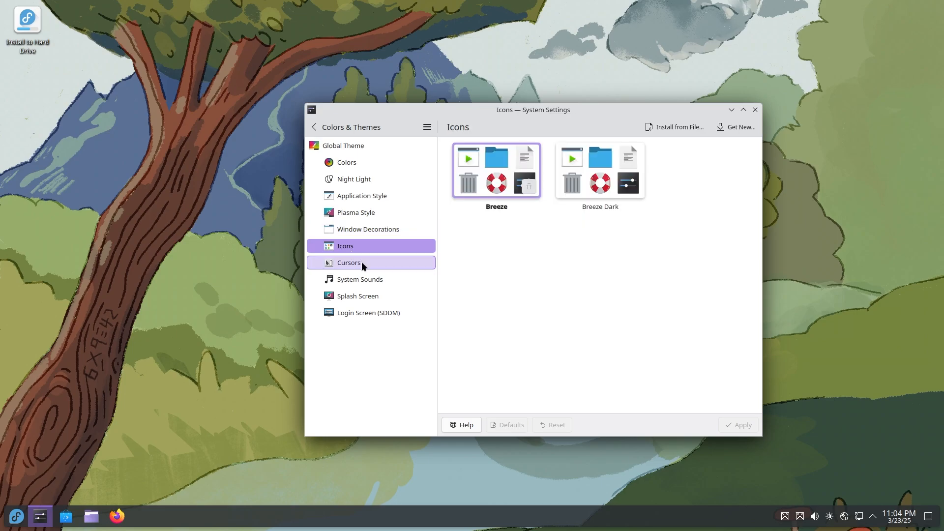
Step: View System Sounds, Splash Screen and Login Screen (SDDM), then return to the categories
left_click(360, 279)
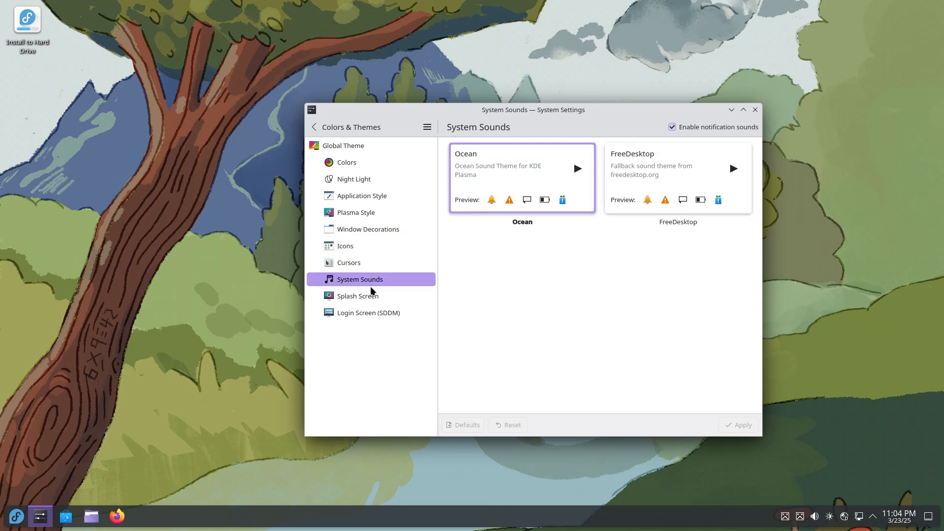
left_click(357, 297)
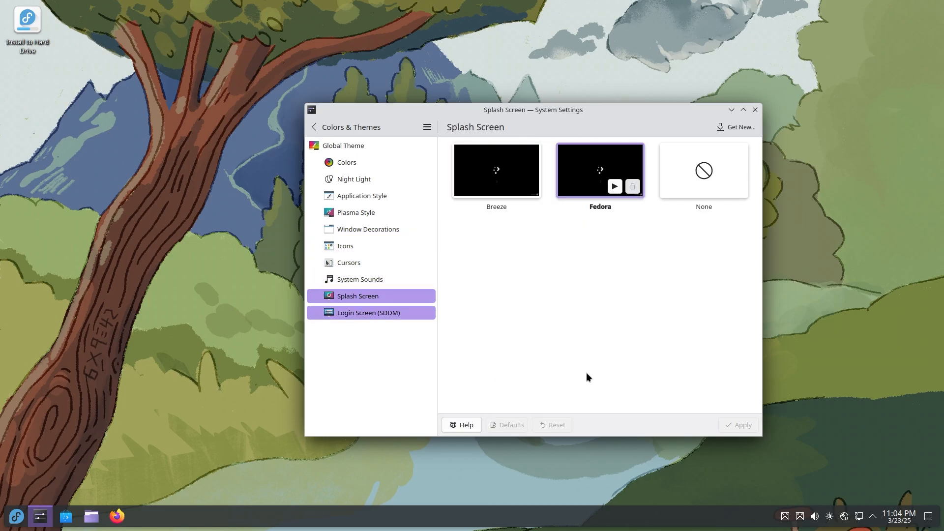
left_click(368, 313)
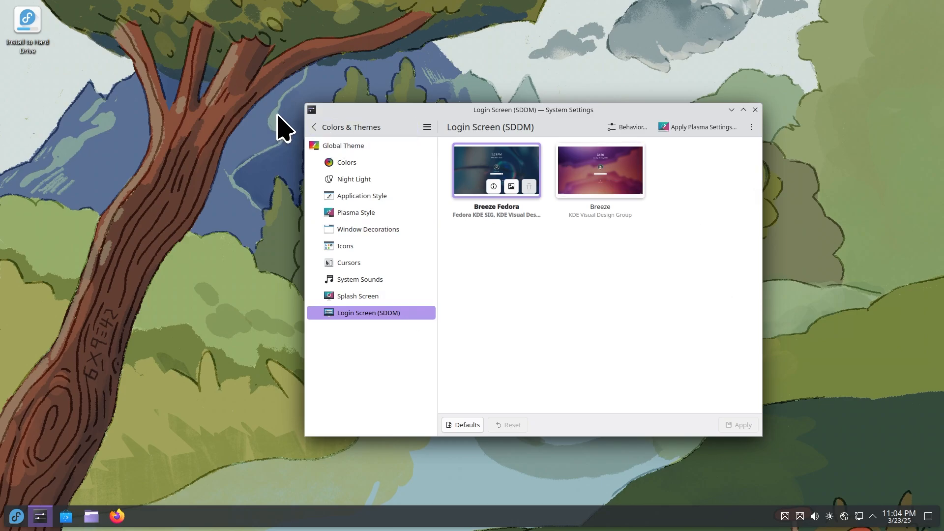
left_click(427, 127)
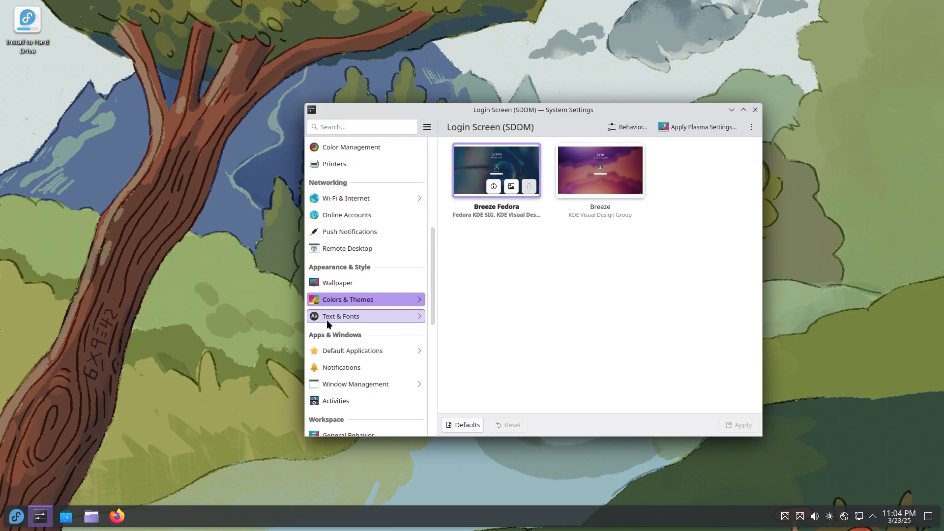
Step: Look through General Behavior, then minimise the window to show the forest-wallpaper desktop
scroll("down", 3)
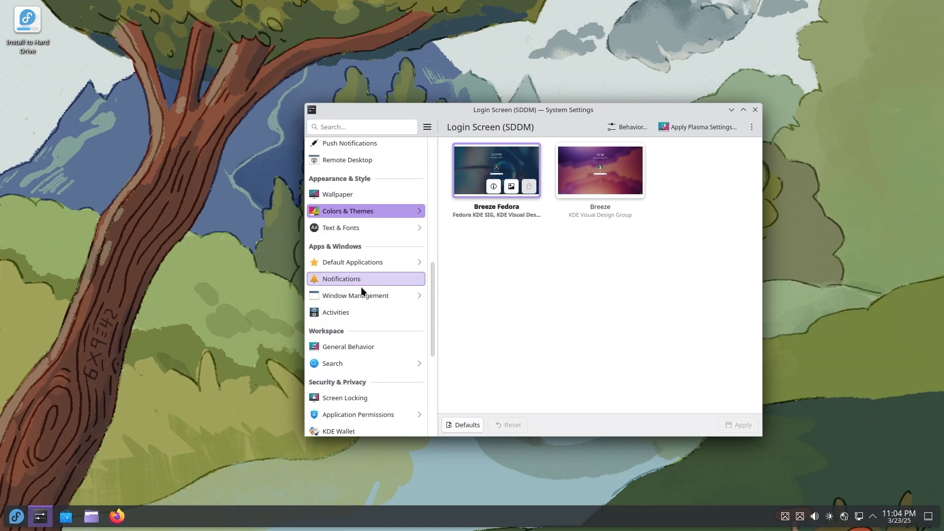
scroll("down", 3)
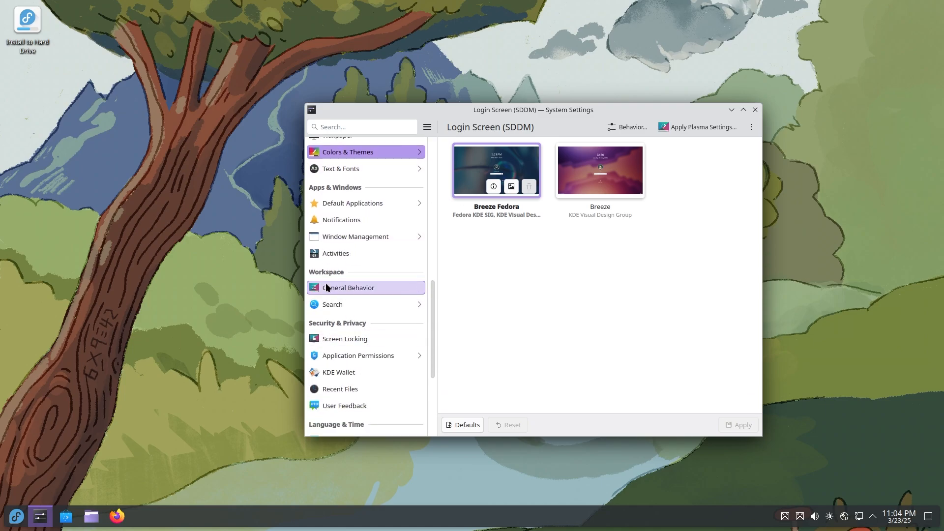
left_click(350, 287)
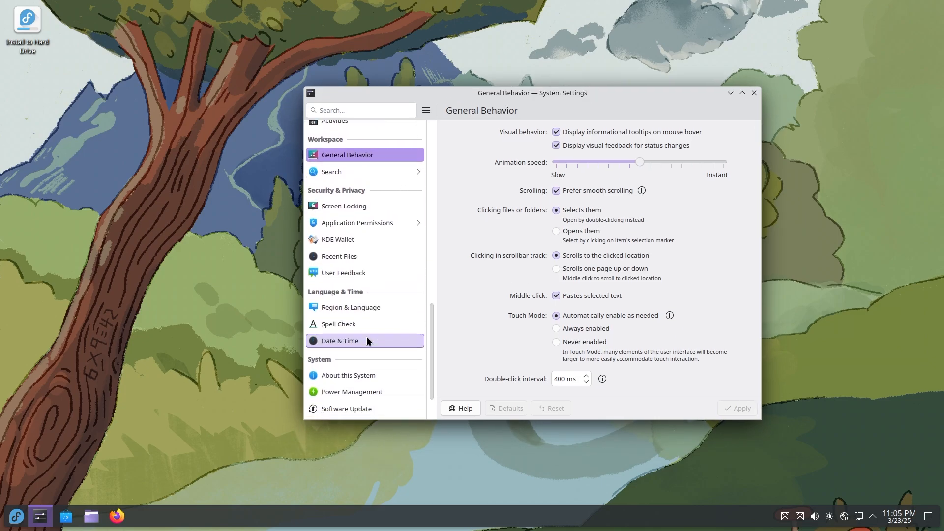
scroll("down", 3)
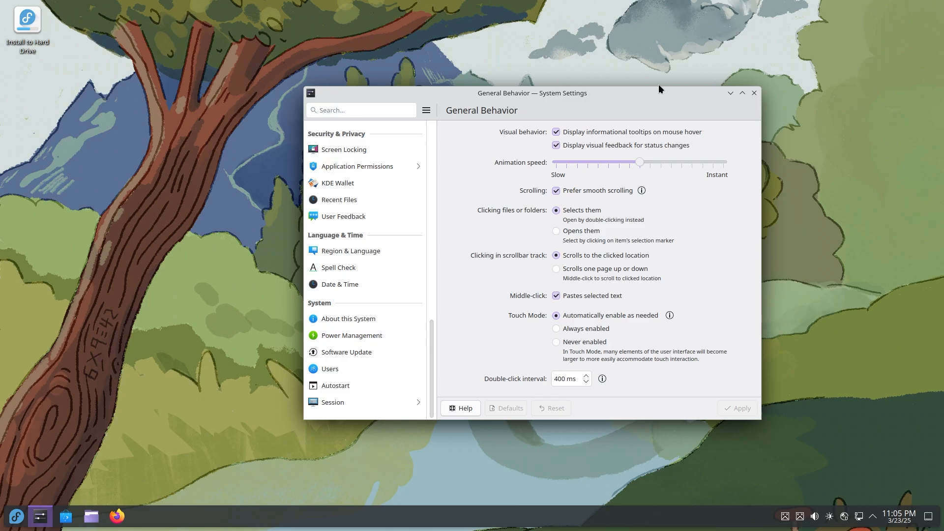
mouse_move(731, 93)
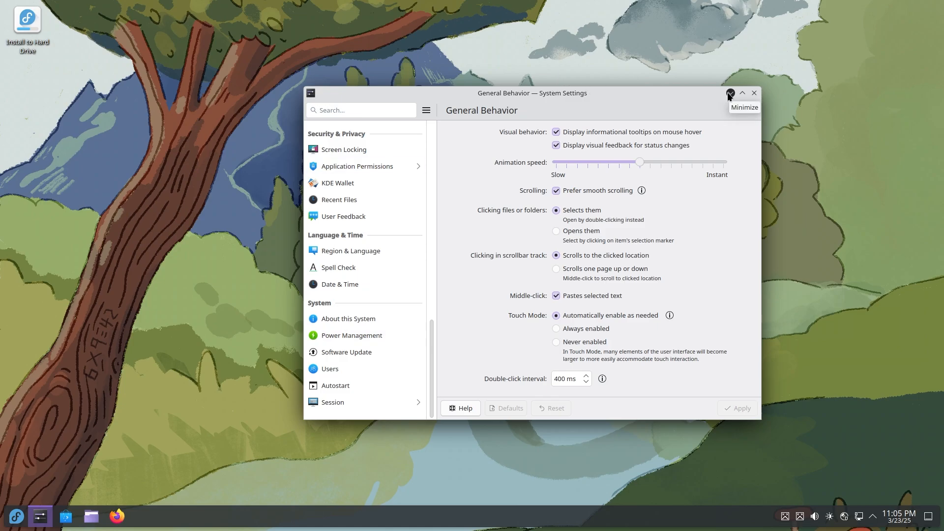
mouse_move(739, 152)
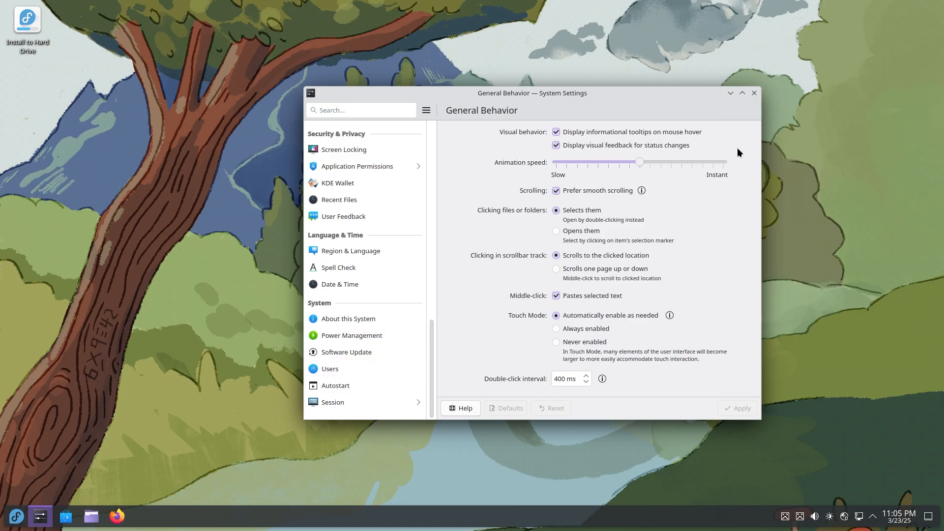
left_click(753, 92)
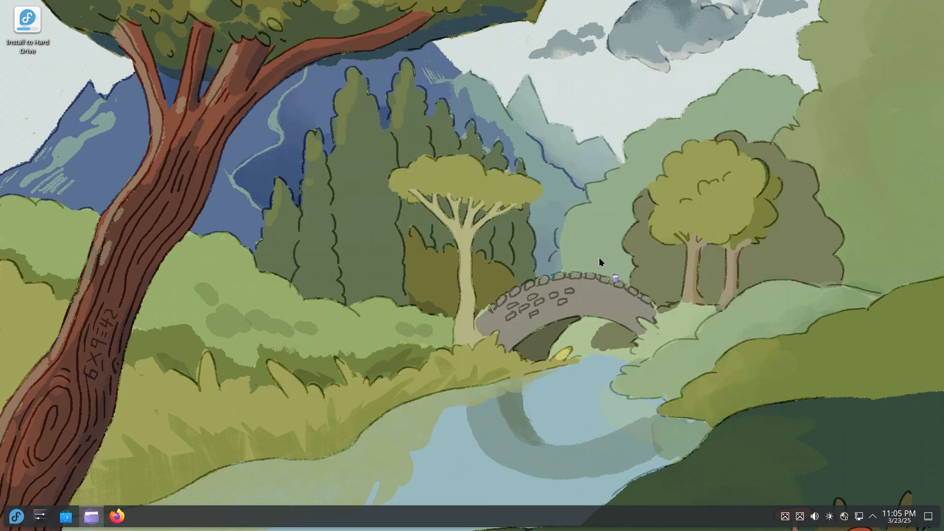
left_click(65, 517)
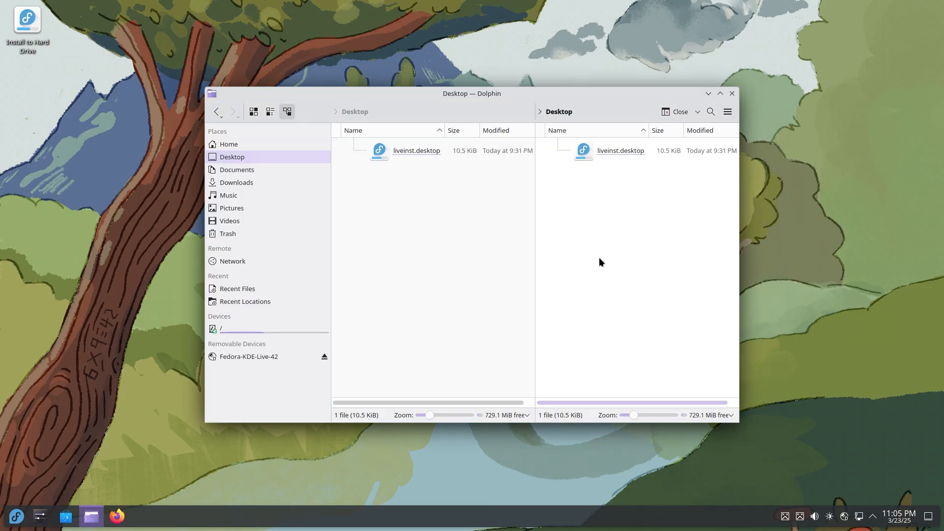
left_click(236, 183)
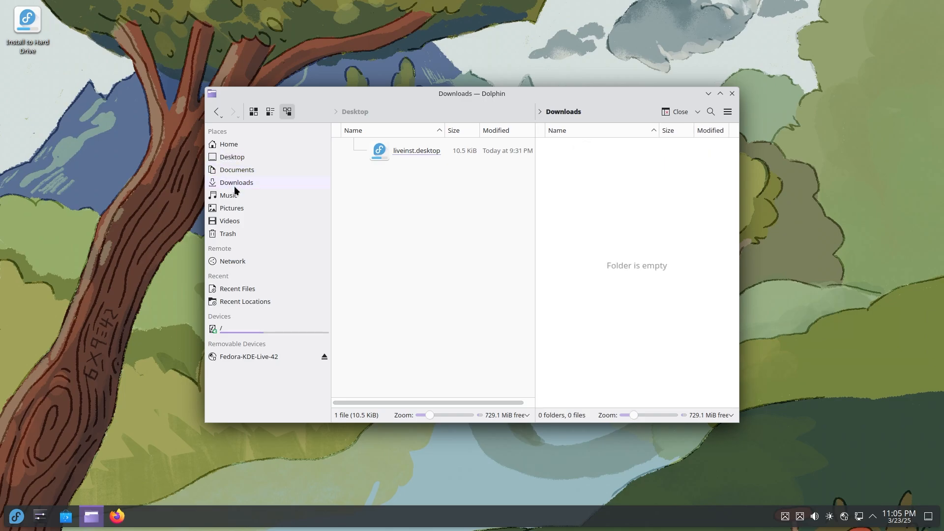
left_click(230, 221)
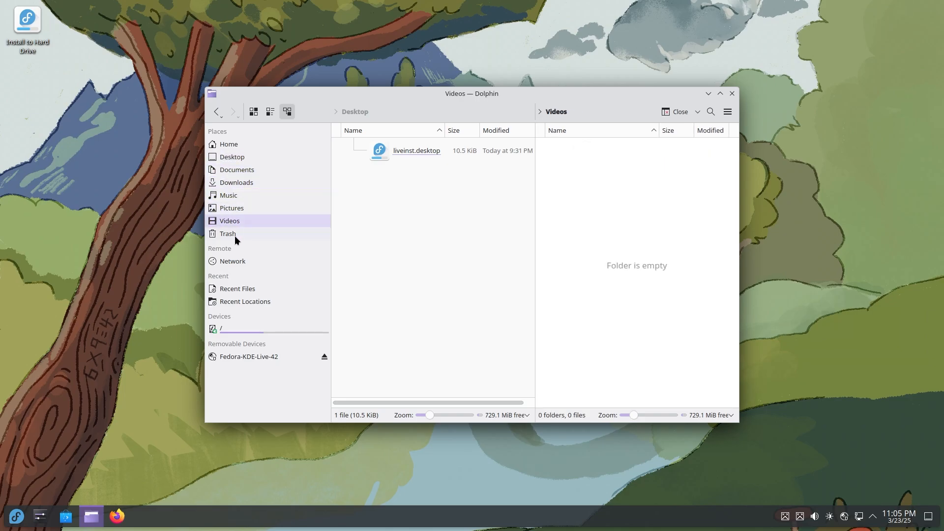
left_click(227, 234)
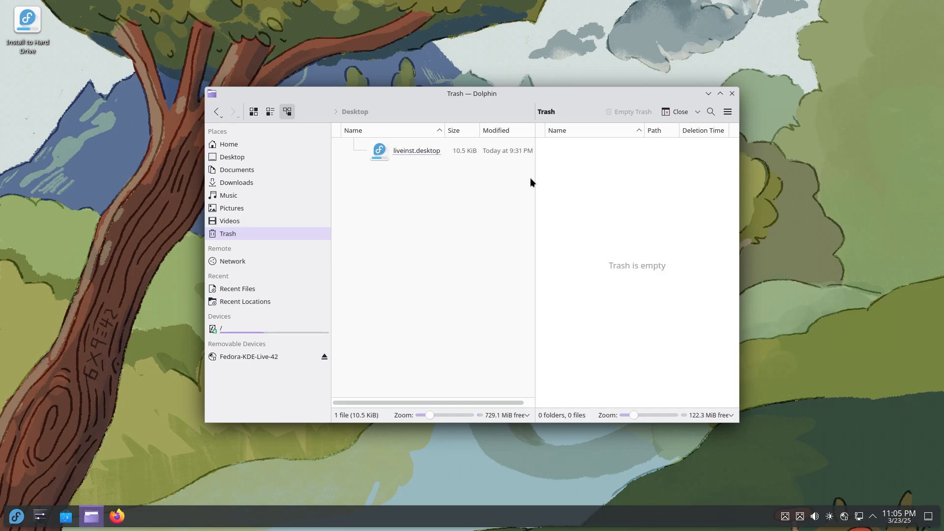
left_click(732, 94)
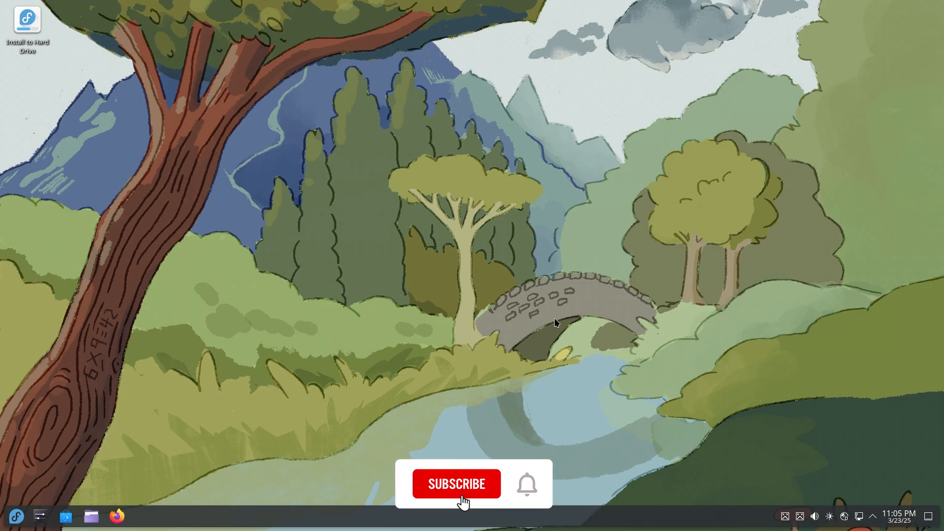
left_click(456, 484)
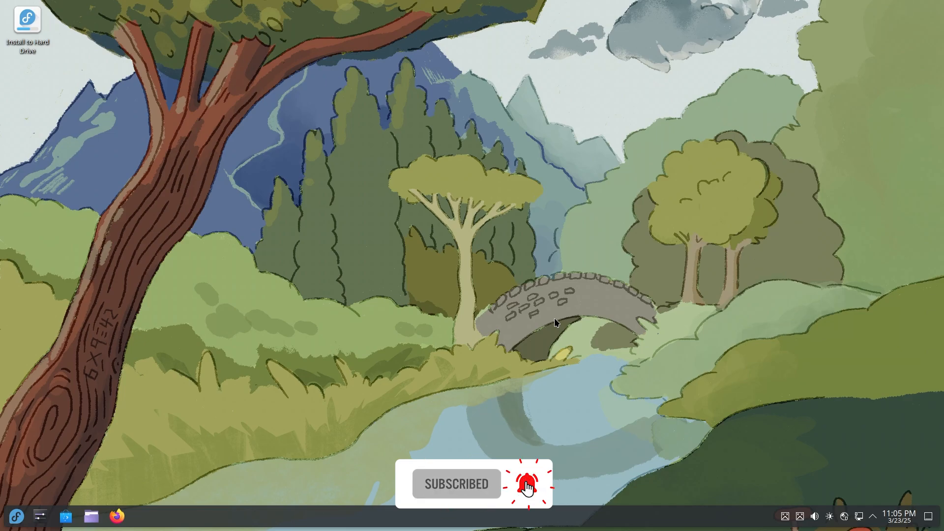